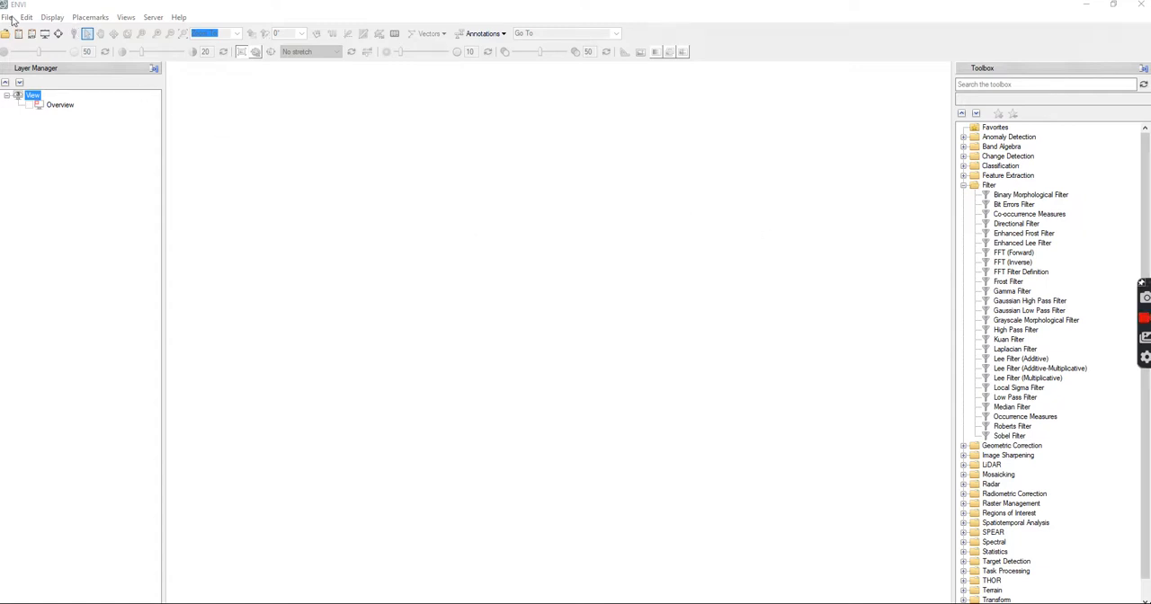
{"action": "mouse_move", "coordinate": [458, 144]}
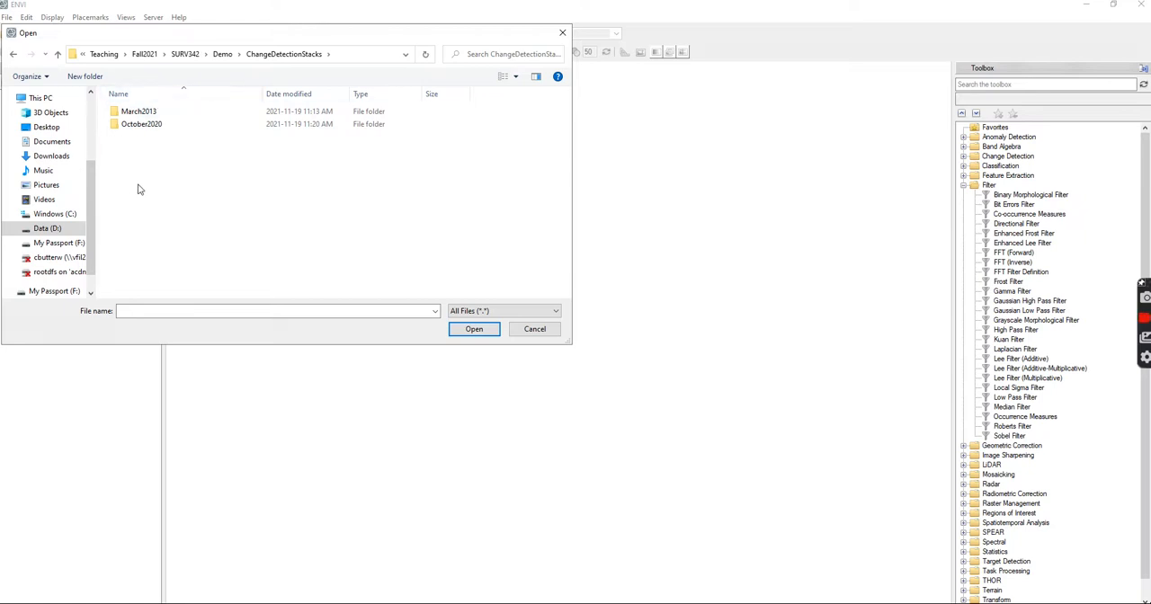
Step: Open TransformationStack_March2013 from the March2013 folder of the change detection demo
{"action": "left_click", "coordinate": [138, 110]}
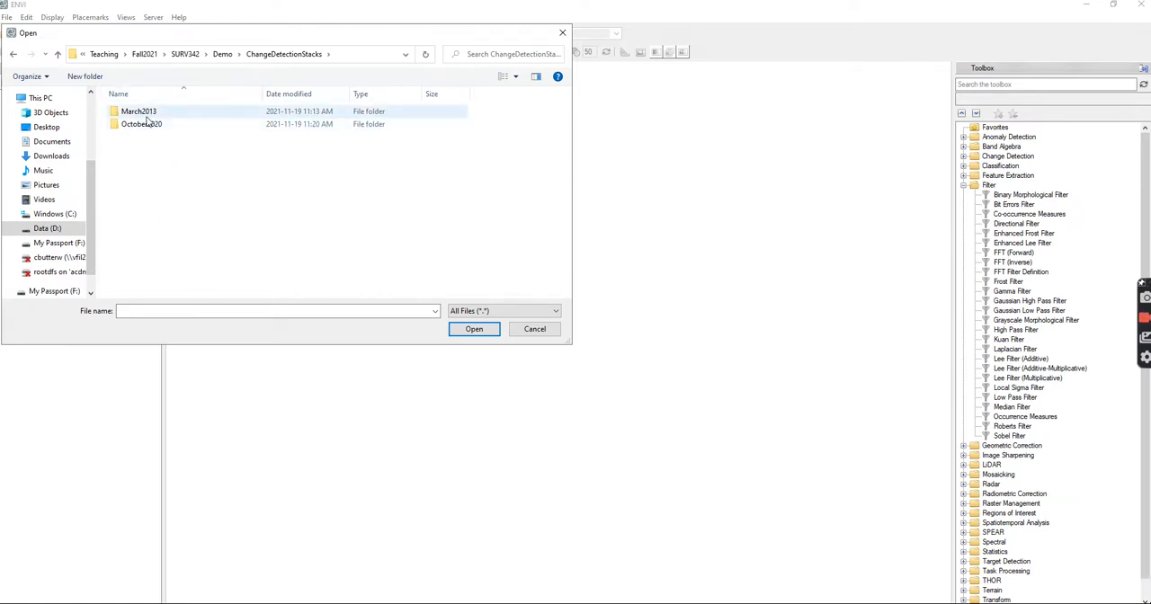
{"action": "double_click", "coordinate": [138, 110]}
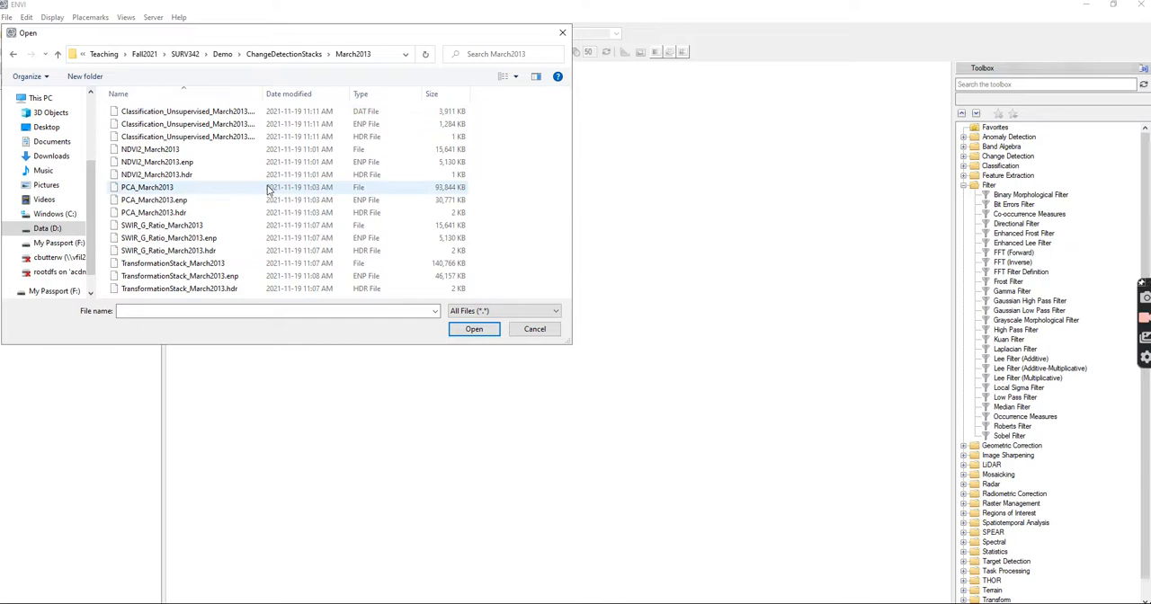
{"action": "mouse_move", "coordinate": [187, 137]}
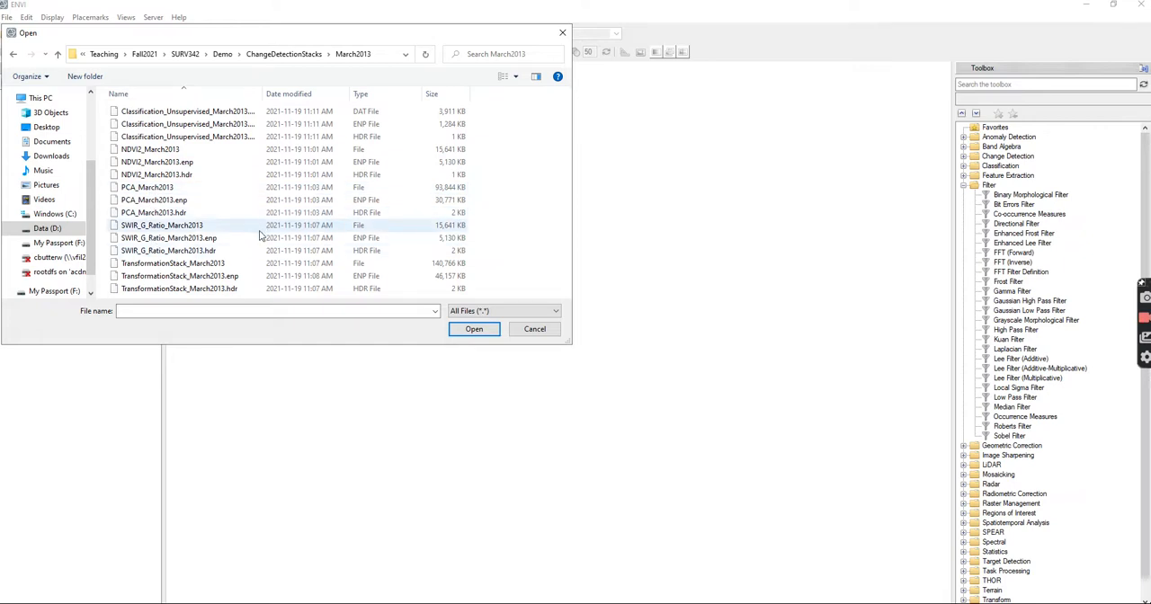
{"action": "left_click", "coordinate": [474, 327]}
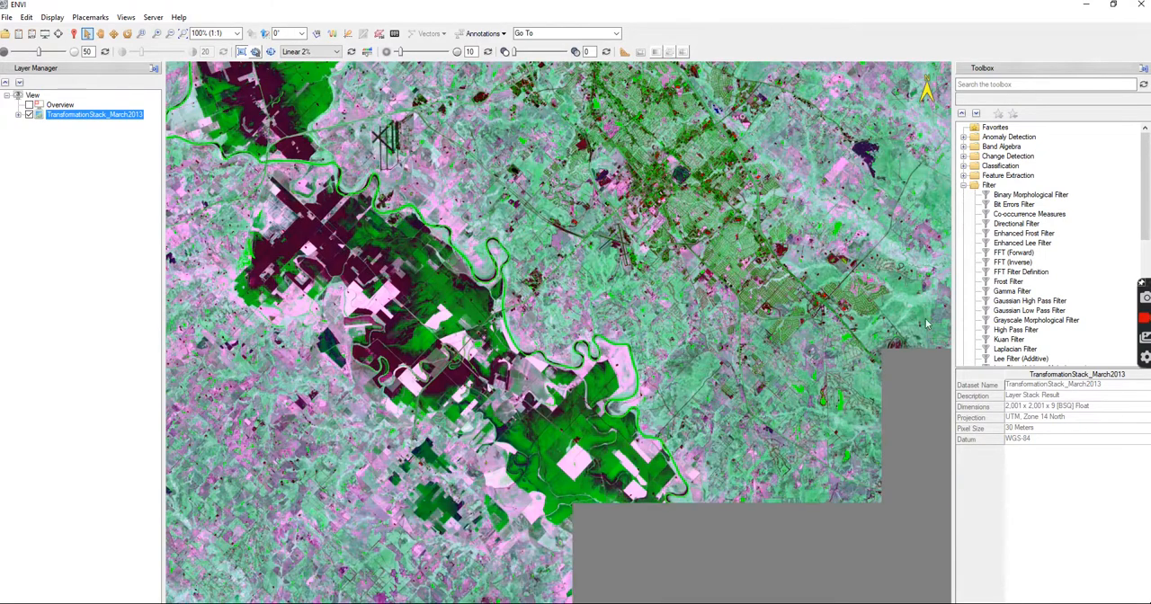
Step: Show the Data Manager listing the March 2013 stack's NDVI, PC, SWIR ratio and band math bands
{"action": "left_click", "coordinate": [18, 33]}
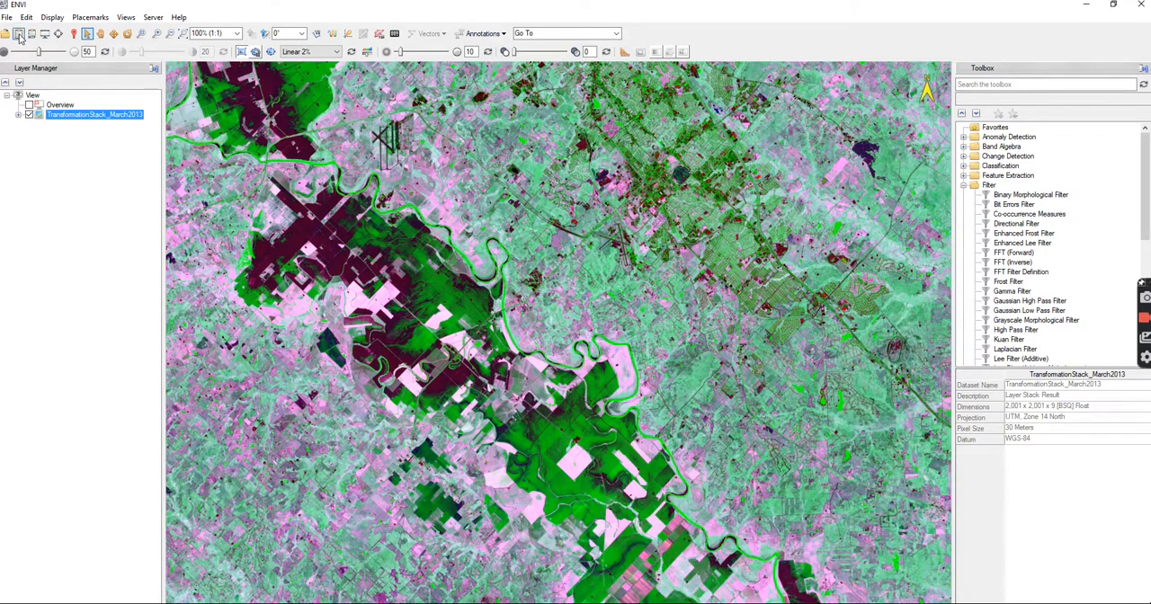
{"action": "left_click", "coordinate": [18, 32]}
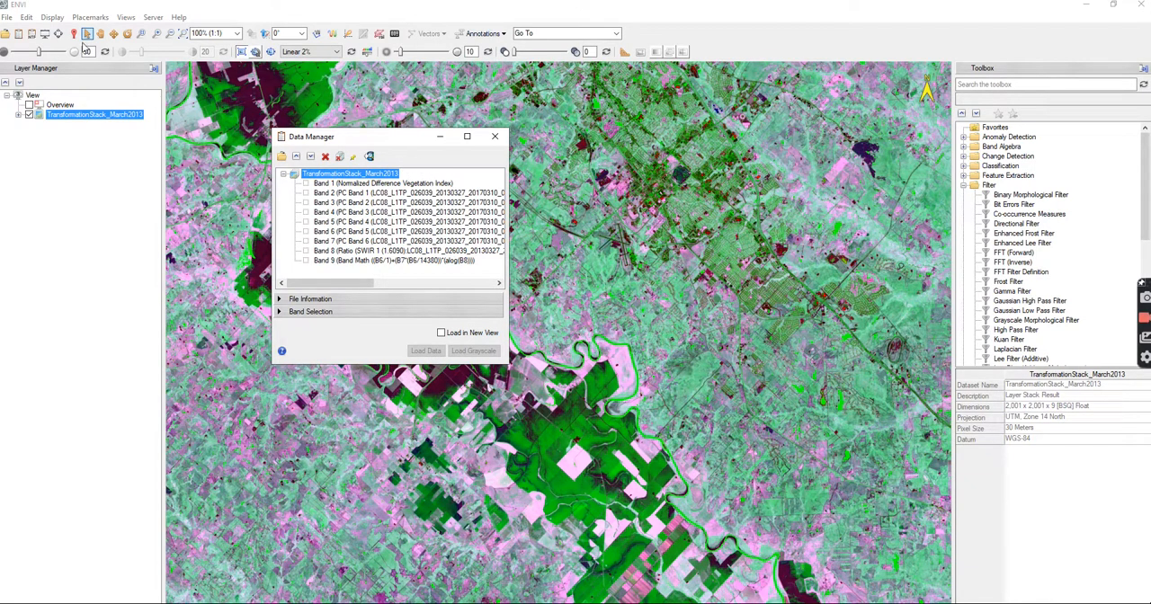
Step: Load TransformationStack_Oct2020 from the October2020 folder and expand the March 2013 band list
{"action": "left_click", "coordinate": [280, 155]}
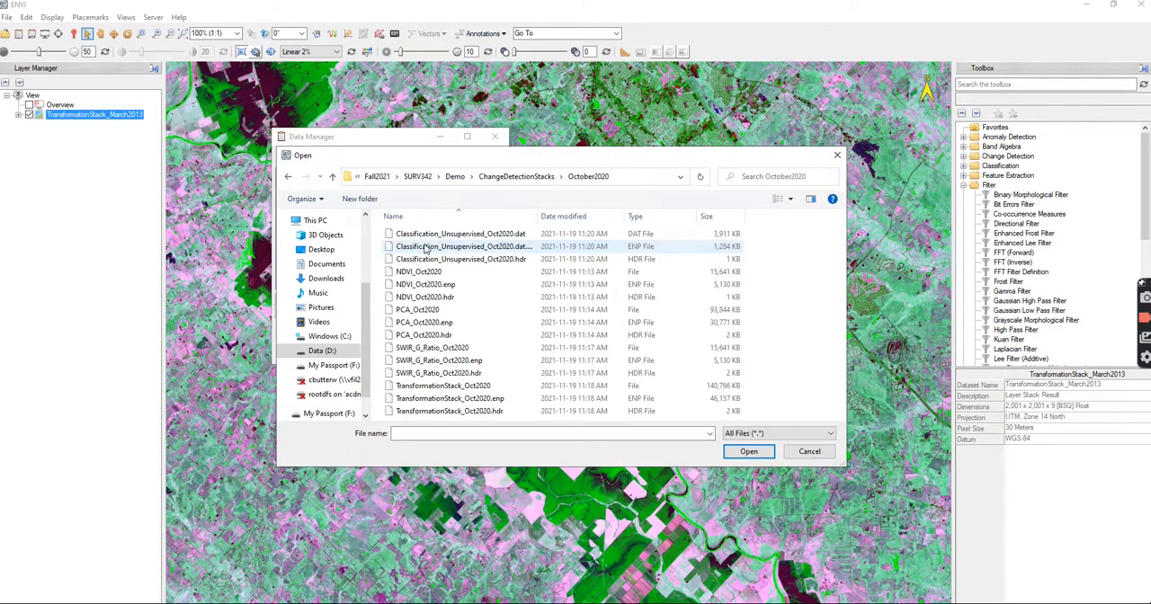
{"action": "mouse_move", "coordinate": [442, 385]}
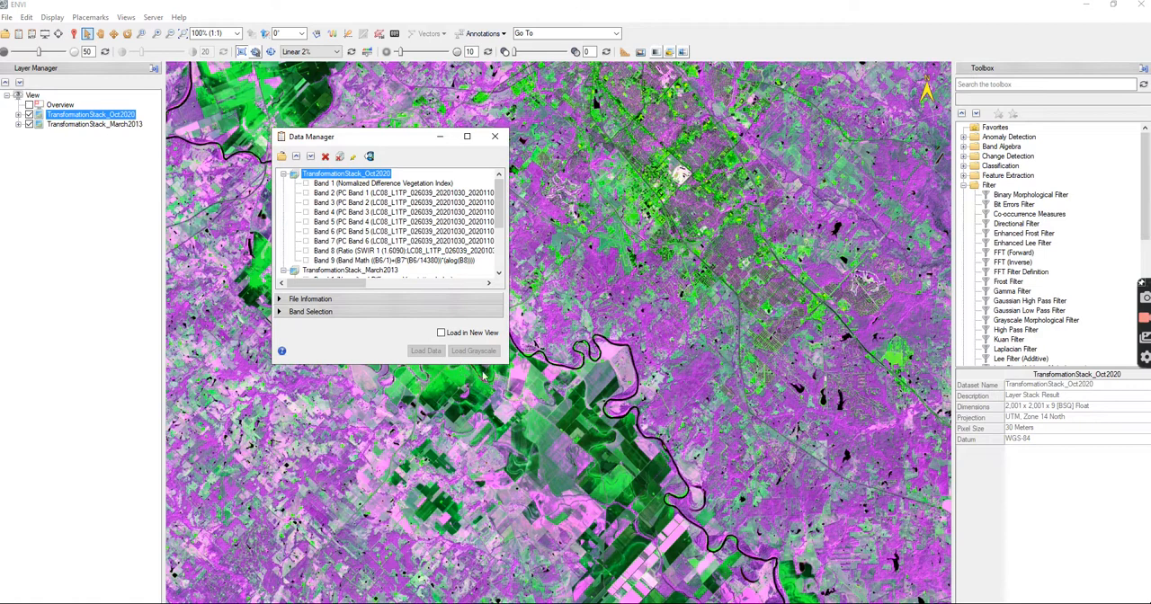
{"action": "left_click_drag", "start_coordinate": [392, 369], "coordinate": [392, 558]}
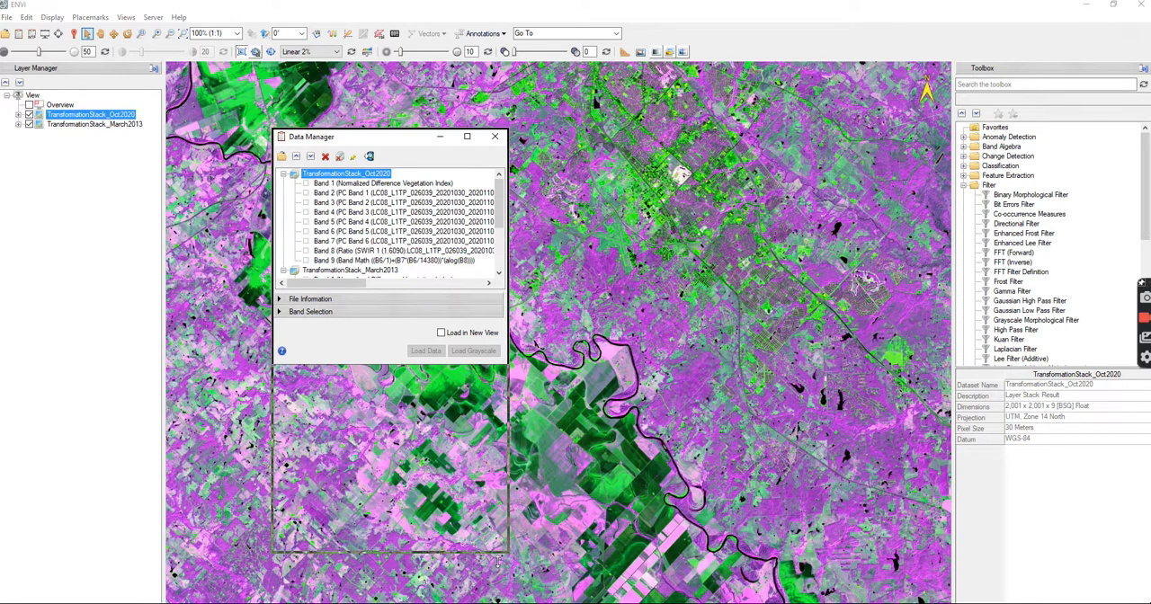
{"action": "left_click", "coordinate": [294, 270]}
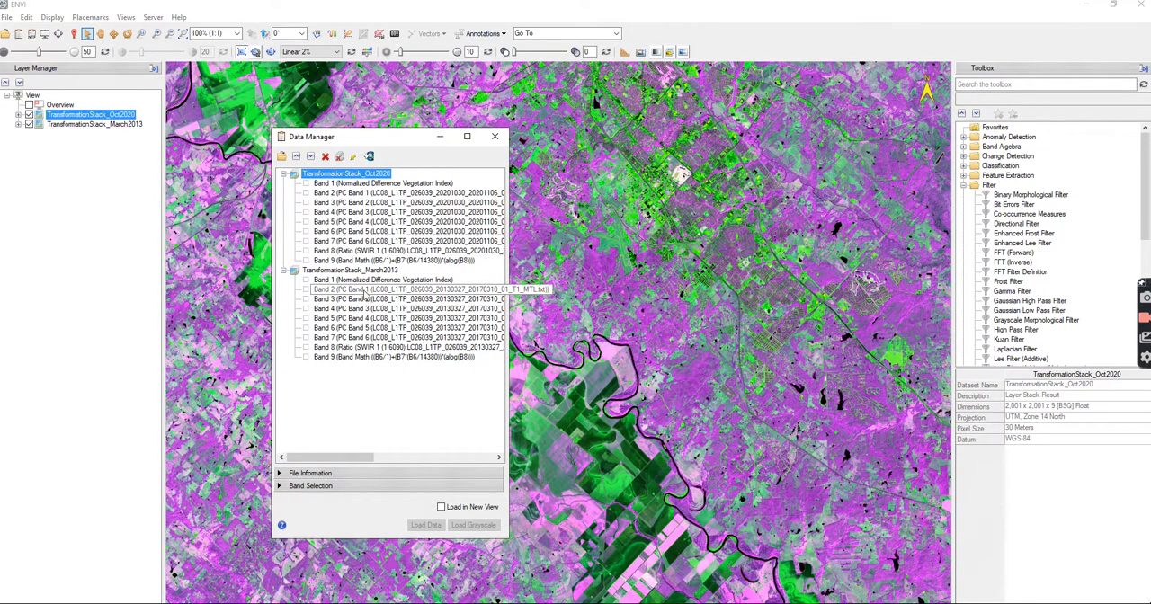
{"action": "left_click", "coordinate": [385, 318]}
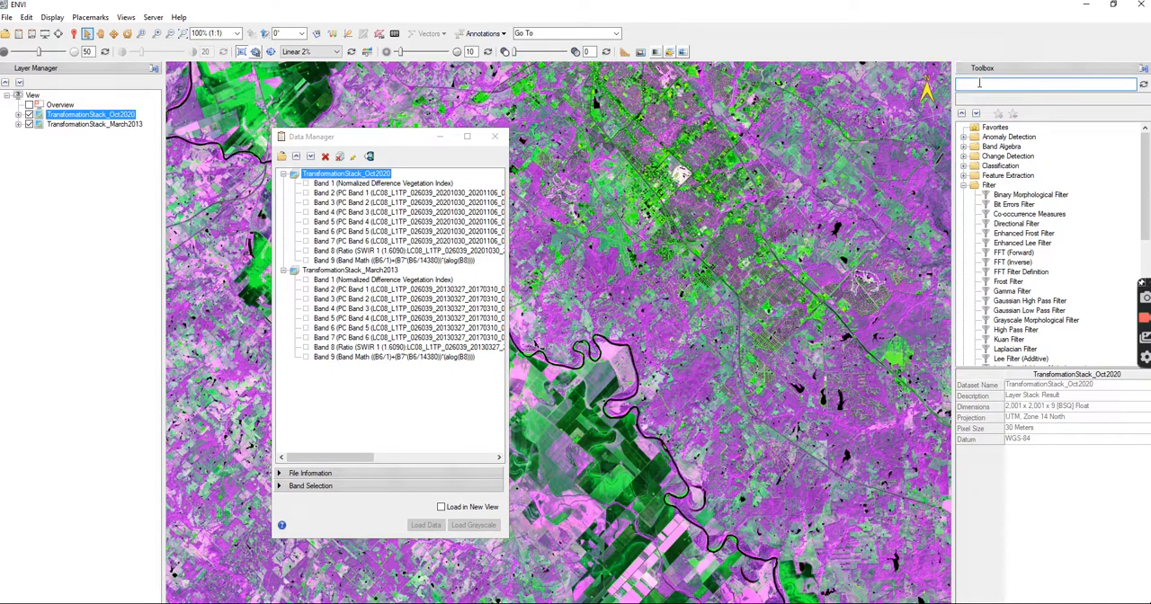
Step: Launch Build Layer Stack and add the October 2020 and March 2013 stacks as input rasters
{"action": "type", "text": "build layer"}
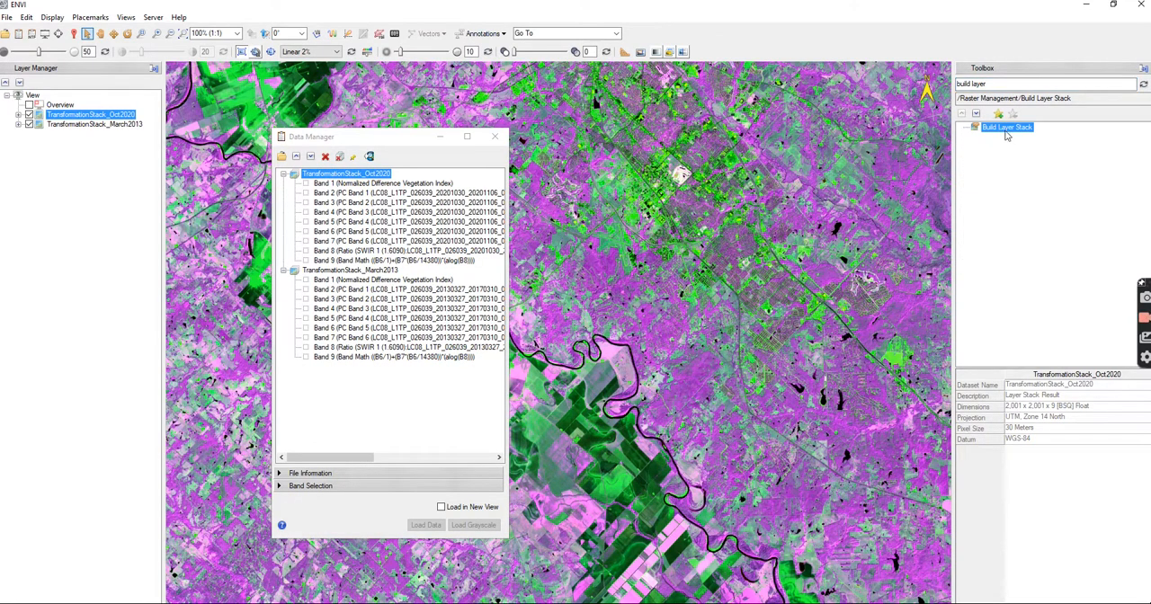
{"action": "double_click", "coordinate": [1008, 126]}
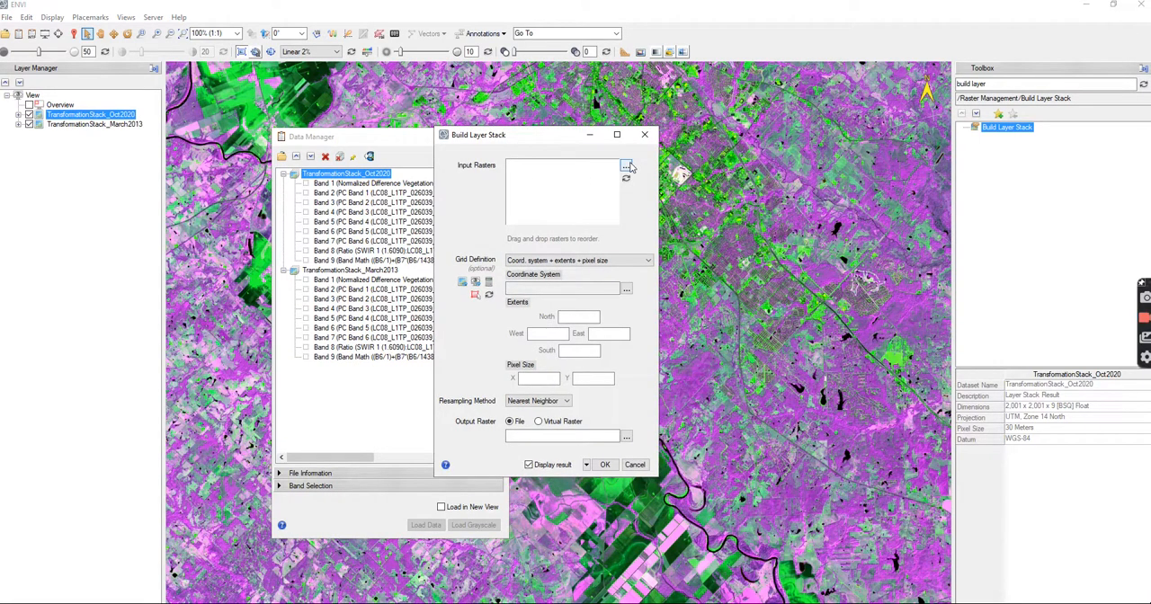
{"action": "left_click", "coordinate": [627, 168]}
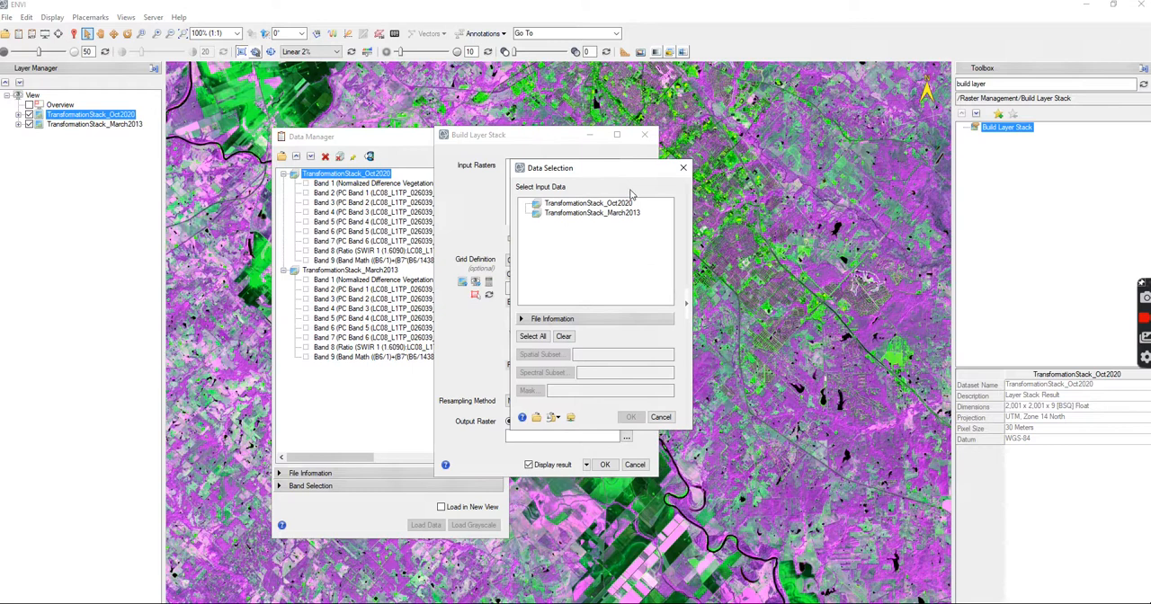
{"action": "left_click", "coordinate": [589, 201]}
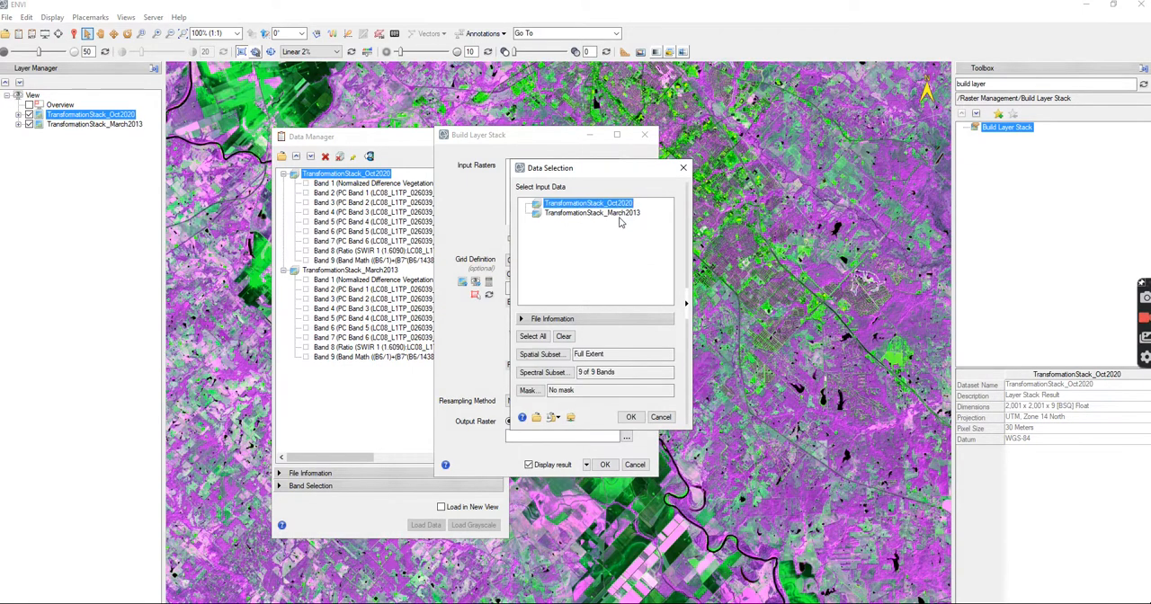
{"action": "left_click", "coordinate": [592, 212]}
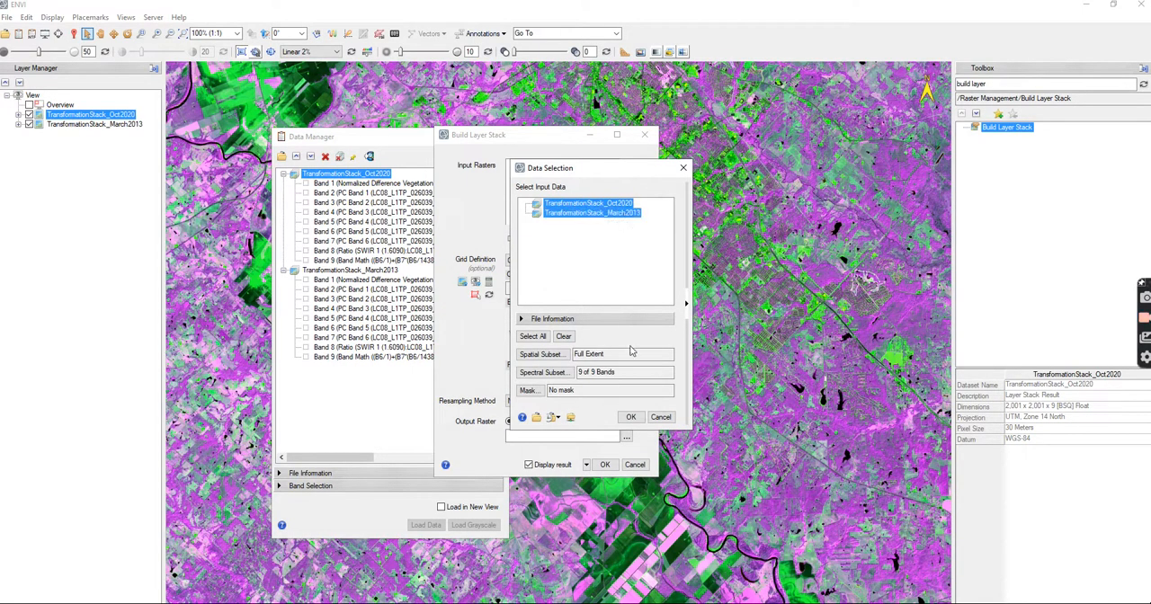
{"action": "mouse_move", "coordinate": [601, 414]}
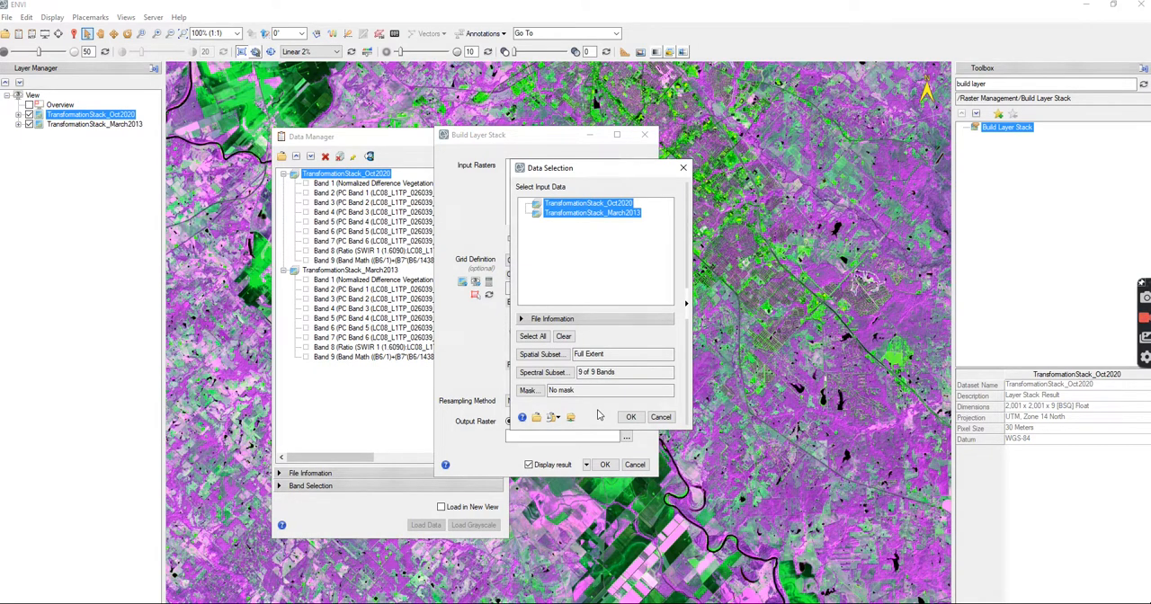
{"action": "mouse_move", "coordinate": [580, 410]}
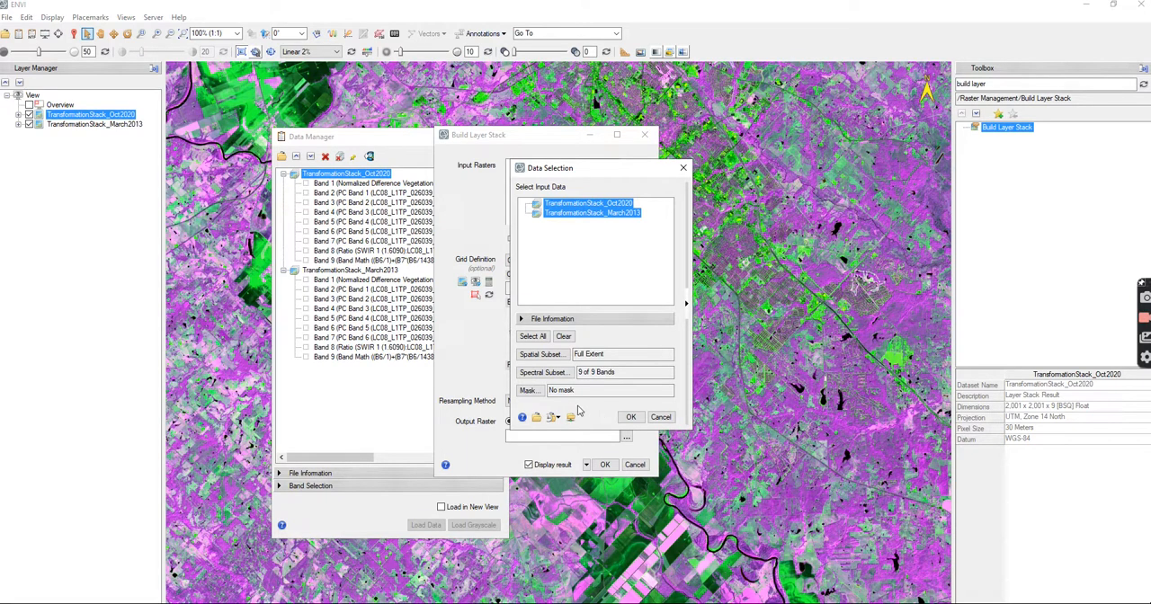
{"action": "left_click", "coordinate": [632, 417]}
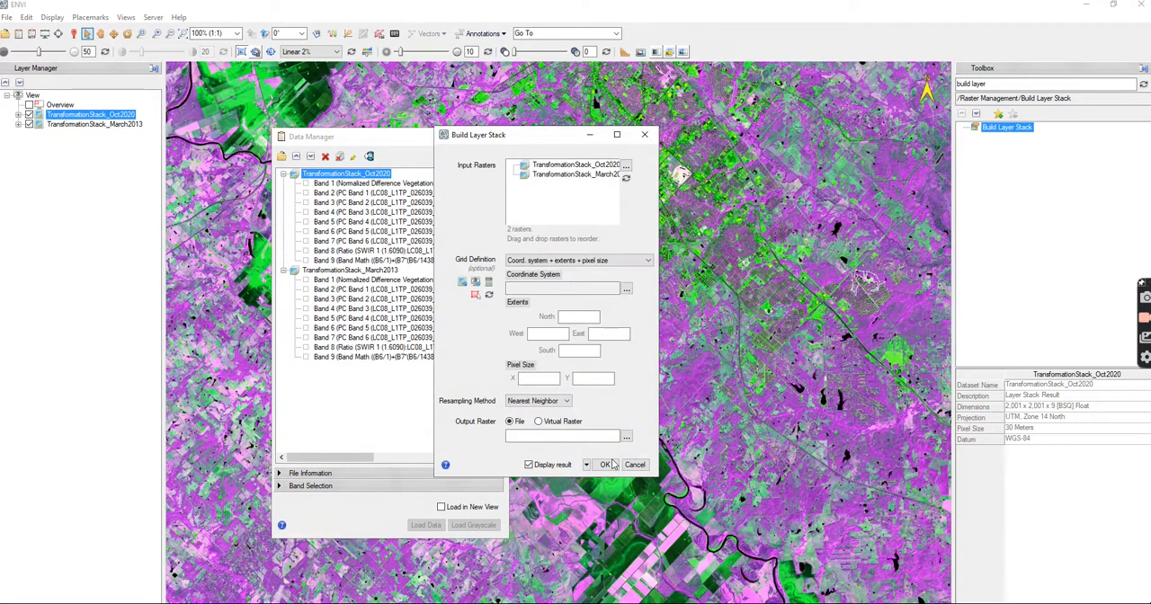
Step: Save the output as ChangeDetectionStack_AllDates in the ChangeDetectionStacks folder and run the stacking
{"action": "left_click", "coordinate": [626, 435]}
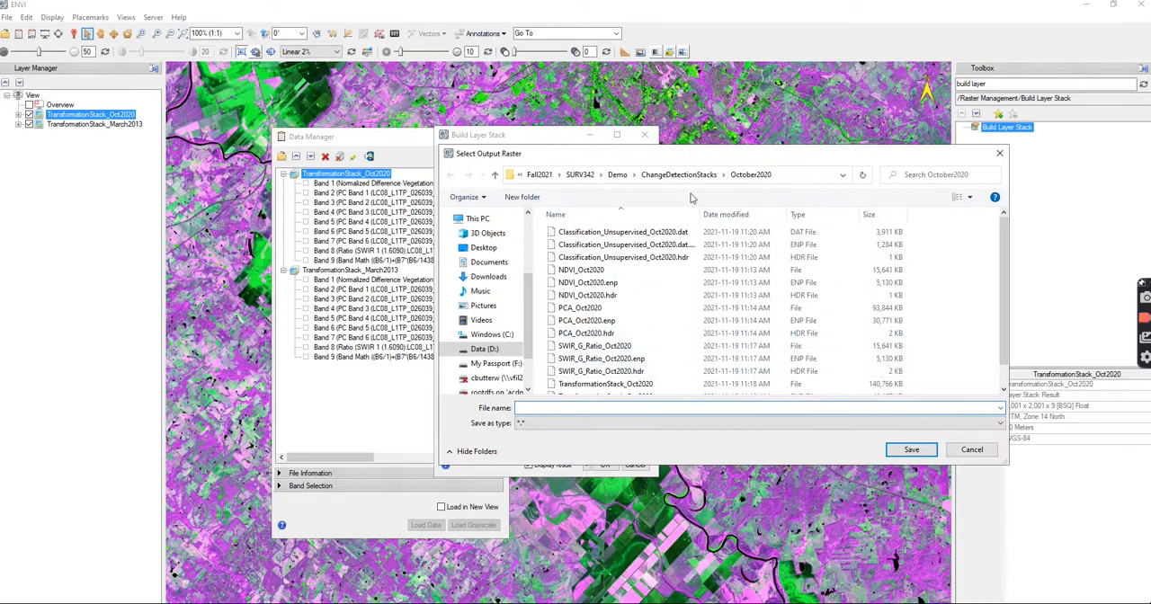
{"action": "left_click", "coordinate": [678, 174]}
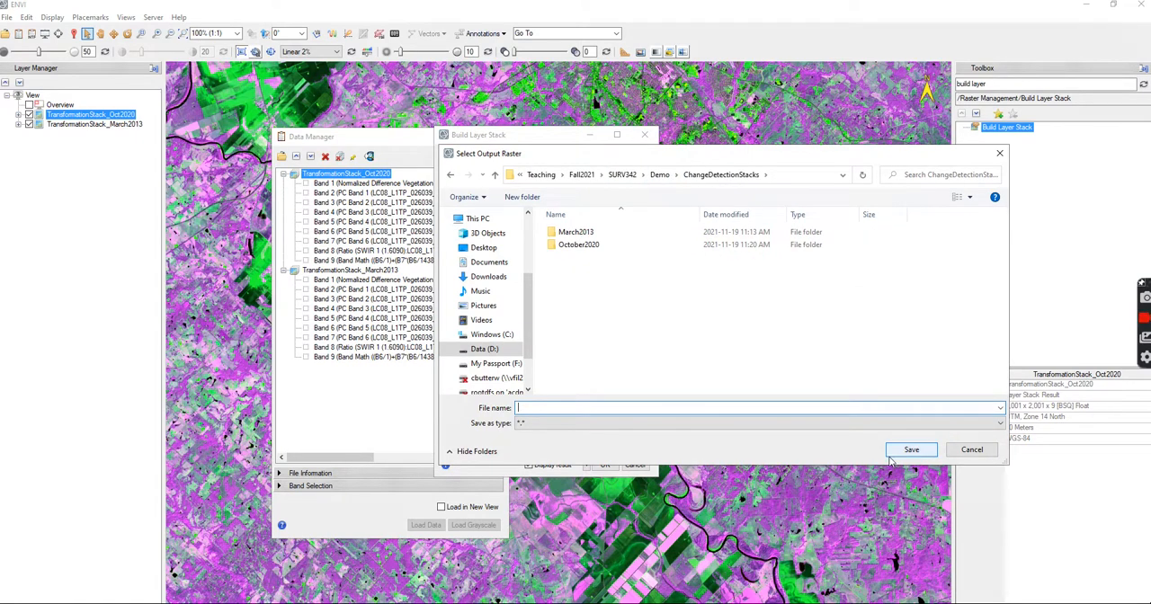
{"action": "type", "text": "ChangeDetectionStack_AllDates"}
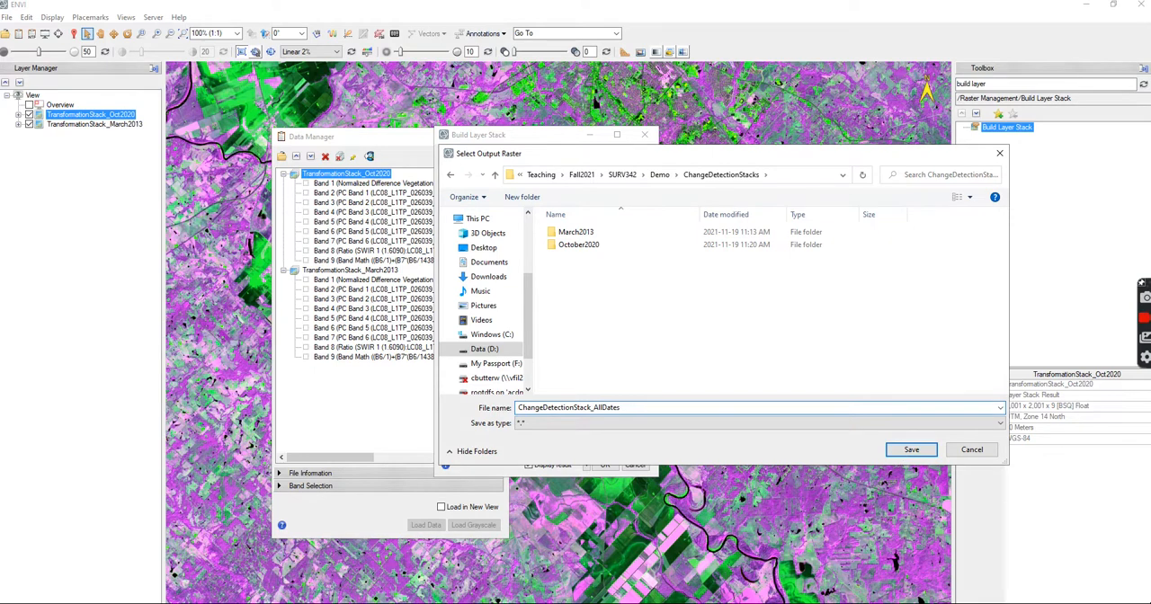
{"action": "mouse_move", "coordinate": [966, 540]}
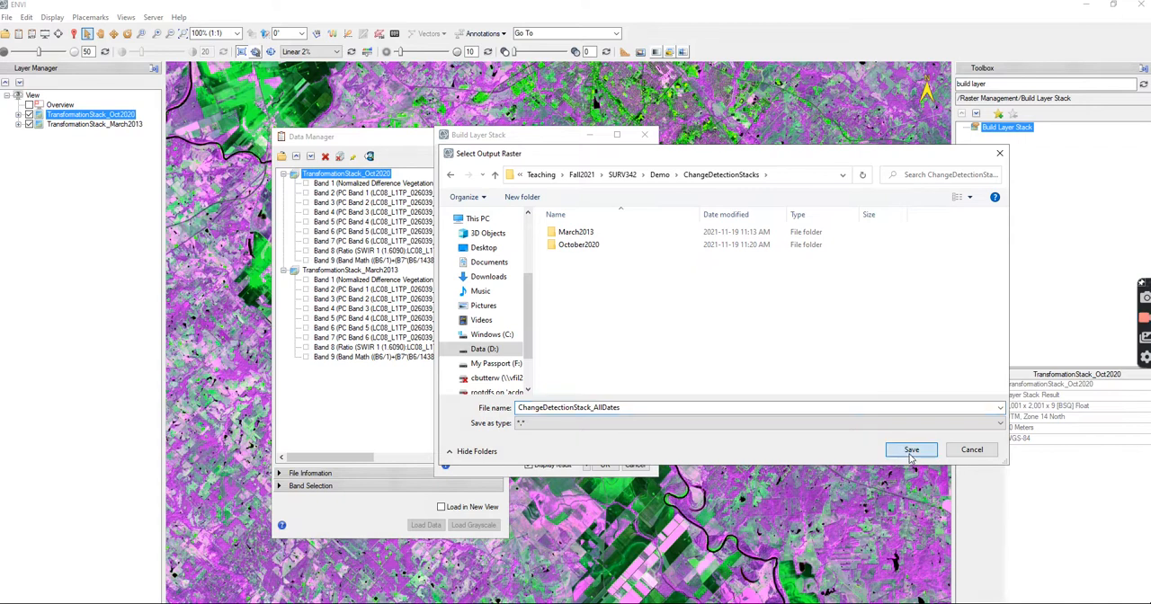
{"action": "left_click", "coordinate": [911, 450]}
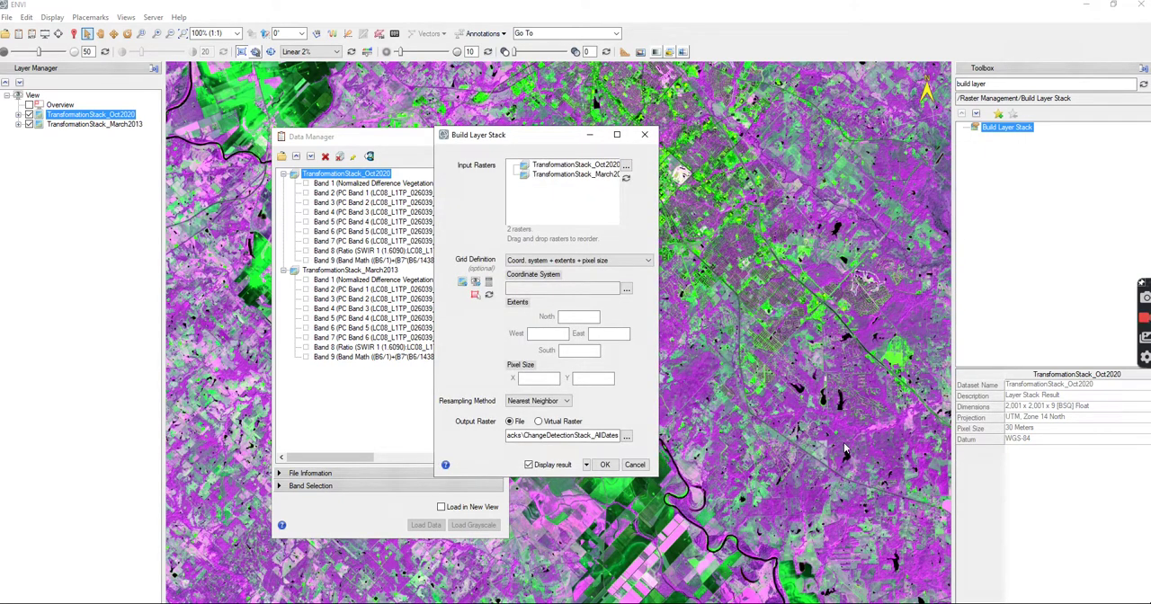
{"action": "mouse_move", "coordinate": [608, 489]}
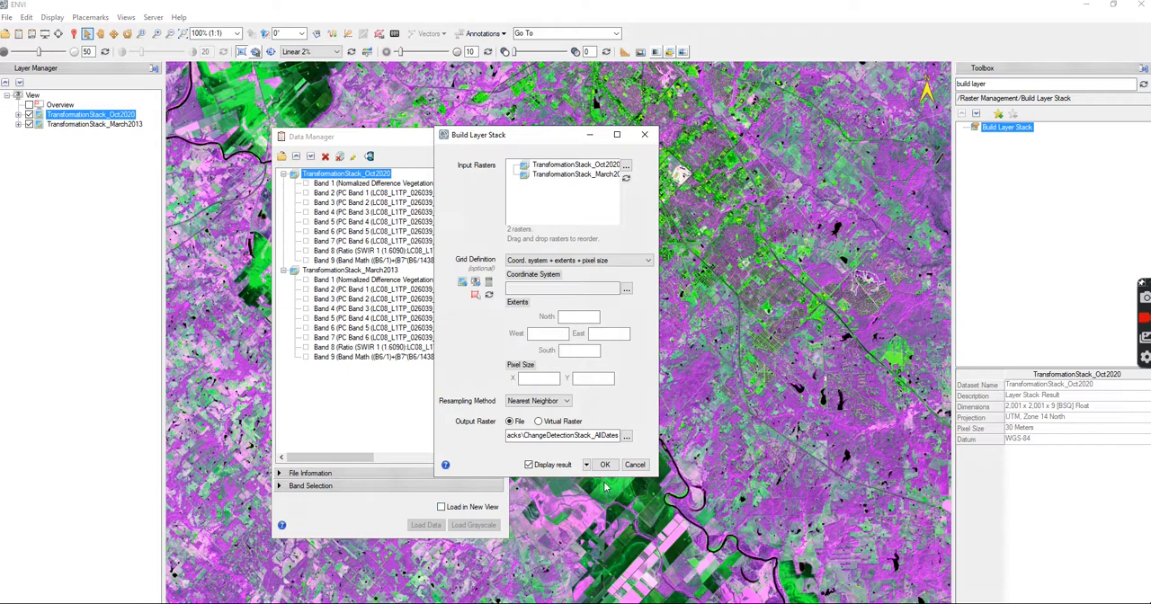
{"action": "left_click", "coordinate": [605, 464]}
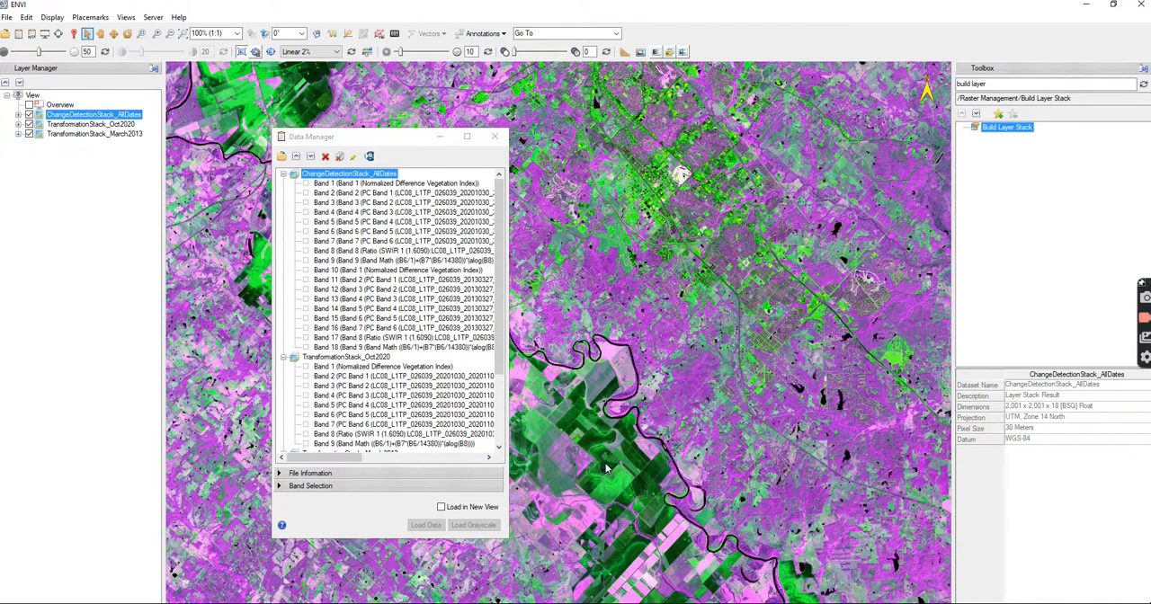
Step: Launch Edit ENVI Header from the Toolbox to choose the stack whose metadata to edit
{"action": "left_click", "coordinate": [405, 261]}
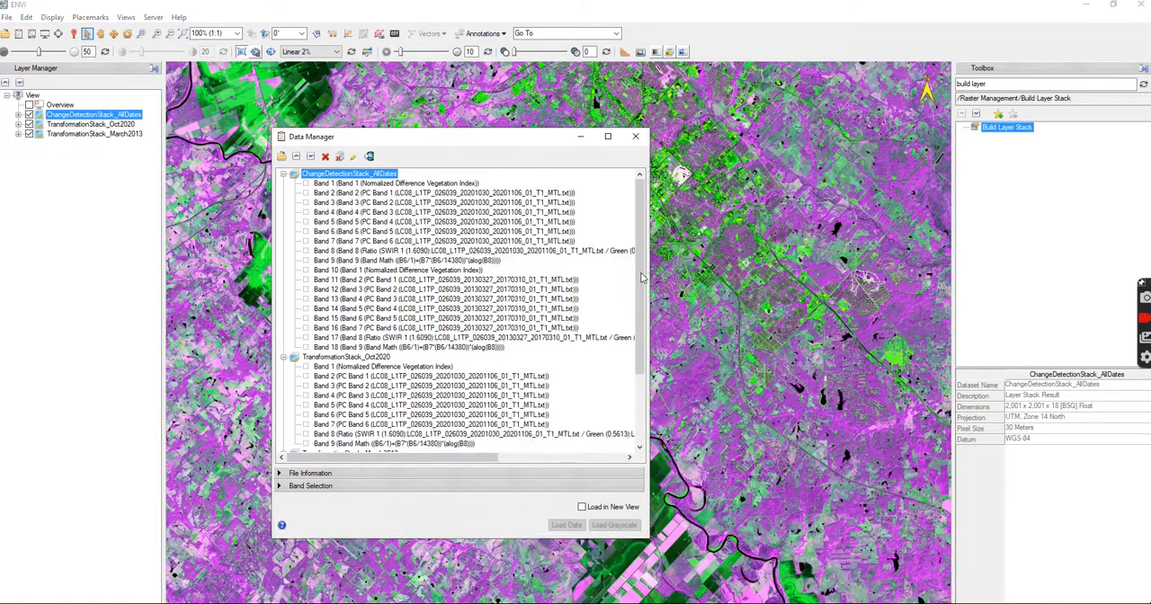
{"action": "mouse_move", "coordinate": [475, 302]}
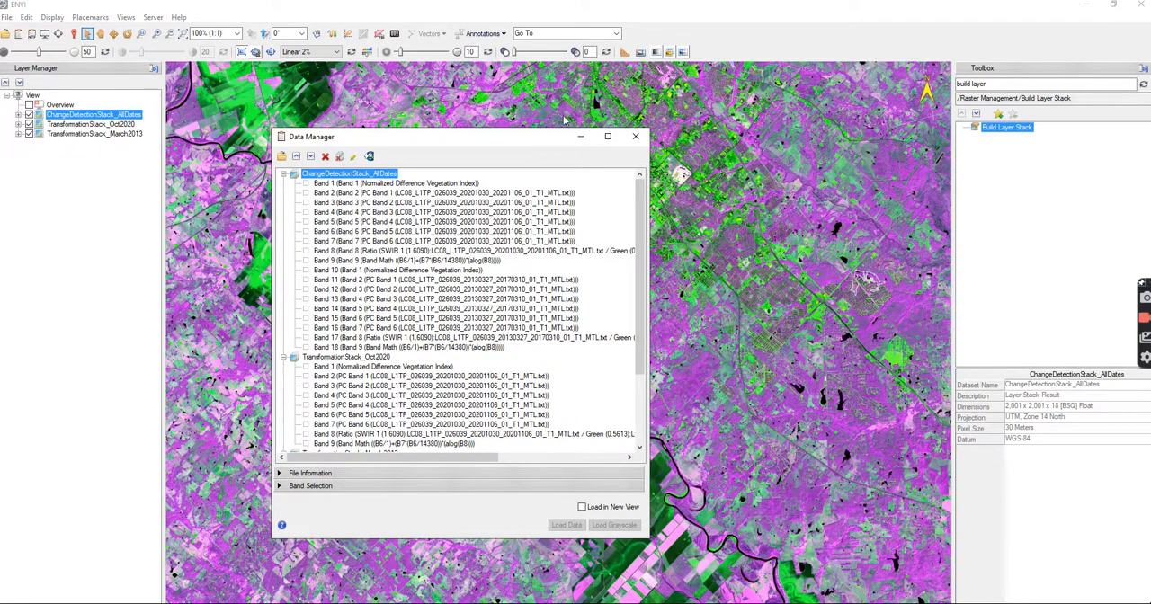
{"action": "left_click", "coordinate": [1043, 83]}
{"action": "type", "text": "edit"}
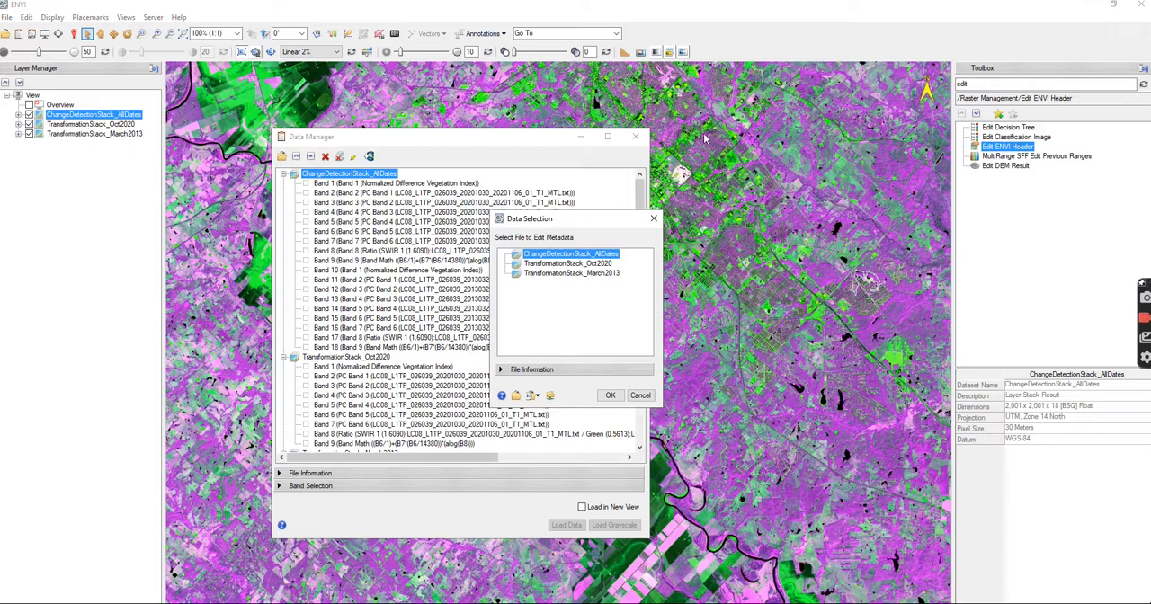
{"action": "mouse_move", "coordinate": [608, 254]}
{"action": "type", "text": "Band 1 NDVI"}
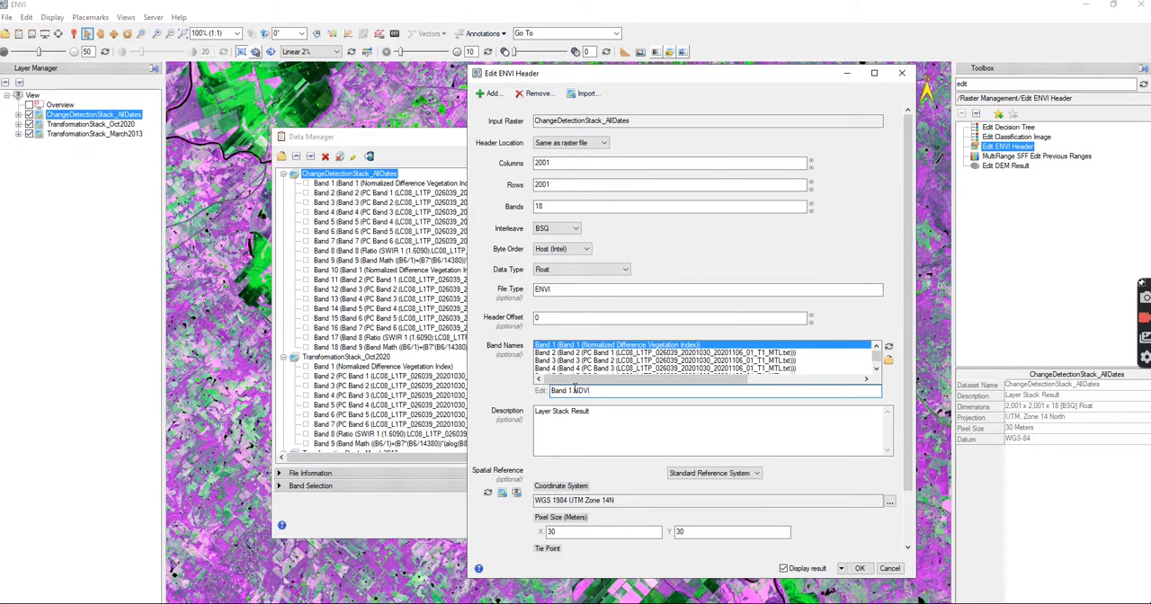
Step: Rename the October 2020 bands with _Oct2020 suffixes, e.g. NDVI_Oct2020, PC3_Oct2020, LST_Oct2020
{"action": "type", "text": "_Oct"}
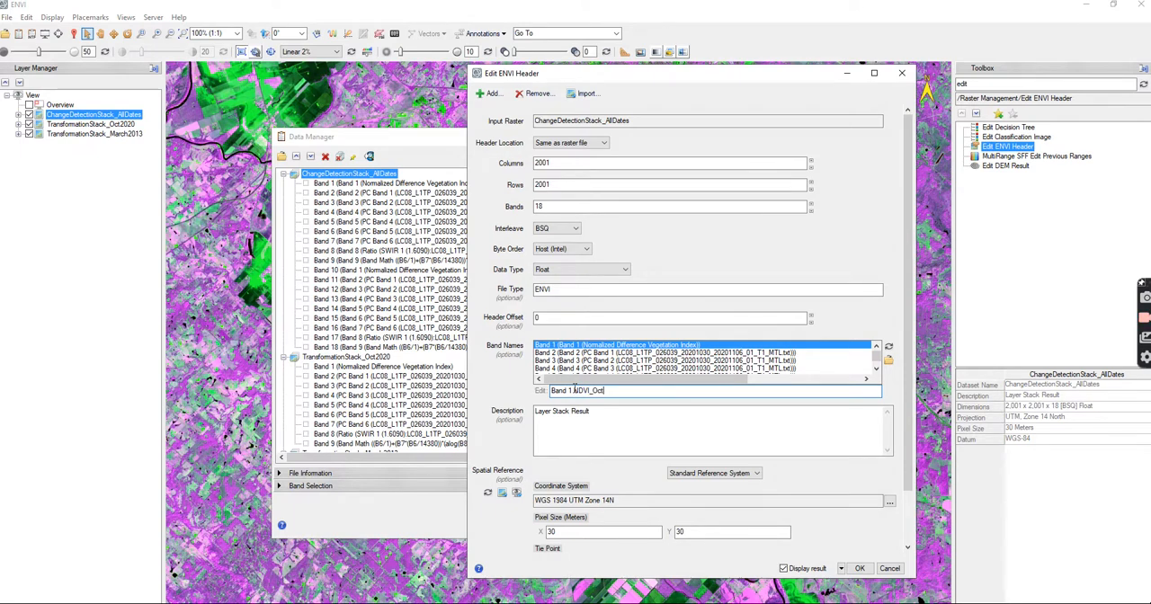
{"action": "type", "text": "2020"}
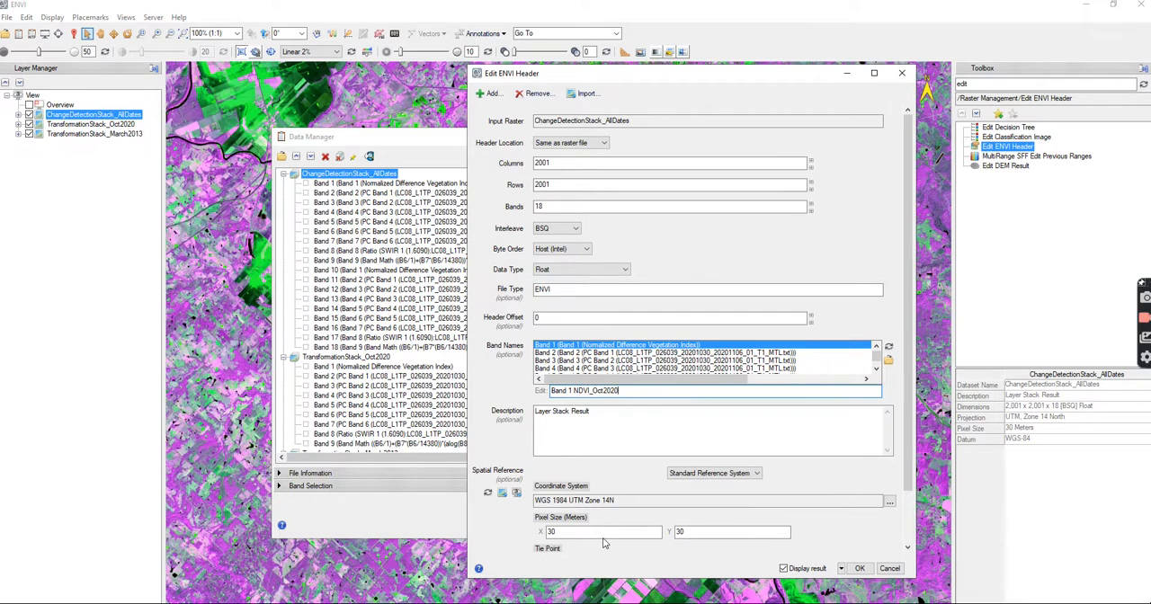
{"action": "left_click", "coordinate": [665, 352]}
{"action": "type", "text": "Band 2 PC1"}
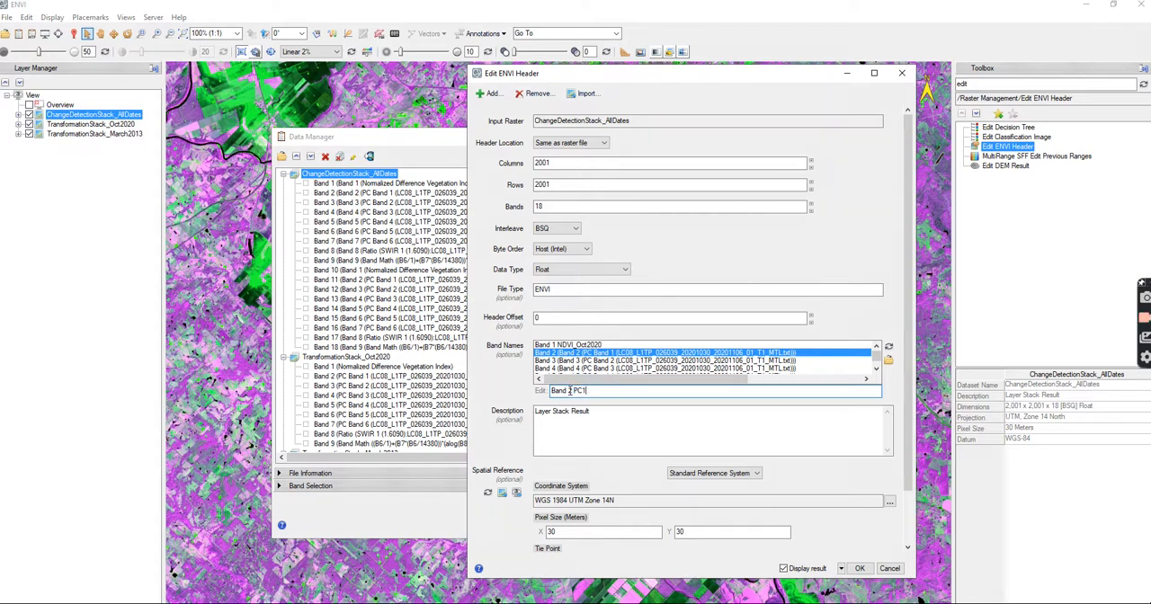
{"action": "type", "text": "_Oct2020"}
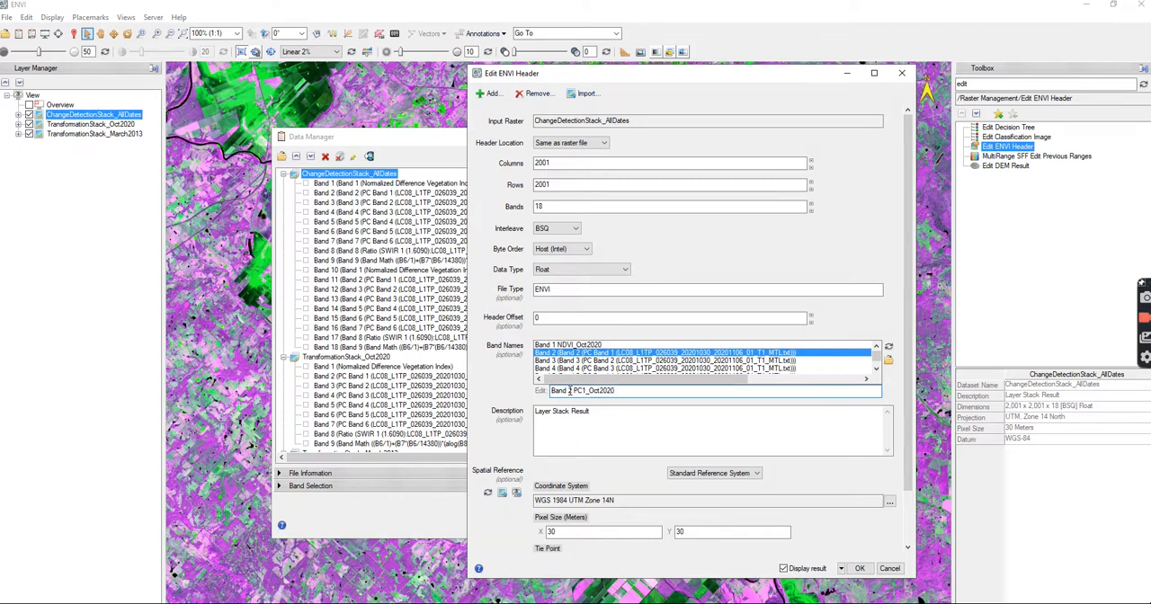
{"action": "left_click", "coordinate": [702, 360]}
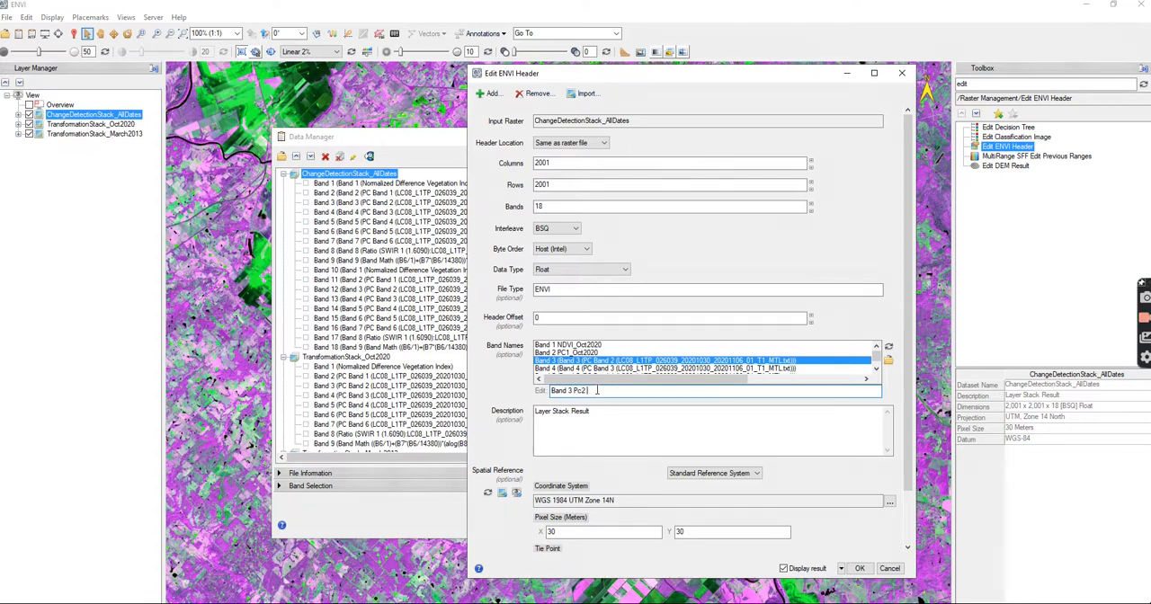
{"action": "type", "text": "_Oct2020"}
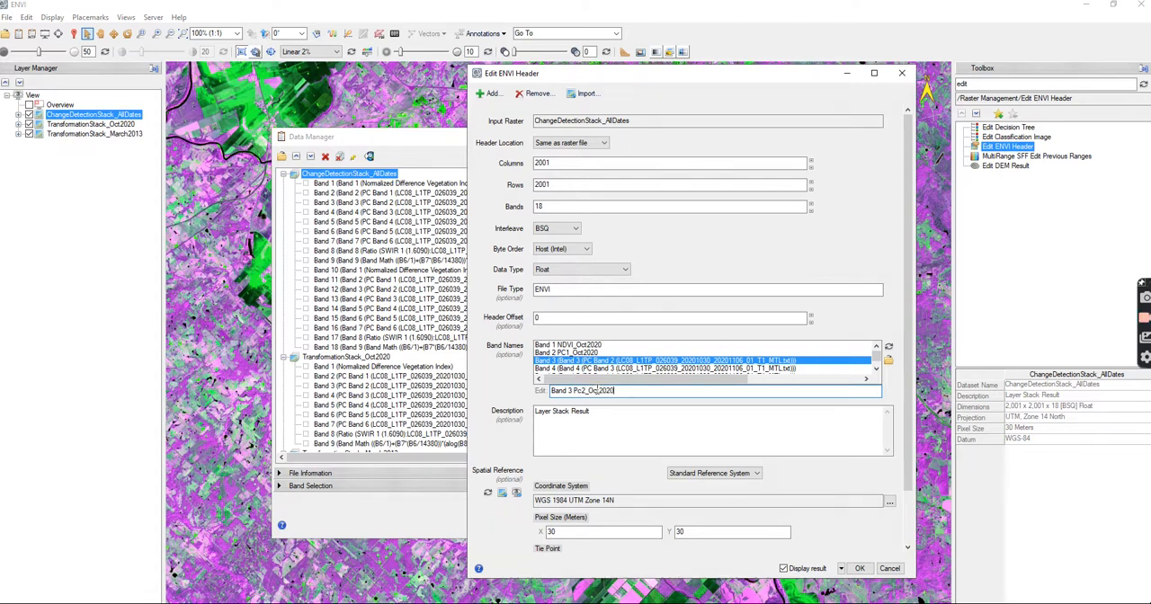
{"action": "left_click", "coordinate": [702, 369]}
{"action": "type", "text": "Band 4 PC"}
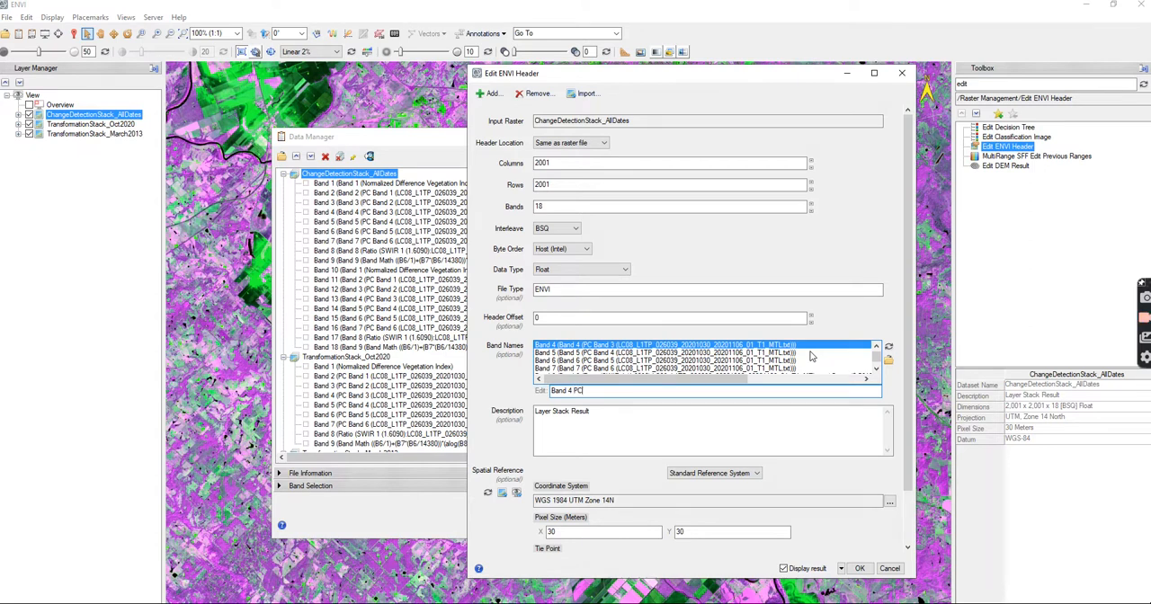
{"action": "type", "text": "3"}
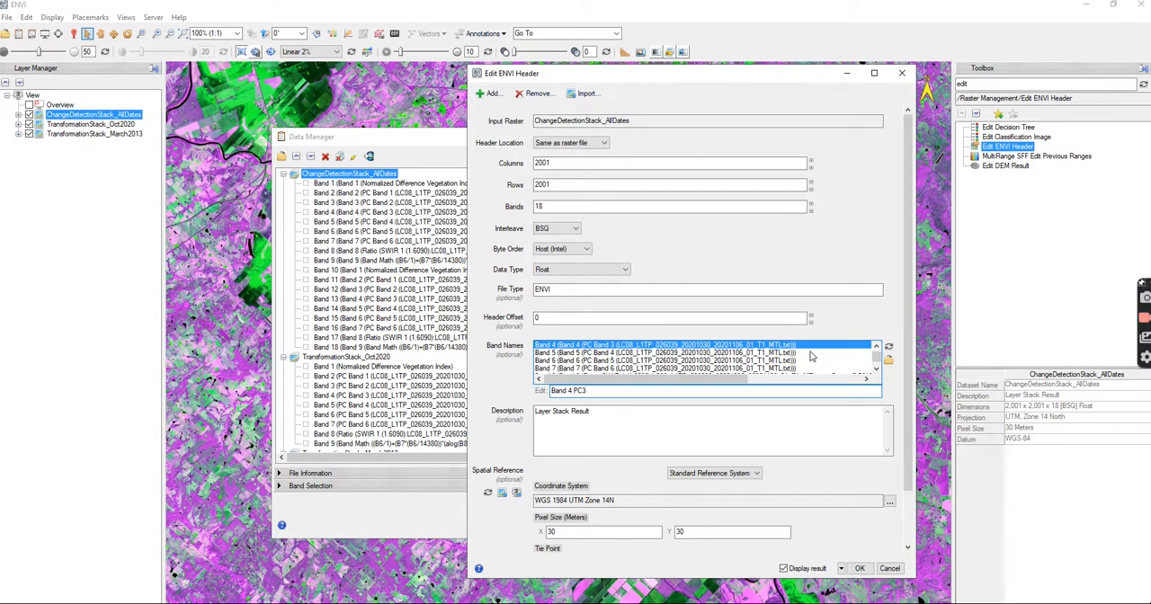
{"action": "type", "text": "_Oct2020"}
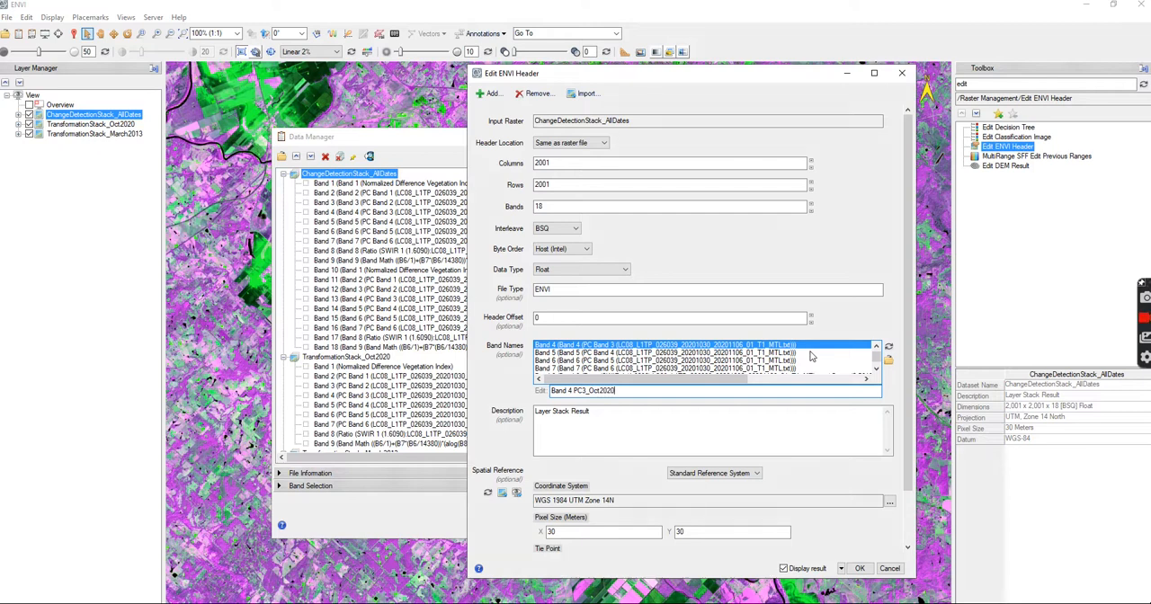
{"action": "mouse_move", "coordinate": [755, 374]}
{"action": "type", "text": "Band 9"}
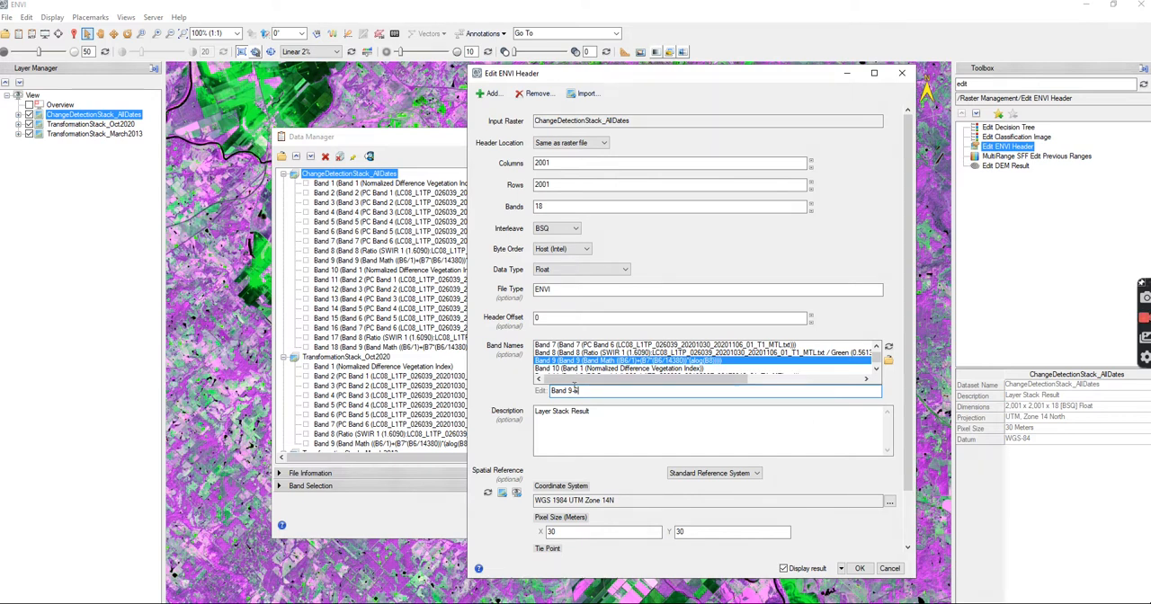
{"action": "type", "text": "ST"}
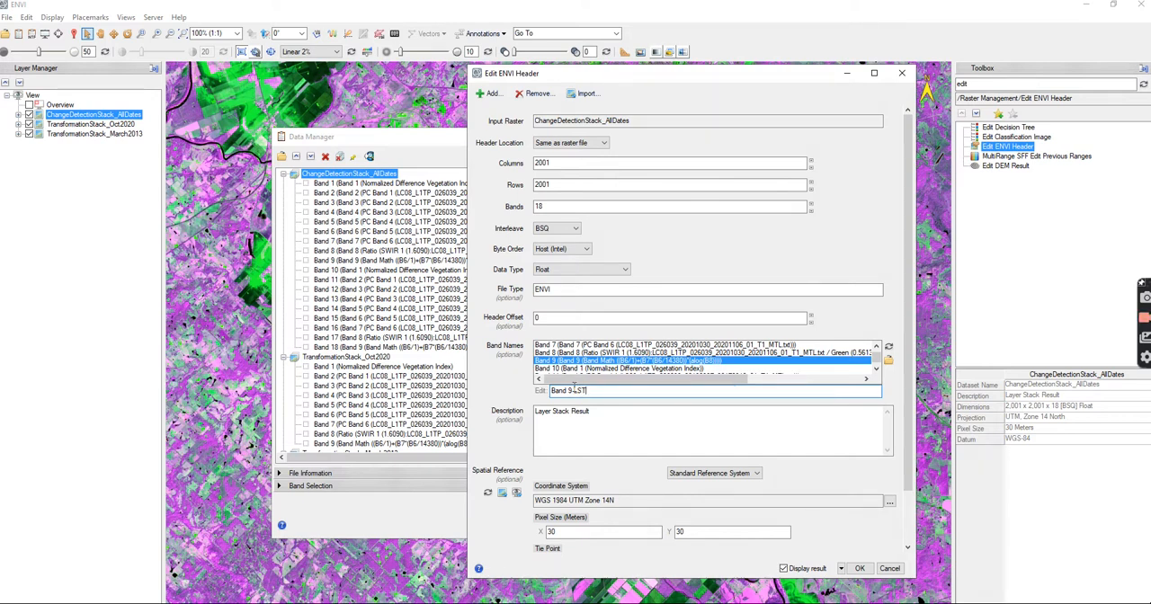
{"action": "type", "text": "_Oct2020"}
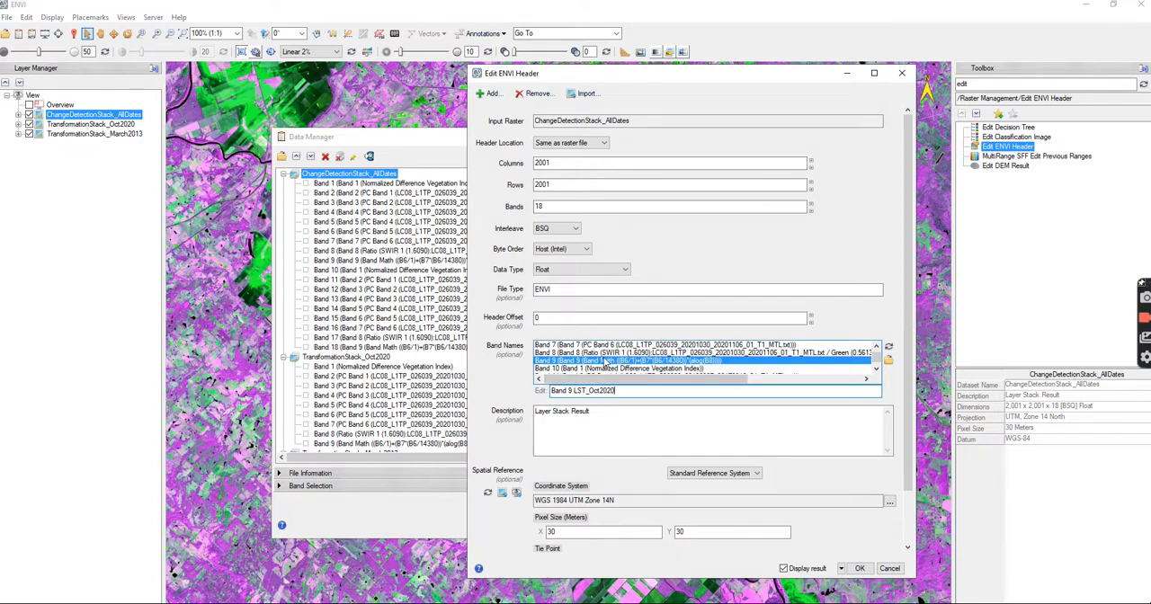
Step: Rename the SWIR ratio band SWIR_Ratio_Oct2020 and give the March 2013 bands _Mar2013 suffixes
{"action": "left_click", "coordinate": [706, 352]}
{"action": "type", "text": "Band 8 Ra"}
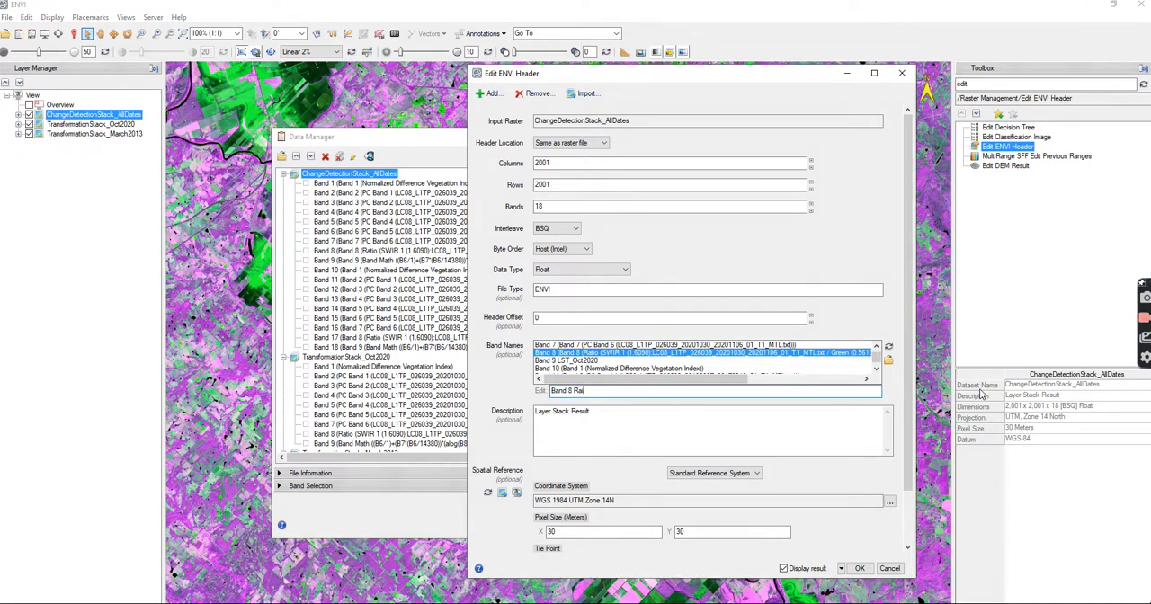
{"action": "key", "text": "Backspace"}
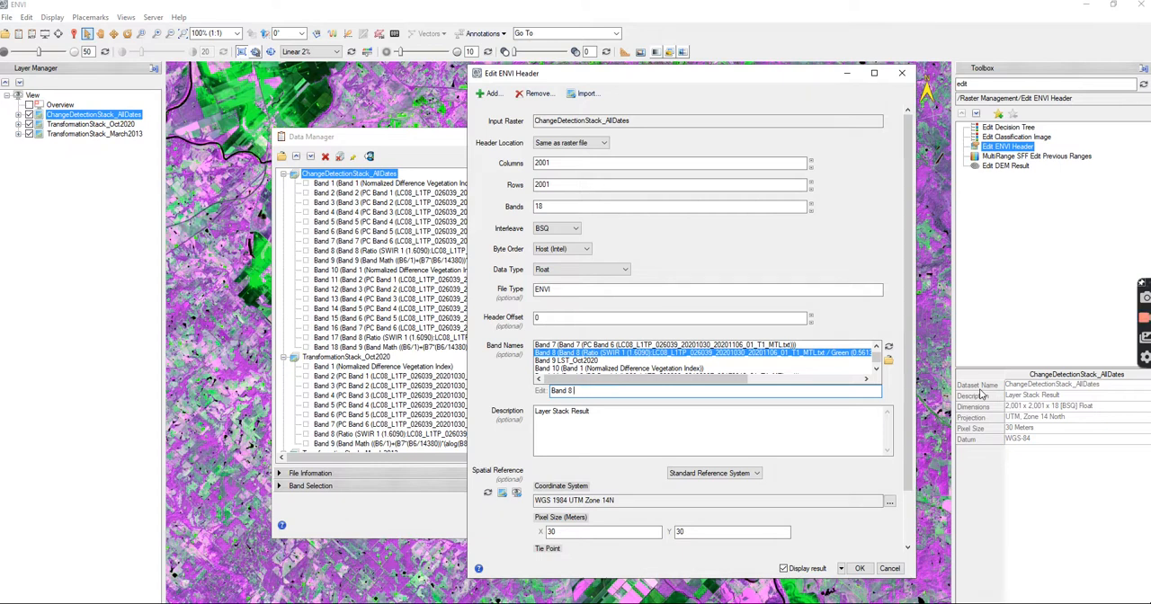
{"action": "type", "text": "SWIR"}
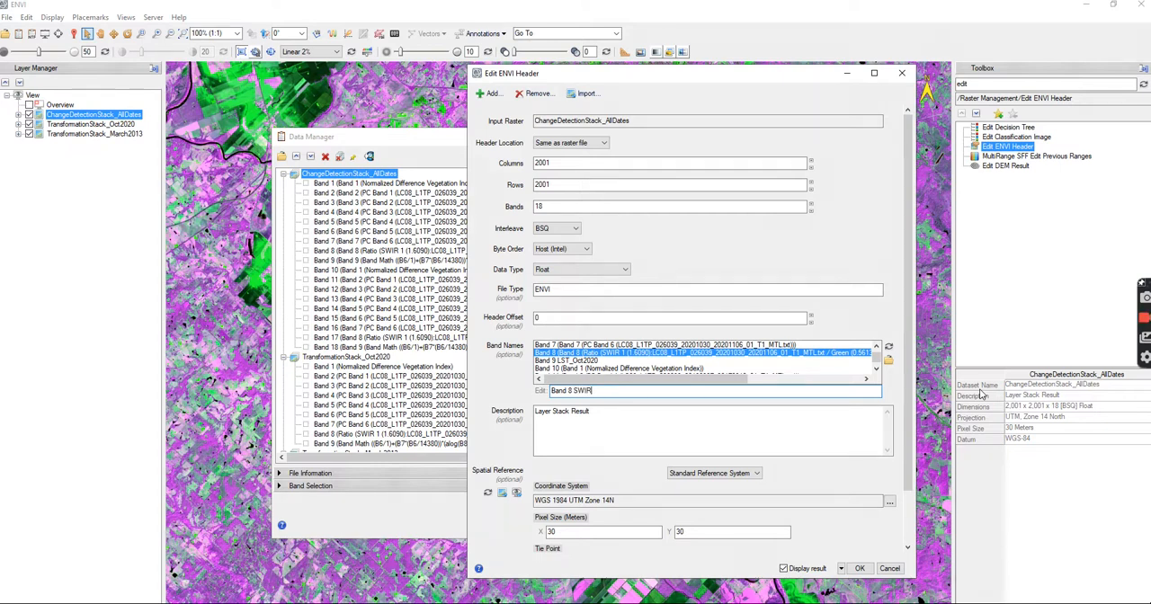
{"action": "type", "text": "_Ratio"}
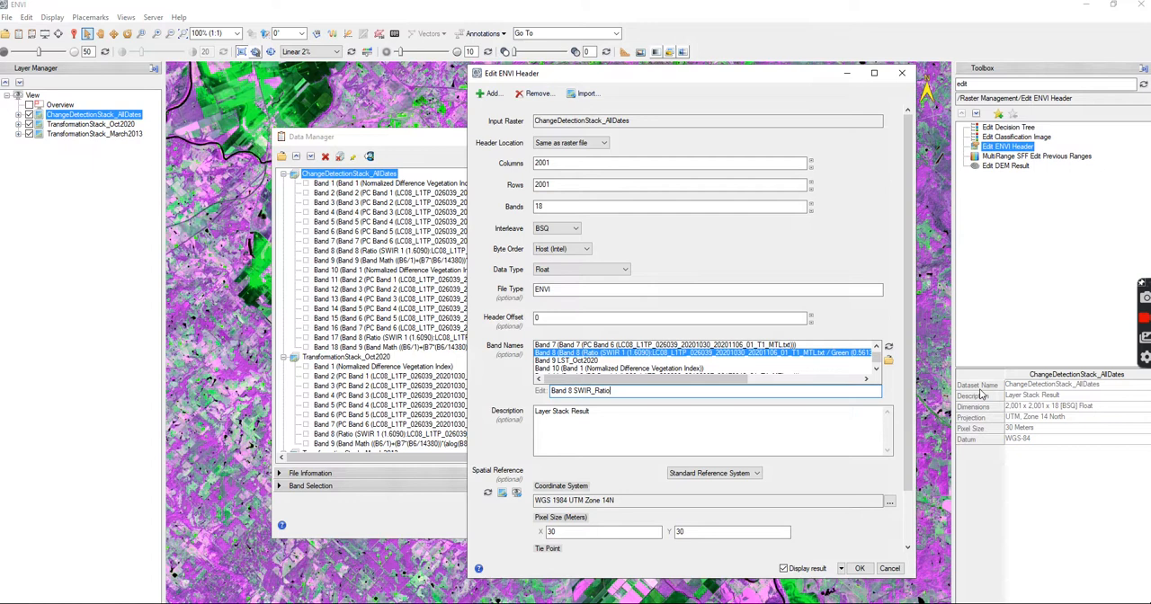
{"action": "type", "text": "_Oct2"}
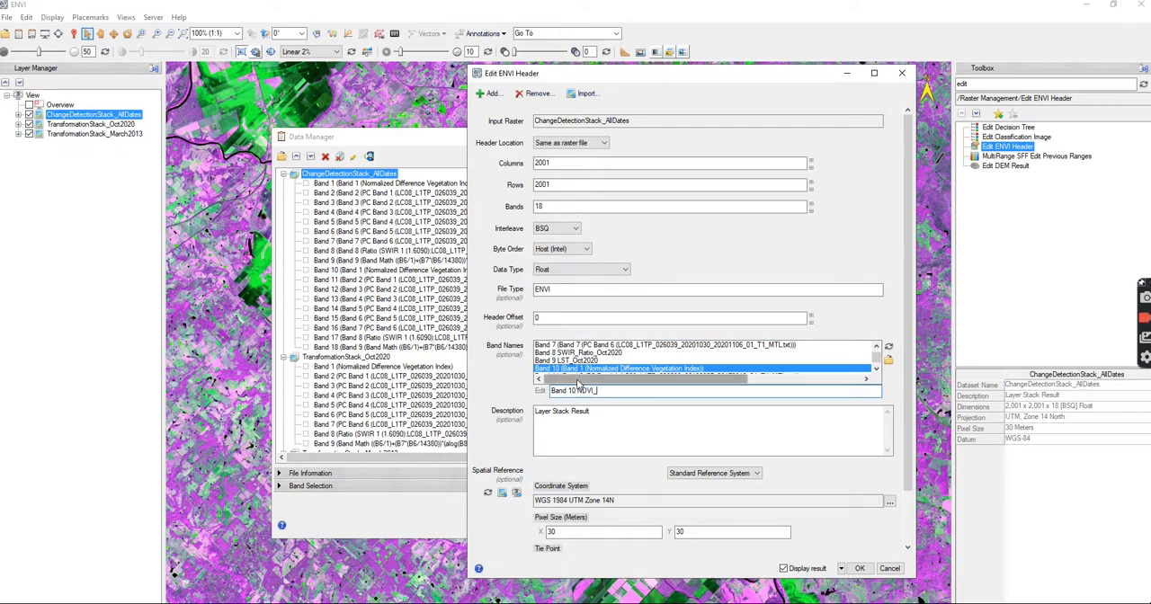
{"action": "type", "text": "_Mar2"}
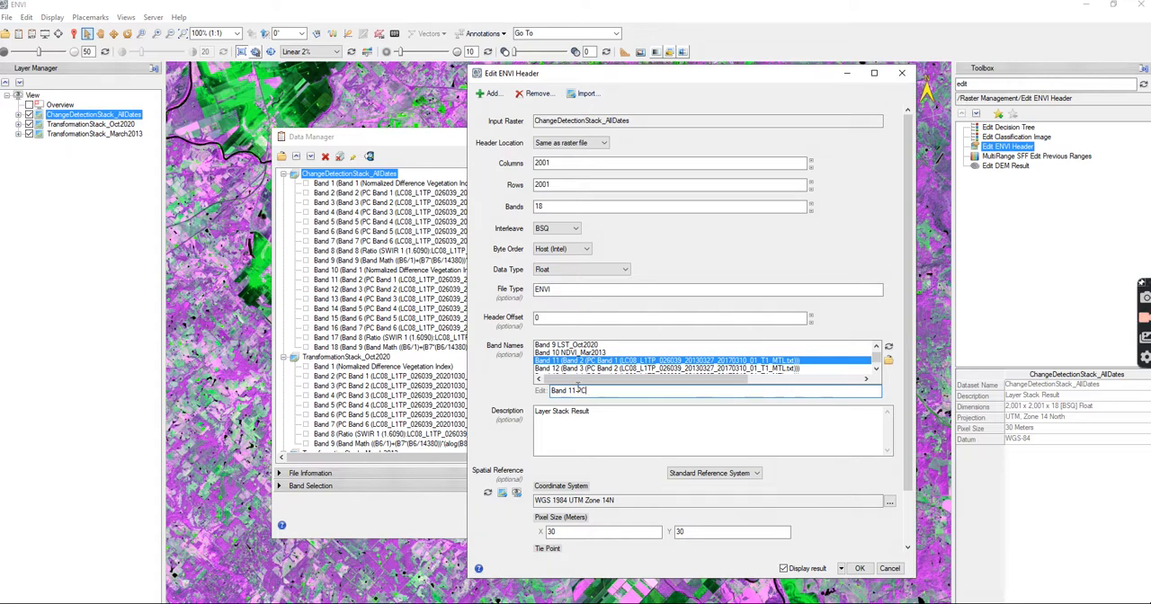
{"action": "type", "text": "1_Mar2013"}
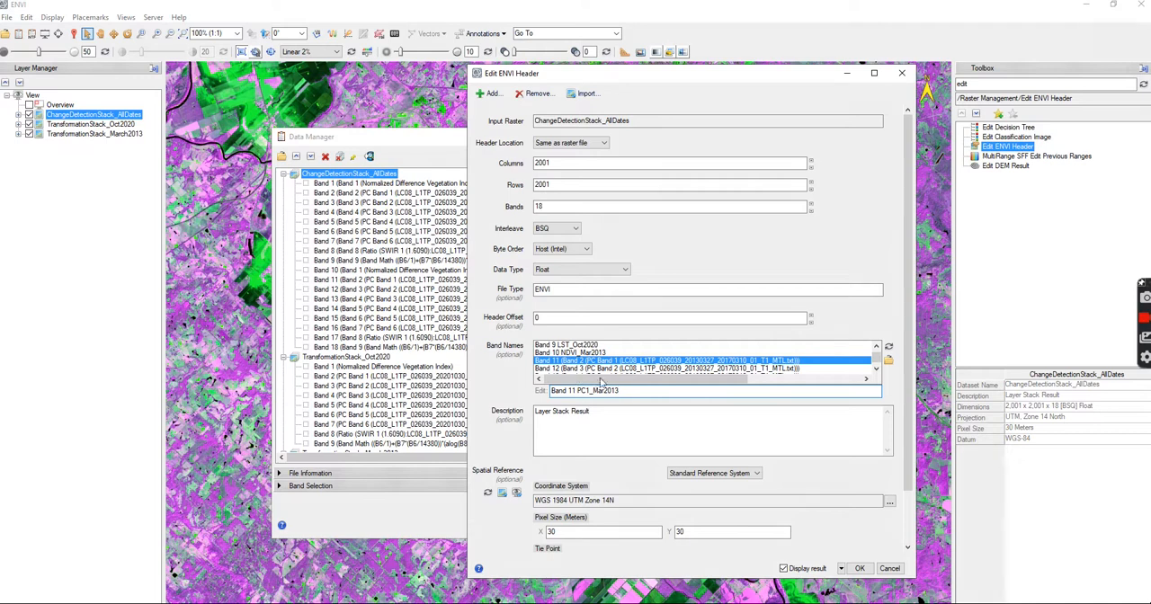
{"action": "left_click", "coordinate": [702, 369]}
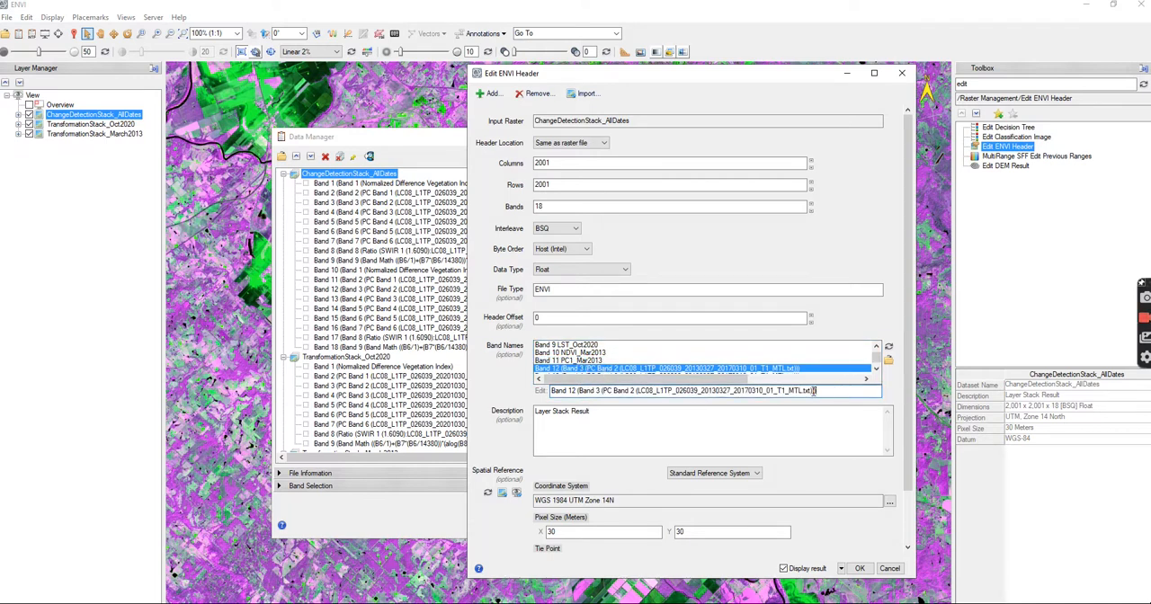
{"action": "triple_click", "coordinate": [684, 390]}
{"action": "type", "text": "Band 12 PC2_Mar2013"}
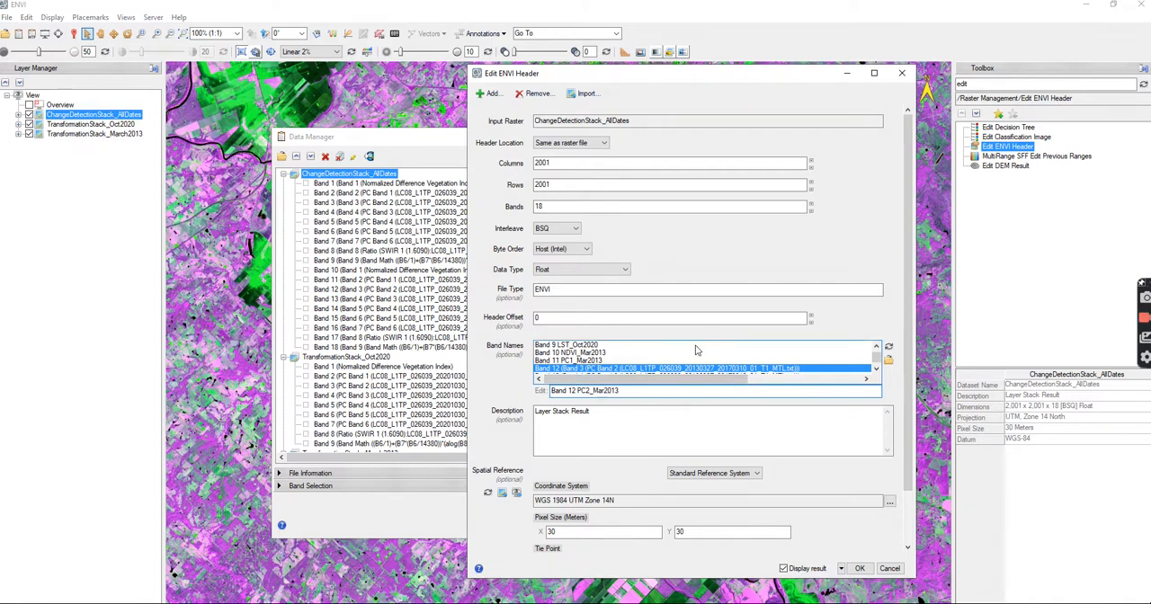
{"action": "scroll", "scroll_direction": "down", "scroll_amount": 3}
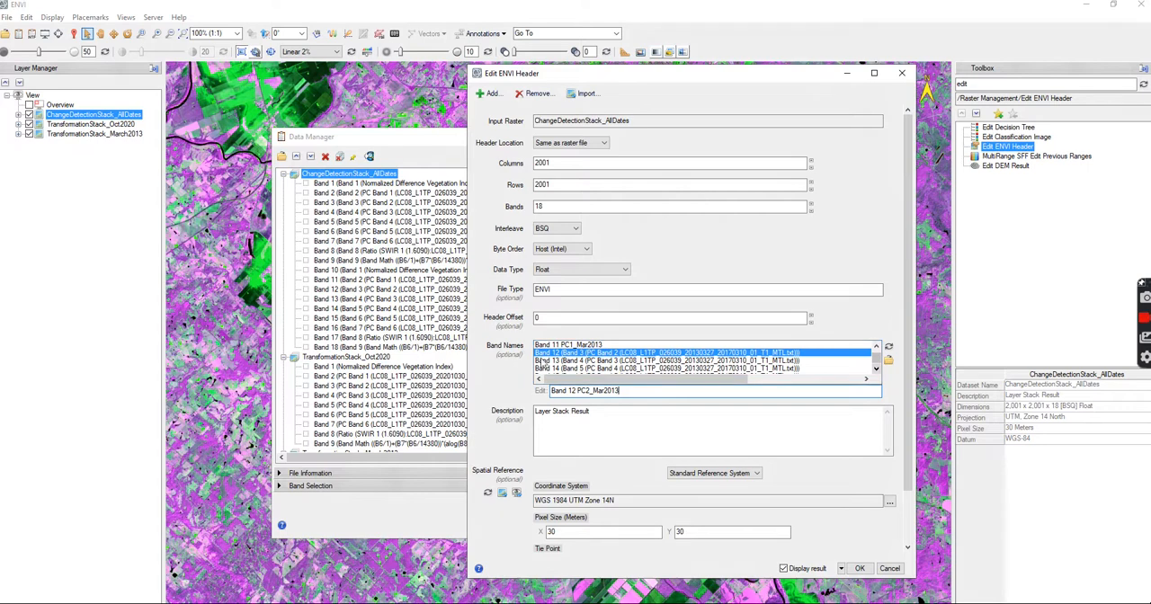
{"action": "left_click", "coordinate": [702, 360]}
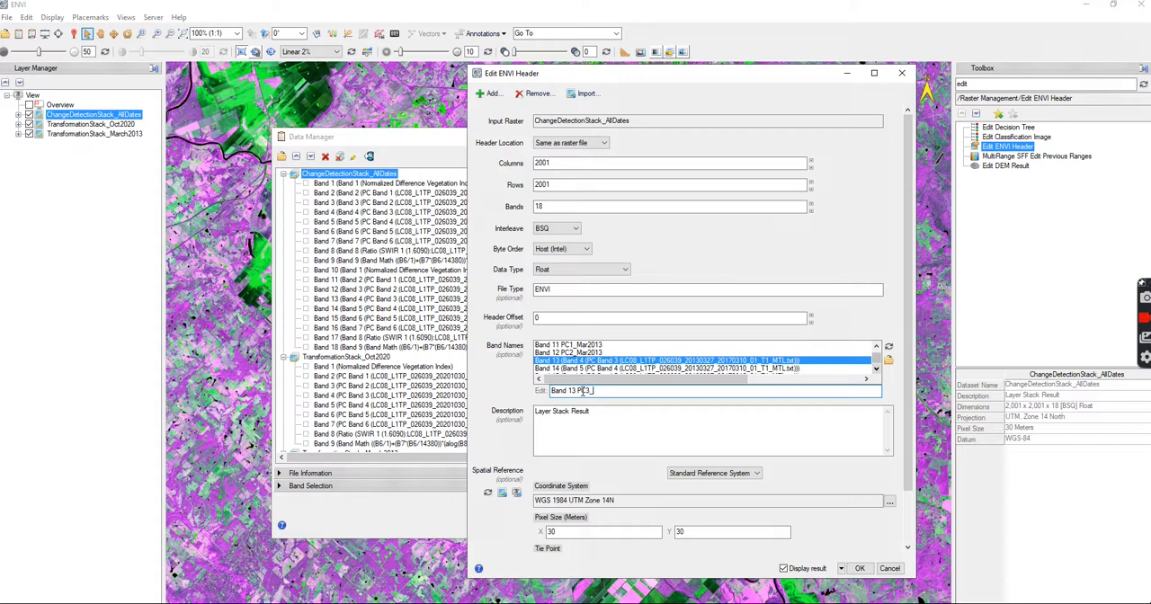
{"action": "type", "text": "Mar2013"}
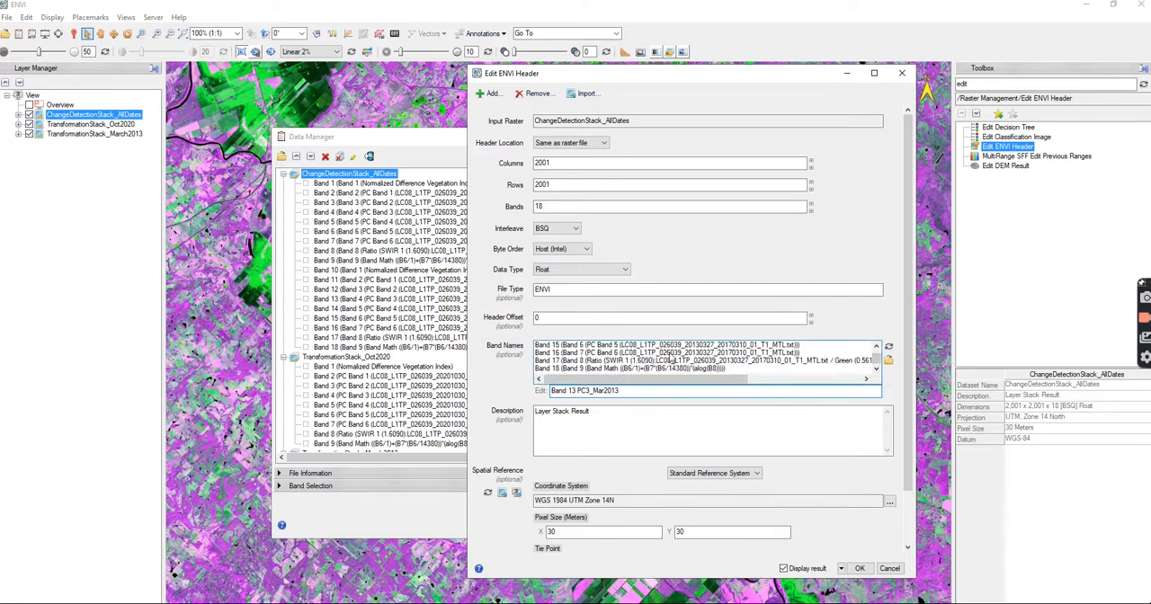
Step: Name Band 17 SWIR Ratio_Mar2013 and apply the edited band names to the header
{"action": "left_click", "coordinate": [711, 362]}
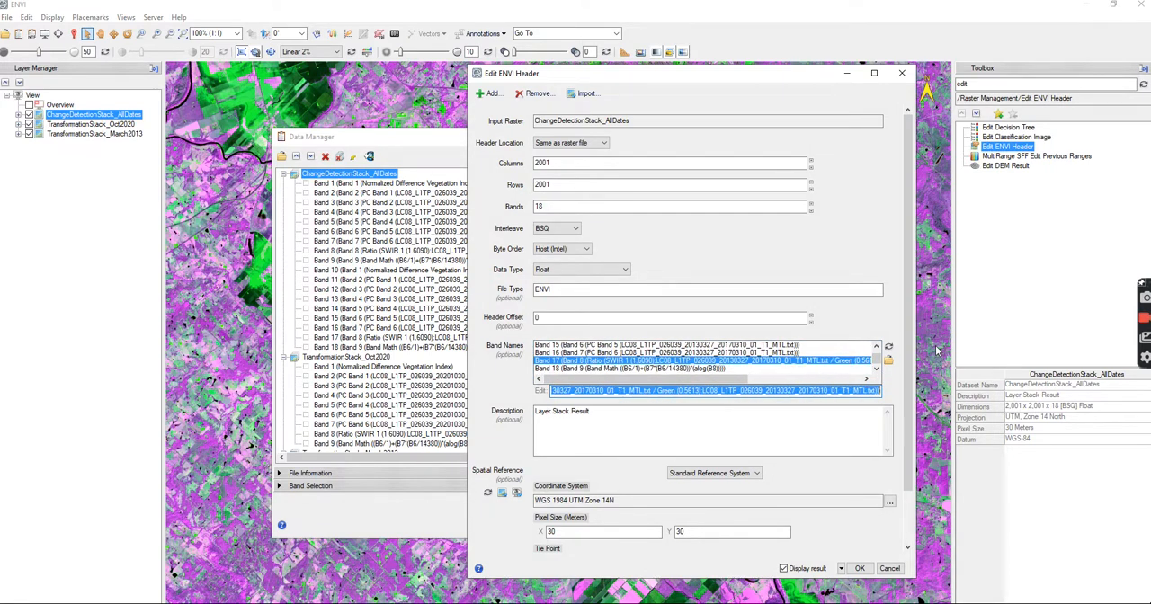
{"action": "type", "text": "Band 17 SWIR Ra"}
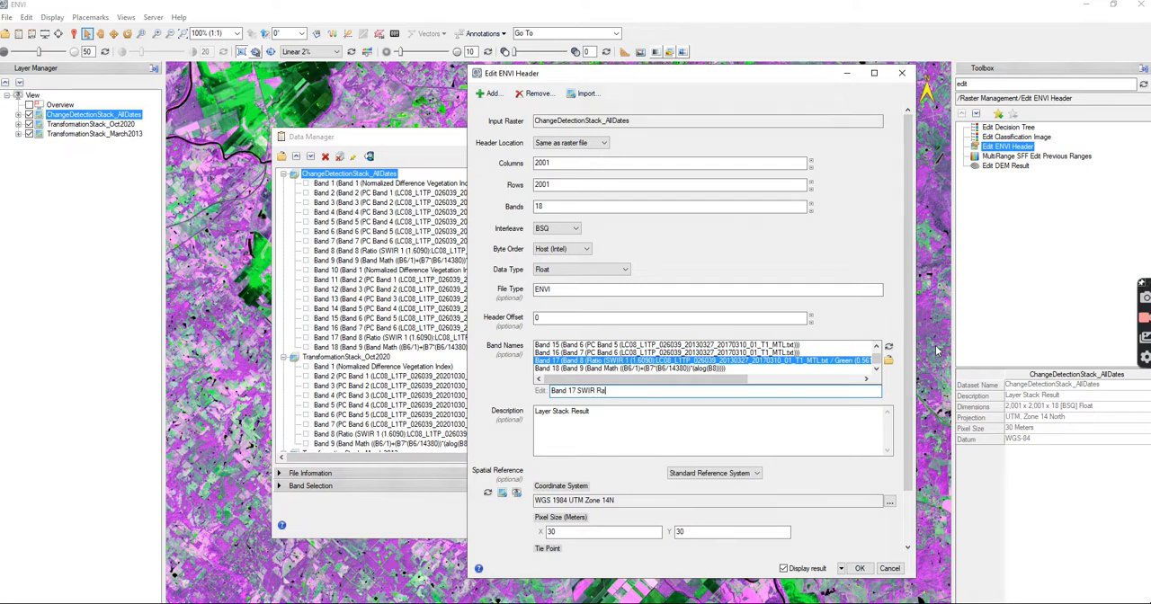
{"action": "key", "text": "BackSpace"}
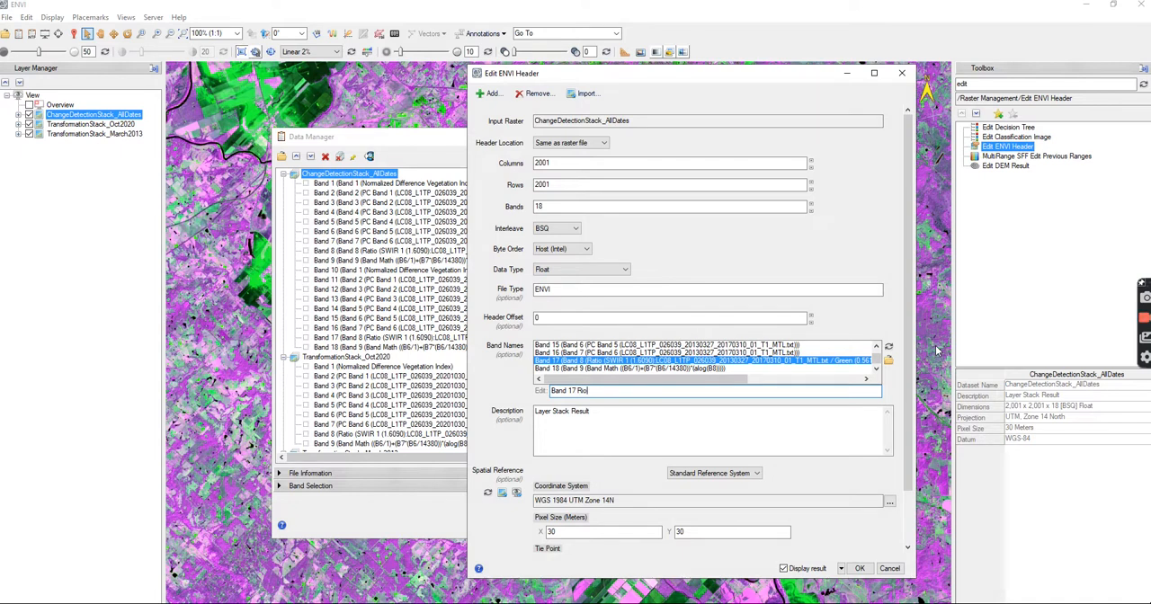
{"action": "type", "text": "Ratio"}
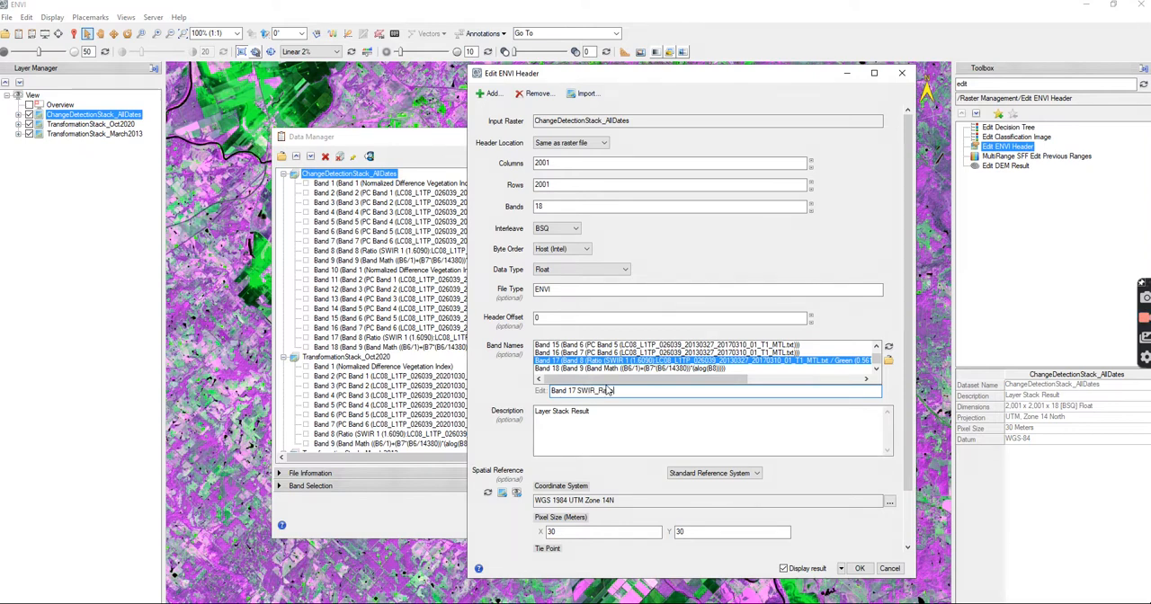
{"action": "type", "text": "_Mar2013"}
{"action": "left_click", "coordinate": [701, 367]}
{"action": "type", "text": "Band 18 LST_2013"}
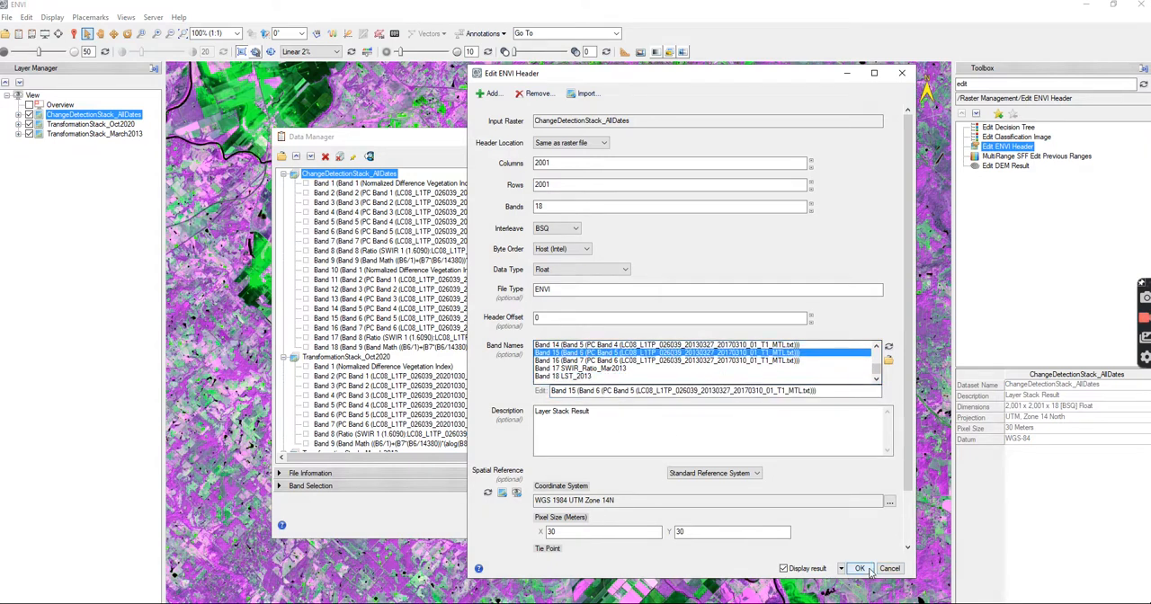
{"action": "left_click", "coordinate": [860, 569]}
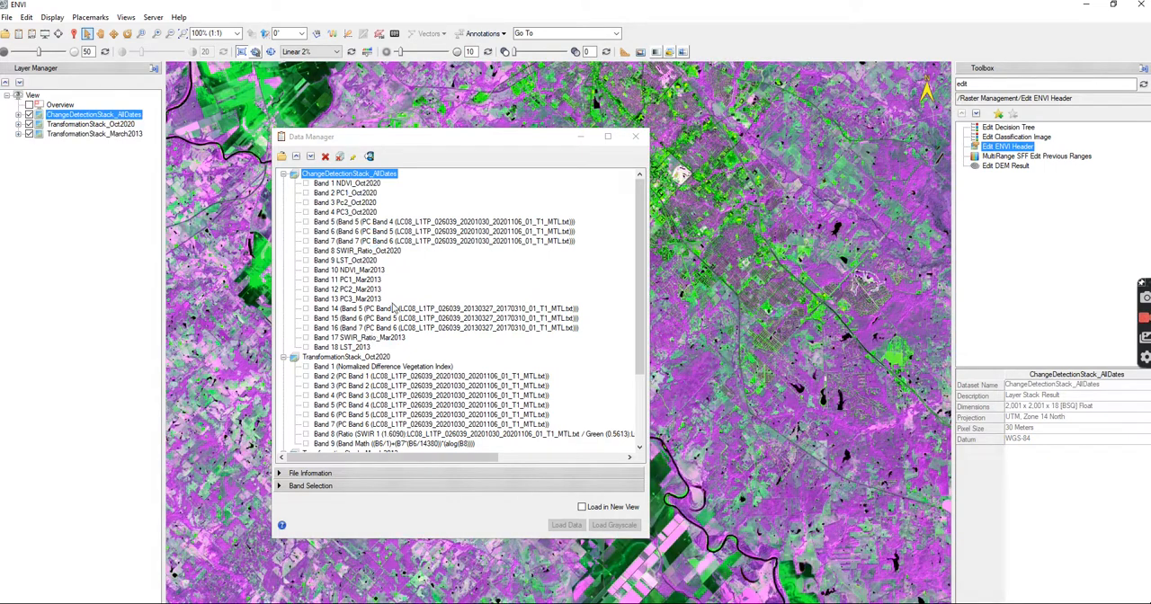
{"action": "mouse_move", "coordinate": [413, 359]}
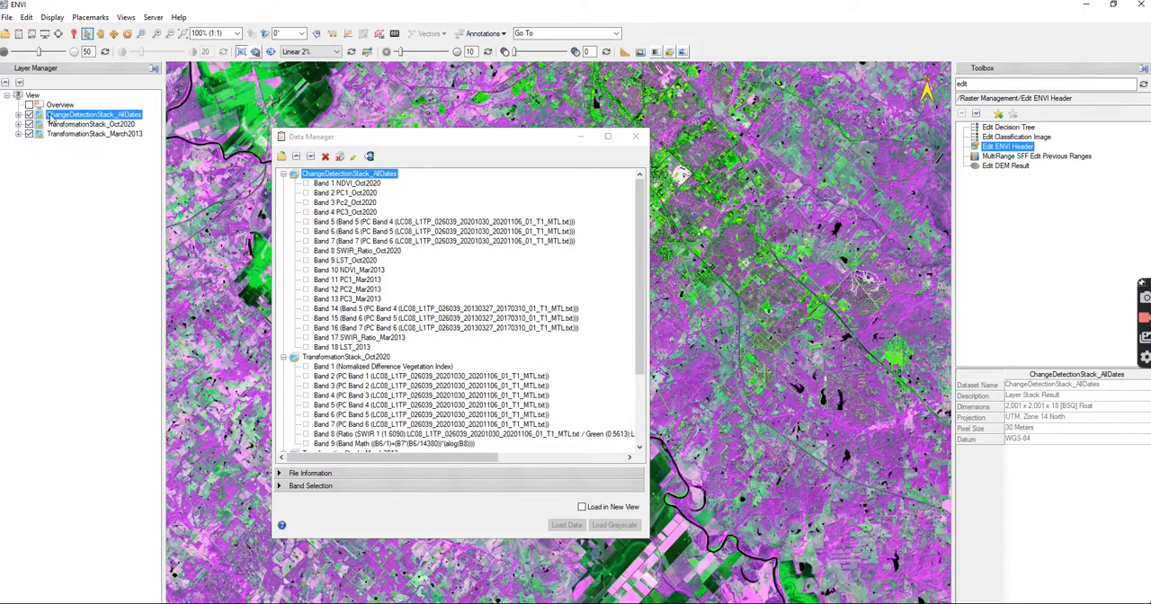
Step: Remove all loaded stack layers from the Layer Manager, emptying the view
{"action": "left_click", "coordinate": [65, 137]}
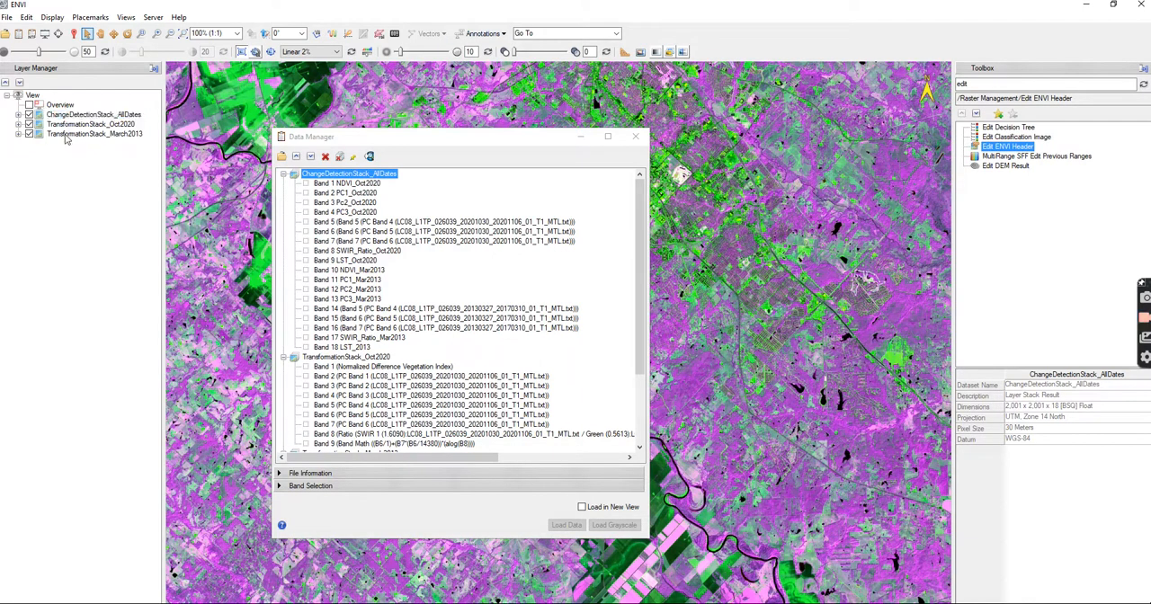
{"action": "right_click", "coordinate": [94, 115]}
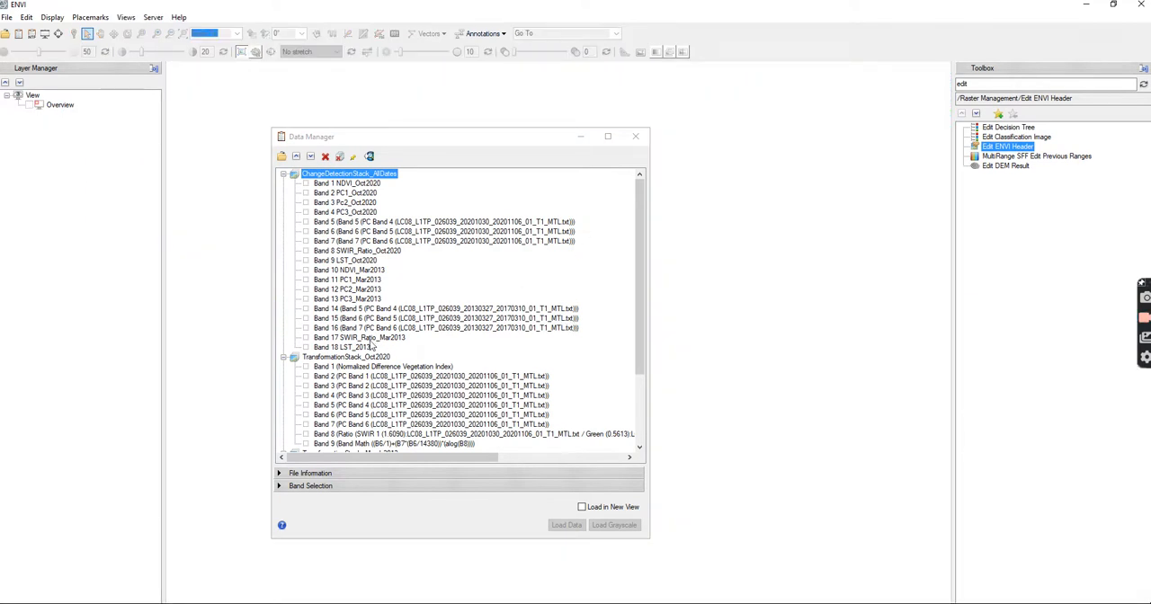
Step: Assign Band 9 LST_Oct2020 to red and green and Band 18 LST_2013 to blue in Band Selection
{"action": "left_click", "coordinate": [309, 485]}
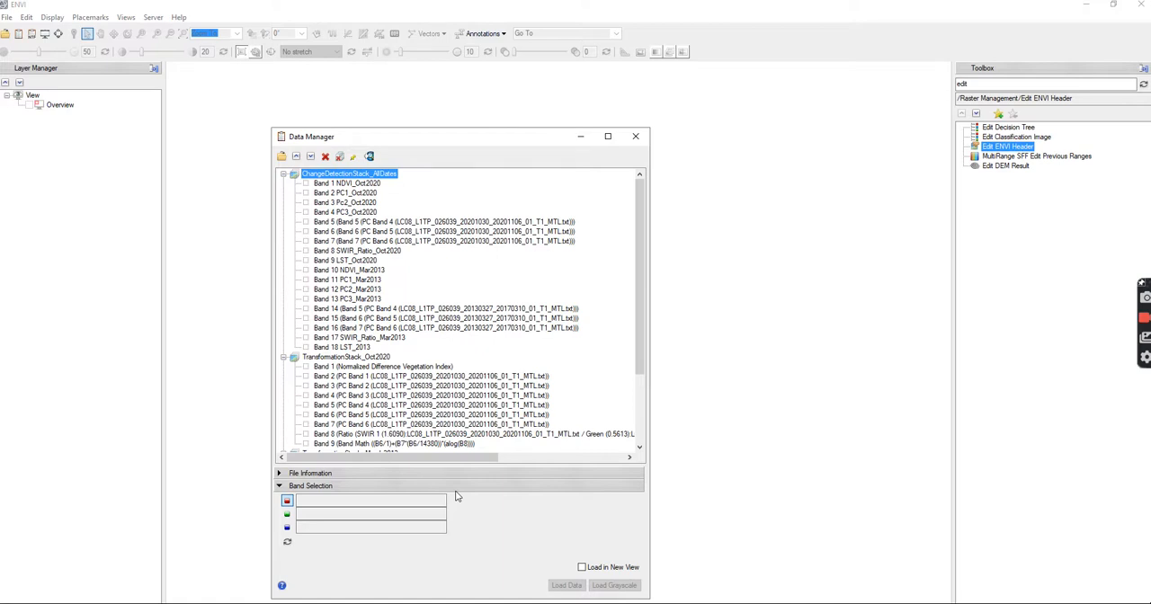
{"action": "mouse_move", "coordinate": [457, 473]}
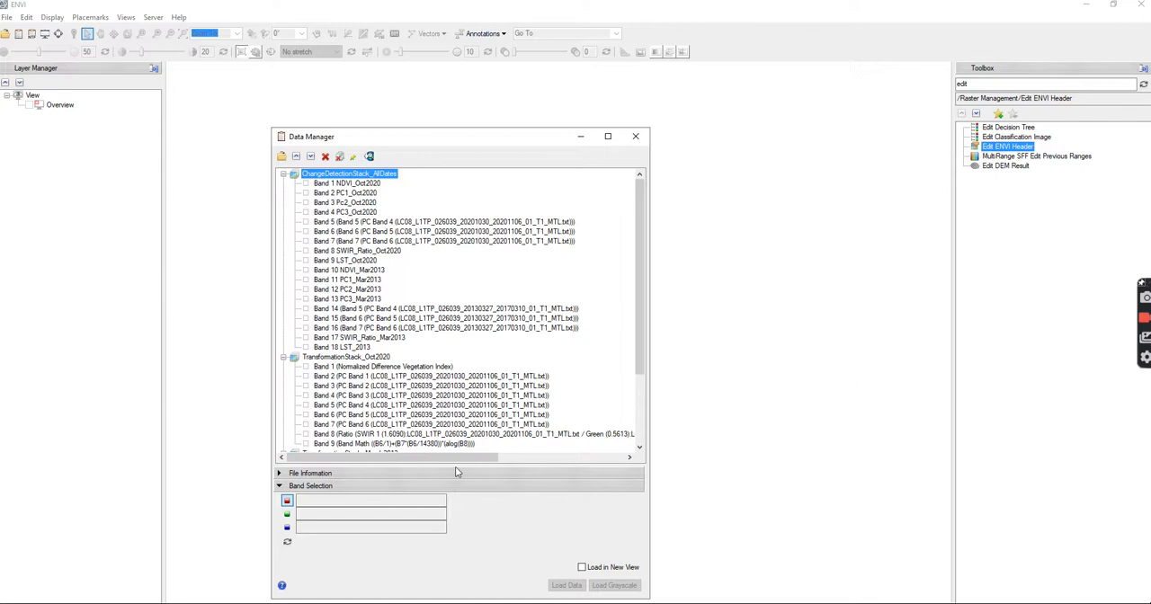
{"action": "mouse_move", "coordinate": [519, 495]}
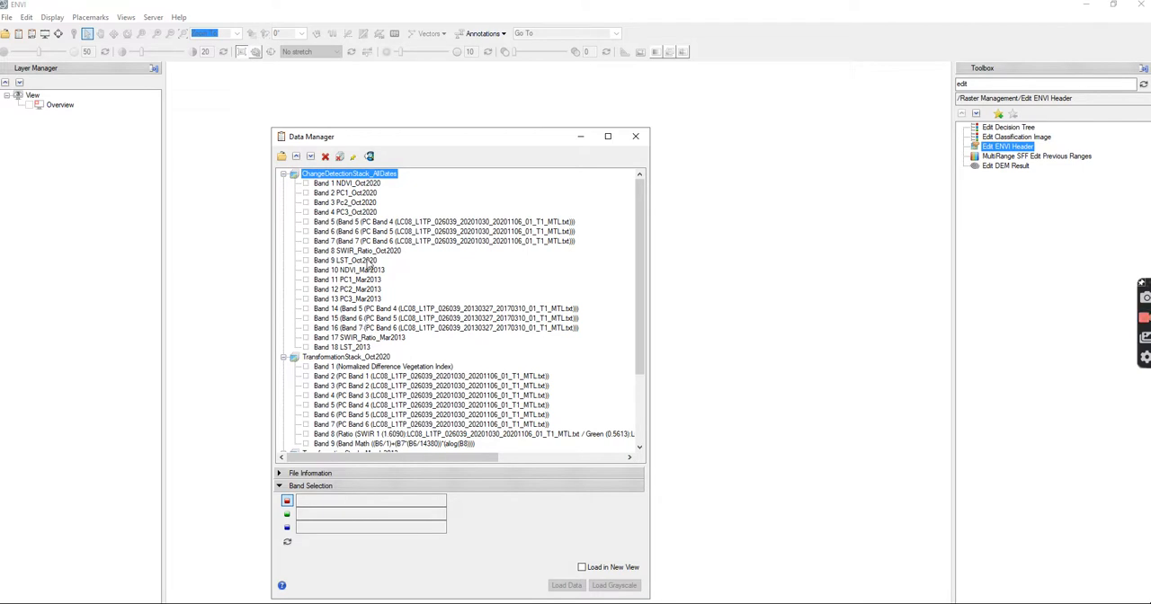
{"action": "left_click", "coordinate": [349, 259]}
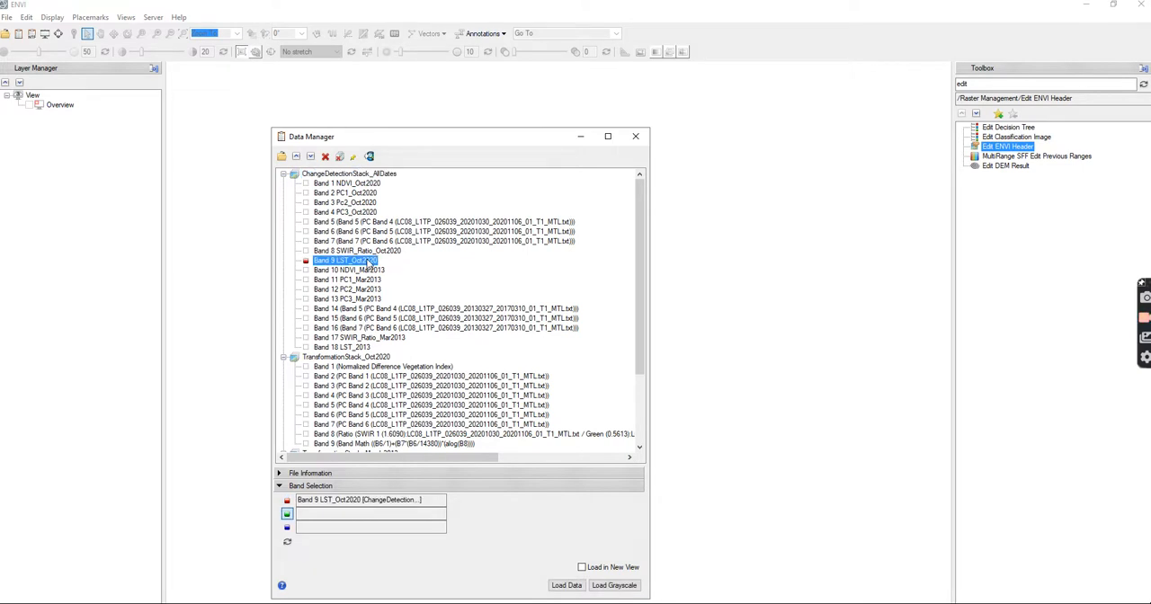
{"action": "left_click", "coordinate": [371, 515]}
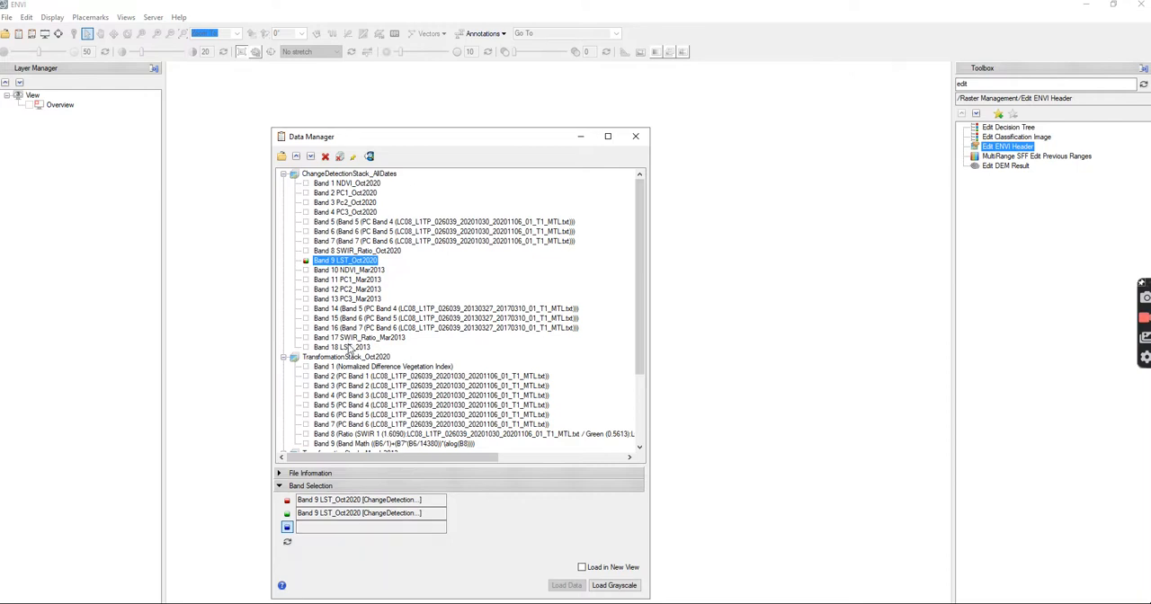
{"action": "left_click", "coordinate": [341, 347]}
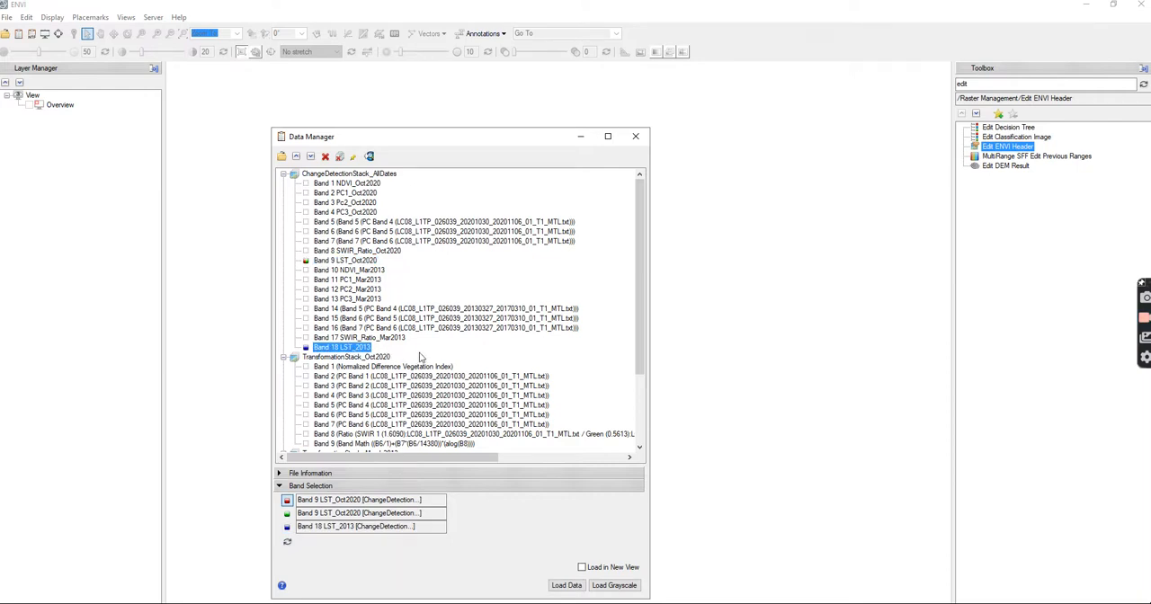
{"action": "mouse_move", "coordinate": [464, 342]}
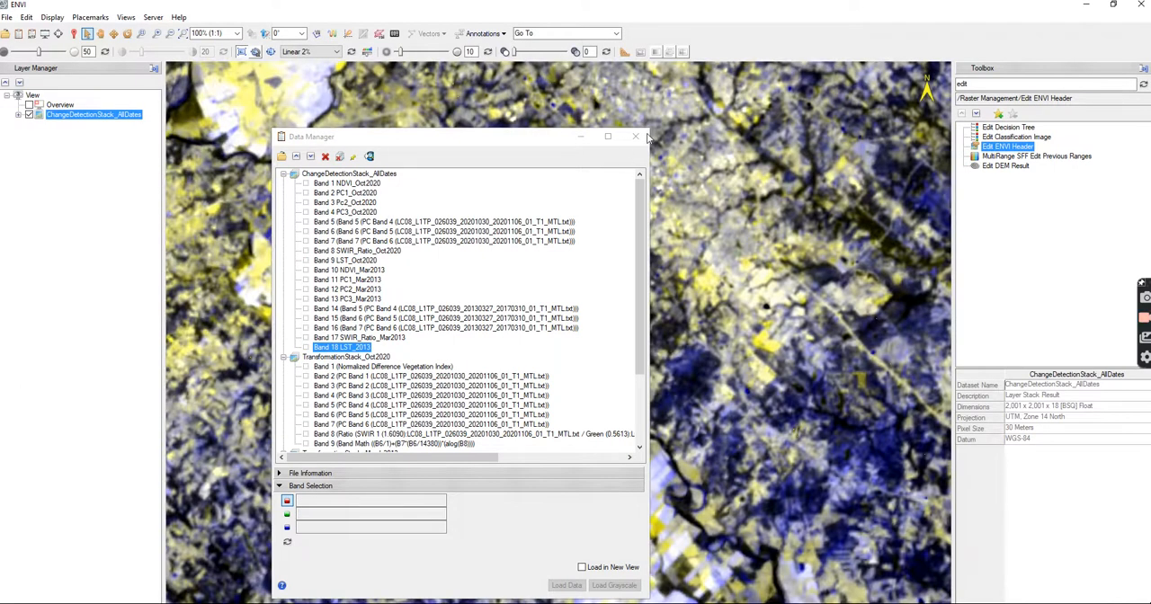
{"action": "left_click", "coordinate": [637, 136]}
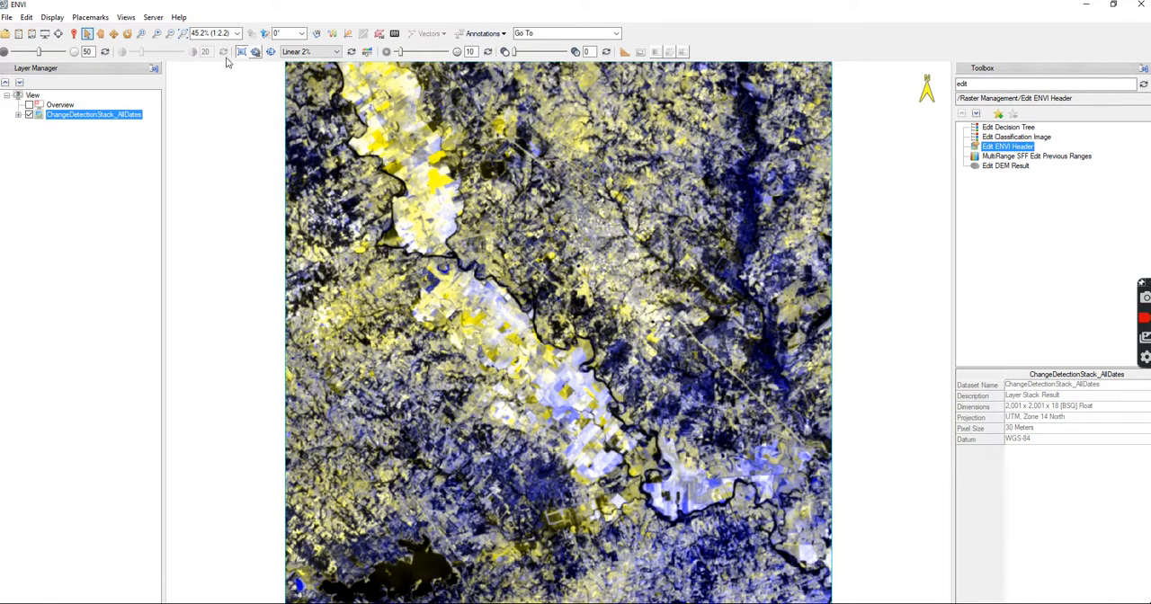
{"action": "mouse_move", "coordinate": [644, 405]}
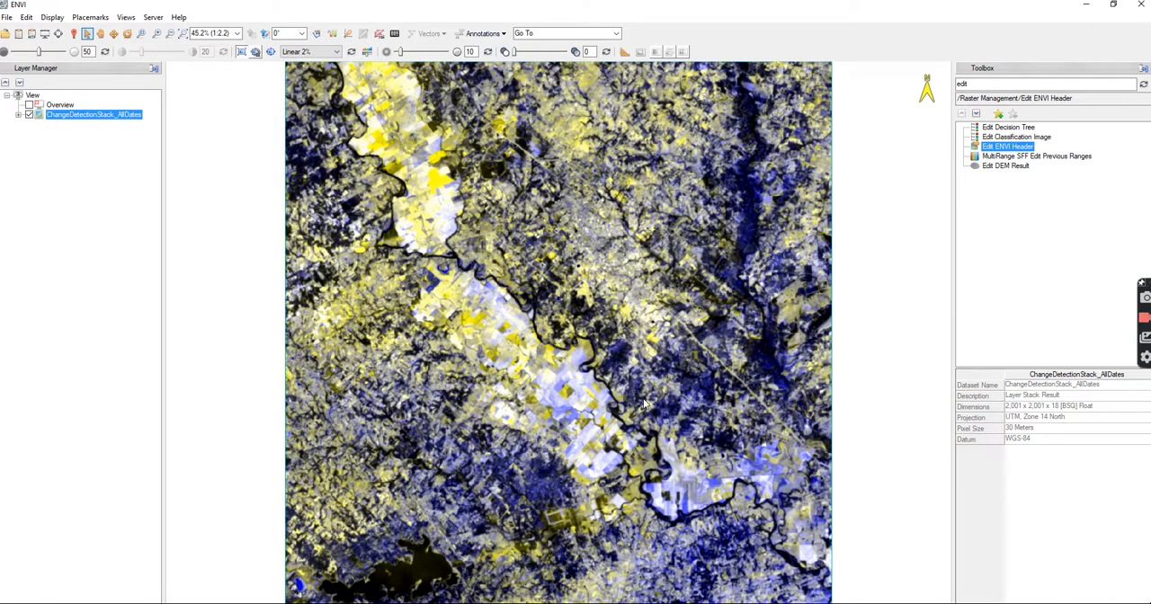
{"action": "left_click", "coordinate": [28, 115]}
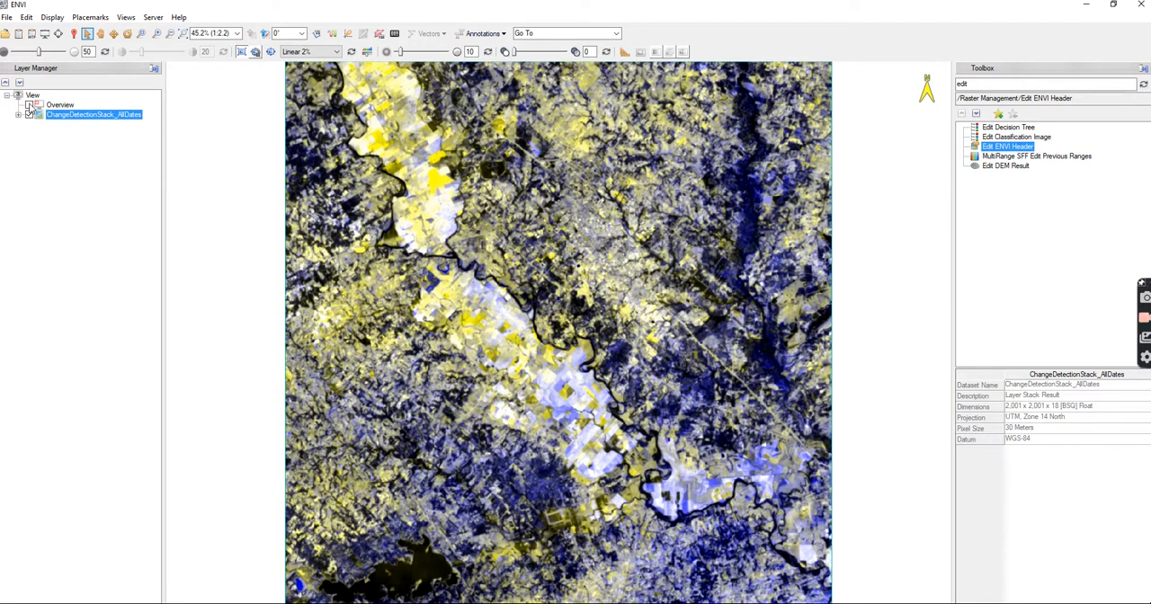
{"action": "left_click", "coordinate": [18, 116]}
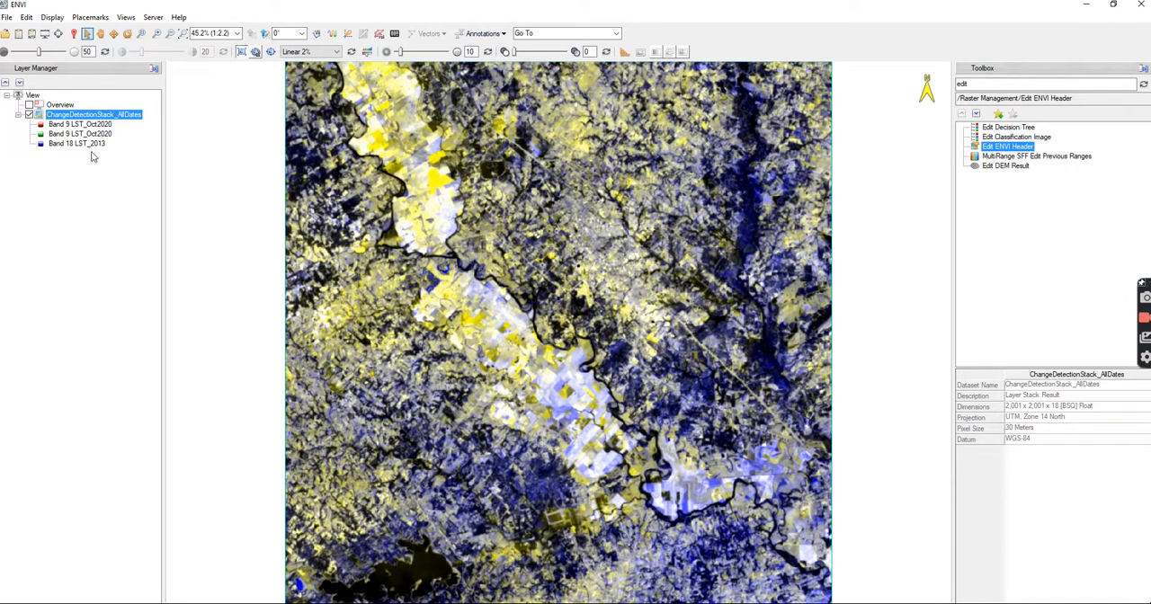
{"action": "mouse_move", "coordinate": [39, 151]}
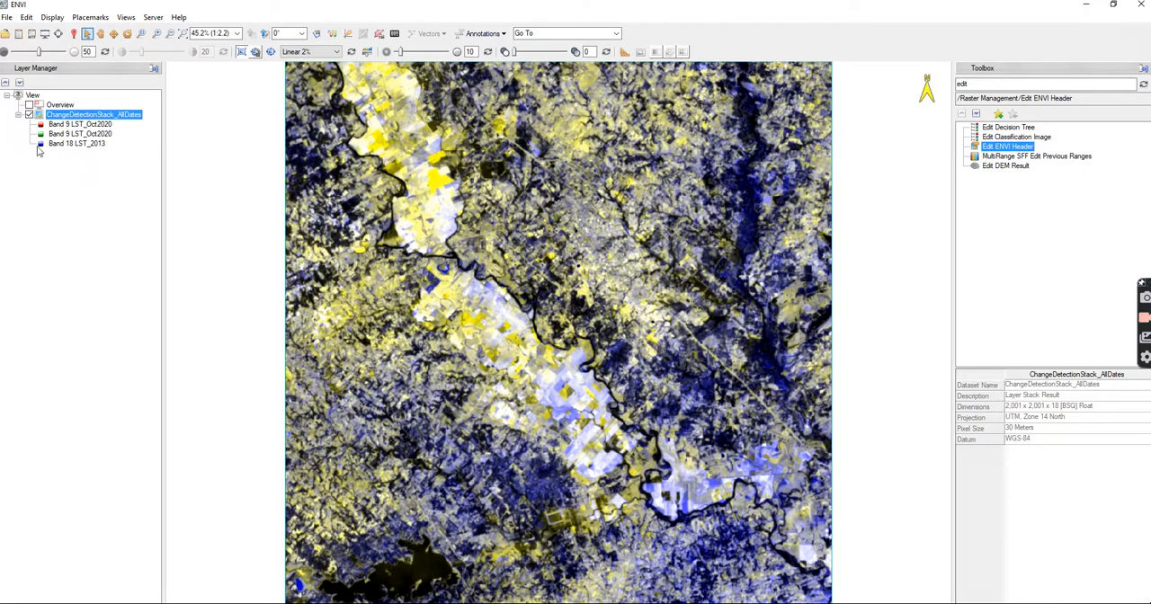
{"action": "mouse_move", "coordinate": [90, 152]}
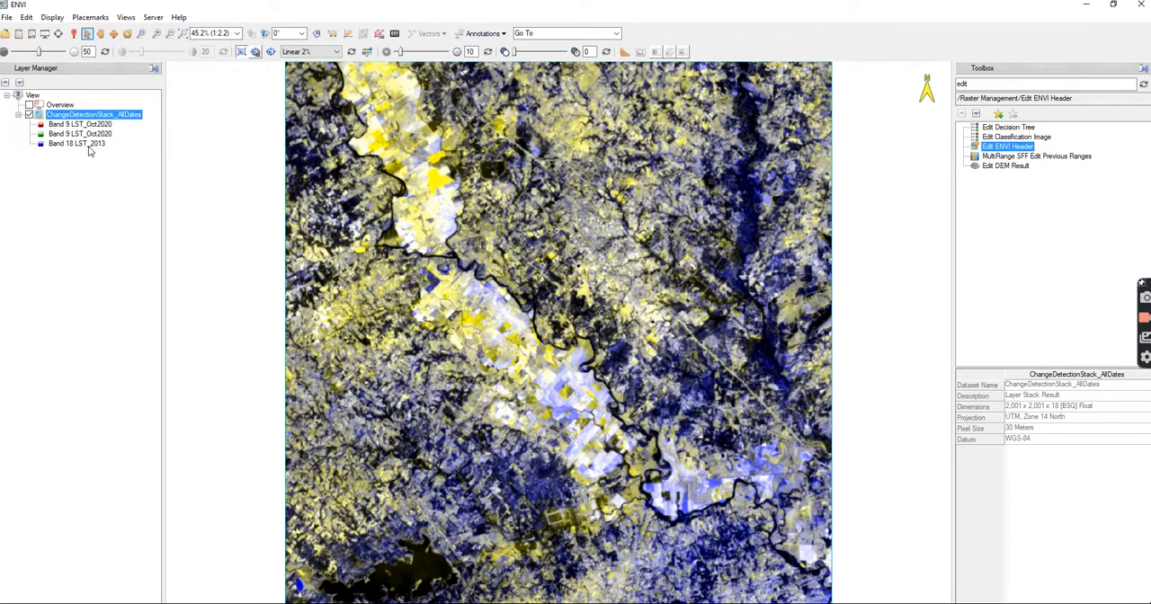
{"action": "mouse_move", "coordinate": [122, 163]}
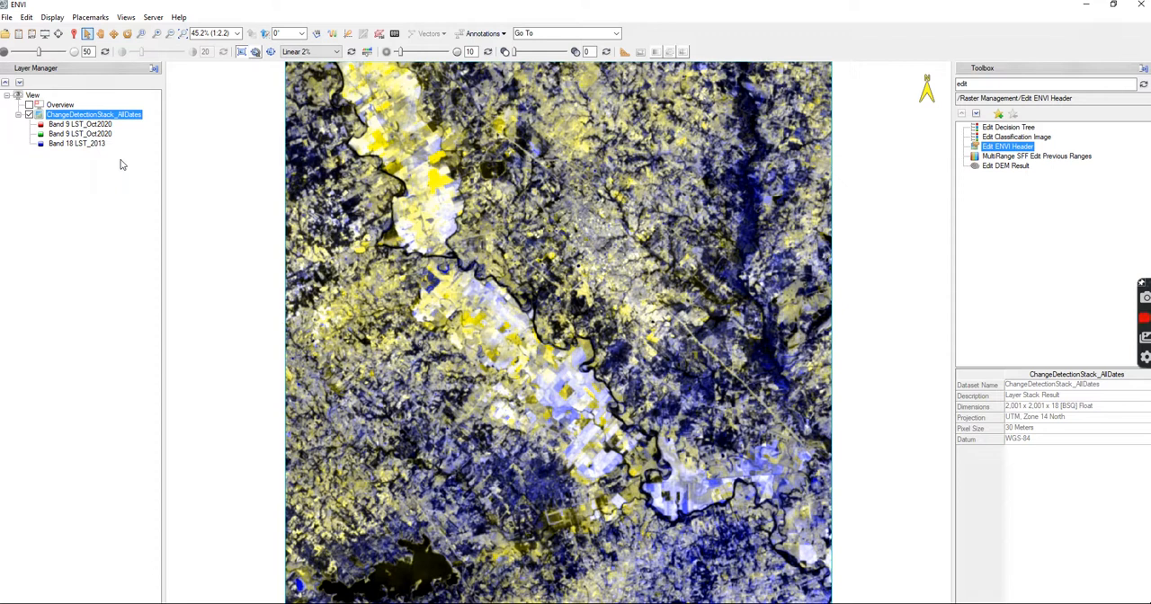
{"action": "mouse_move", "coordinate": [130, 174]}
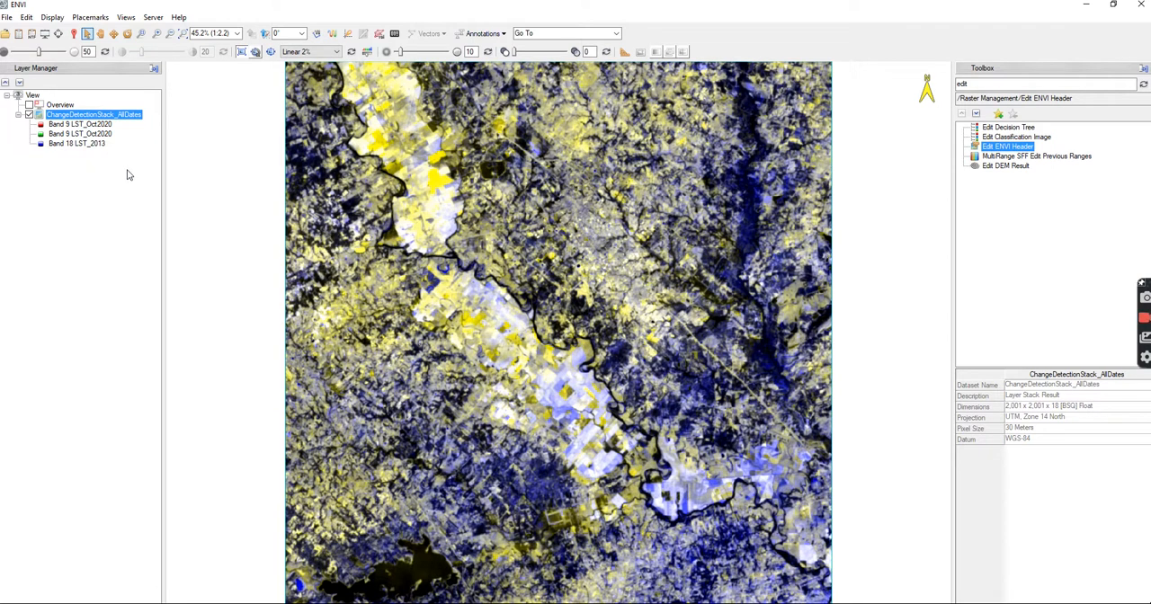
{"action": "mouse_move", "coordinate": [734, 381]}
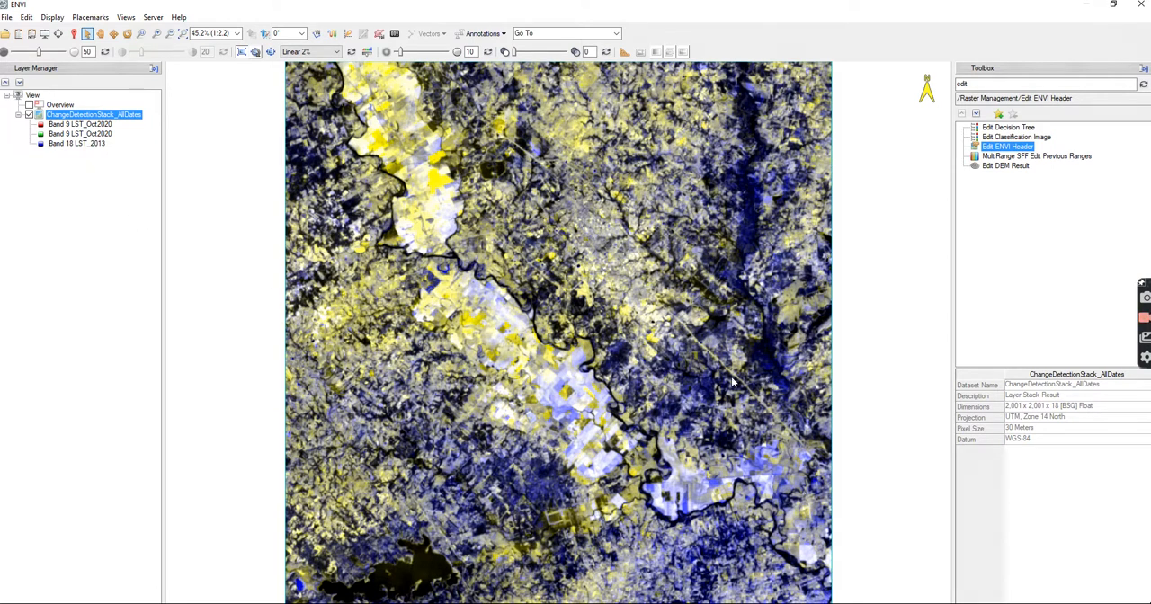
{"action": "mouse_move", "coordinate": [752, 229]}
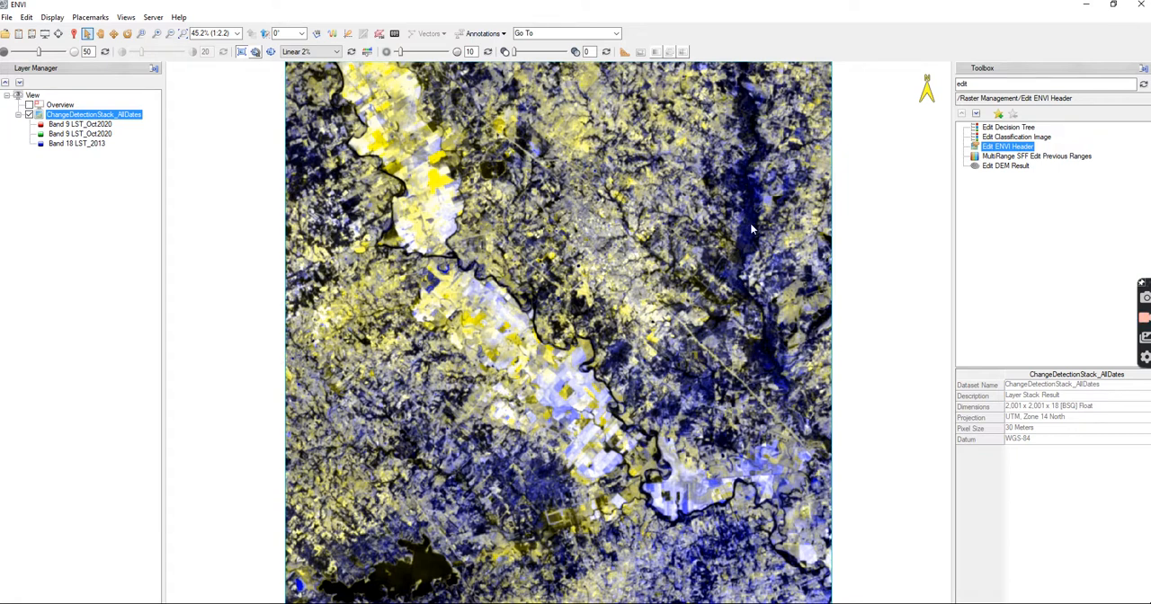
{"action": "mouse_move", "coordinate": [507, 497]}
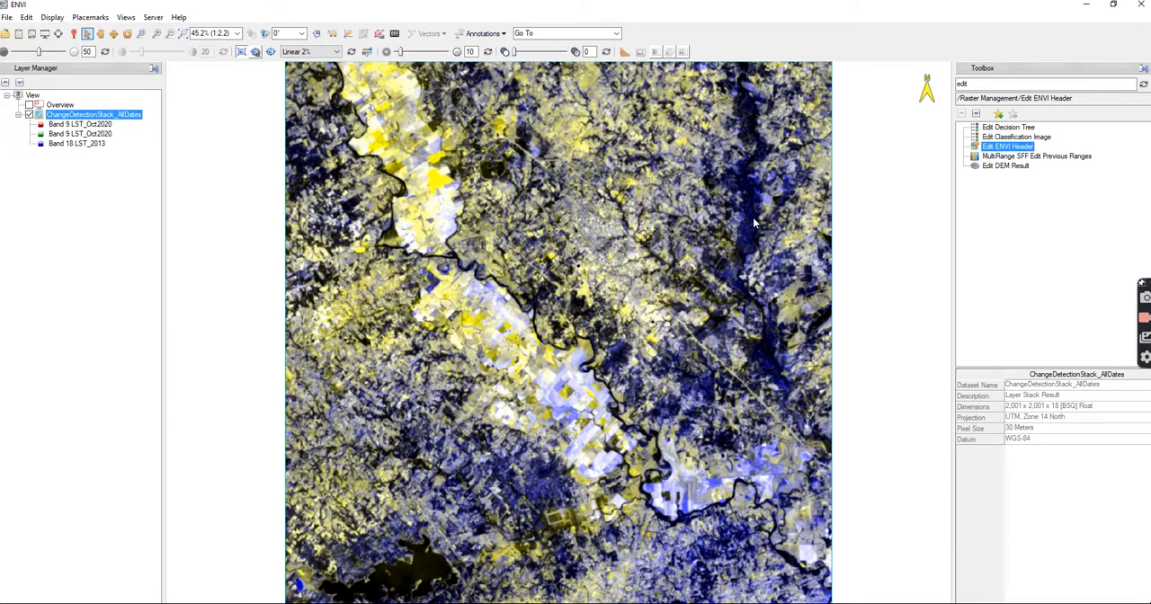
{"action": "mouse_move", "coordinate": [651, 214]}
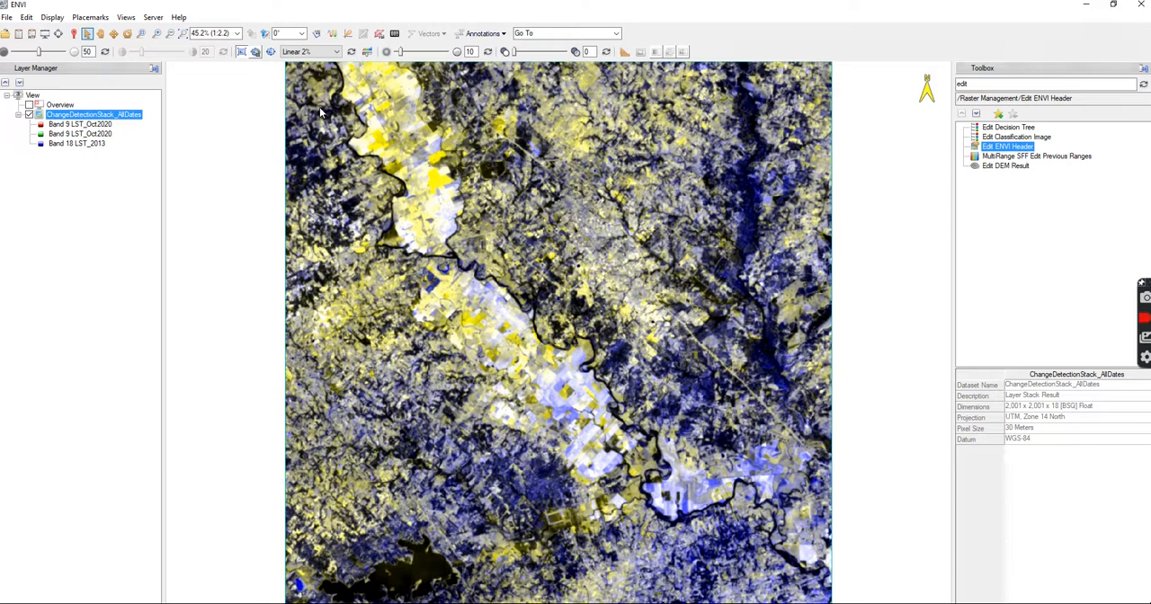
{"action": "mouse_move", "coordinate": [651, 507]}
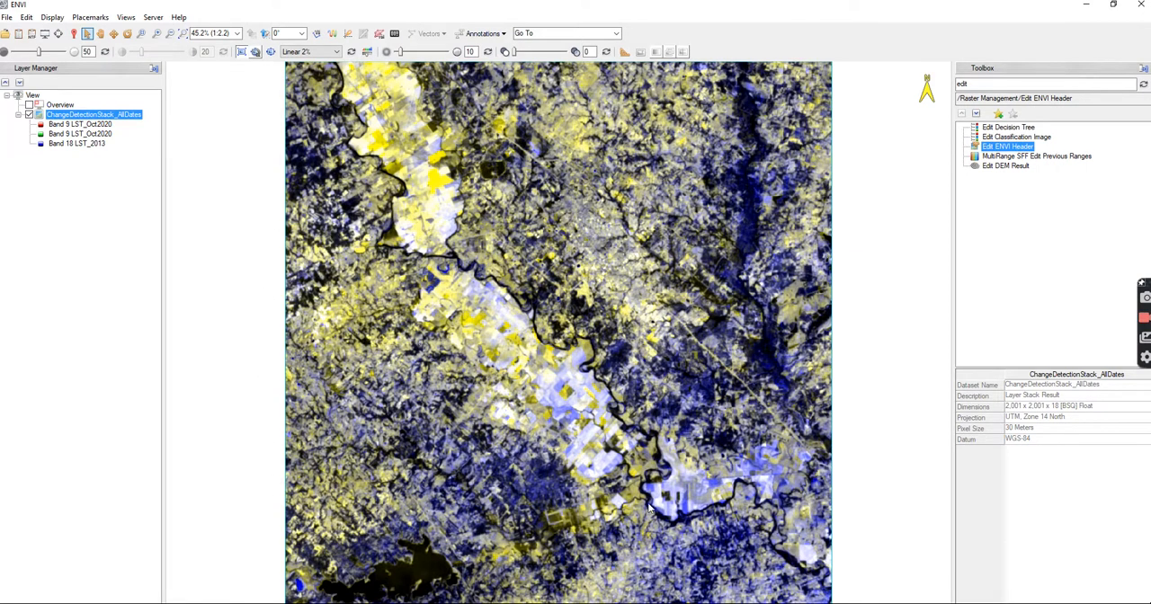
{"action": "mouse_move", "coordinate": [539, 511]}
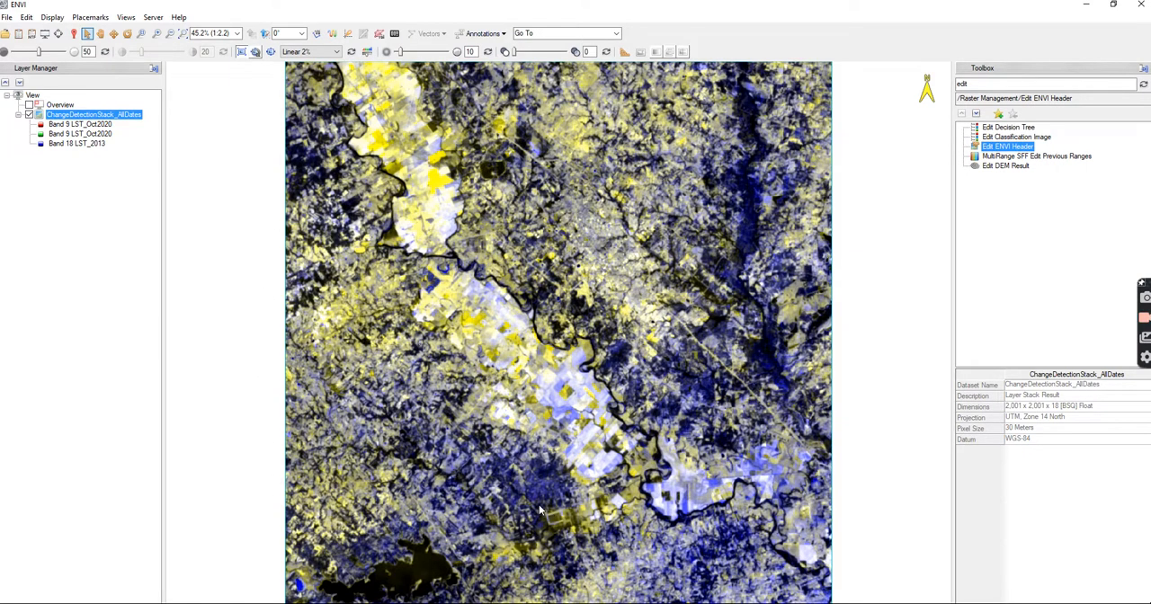
{"action": "mouse_move", "coordinate": [554, 478]}
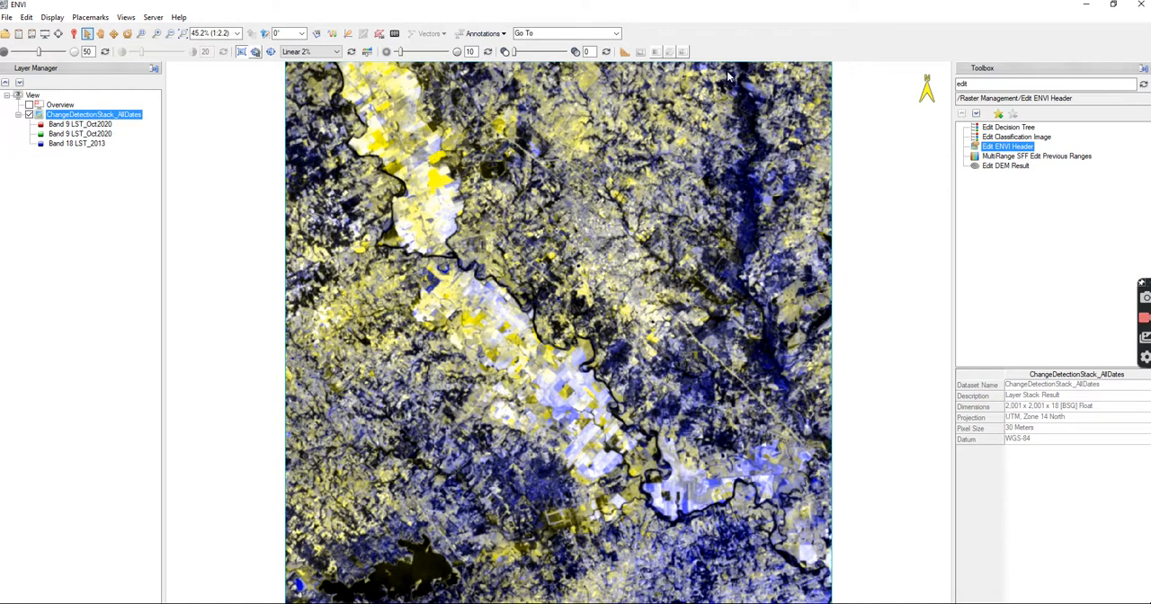
{"action": "mouse_move", "coordinate": [332, 541]}
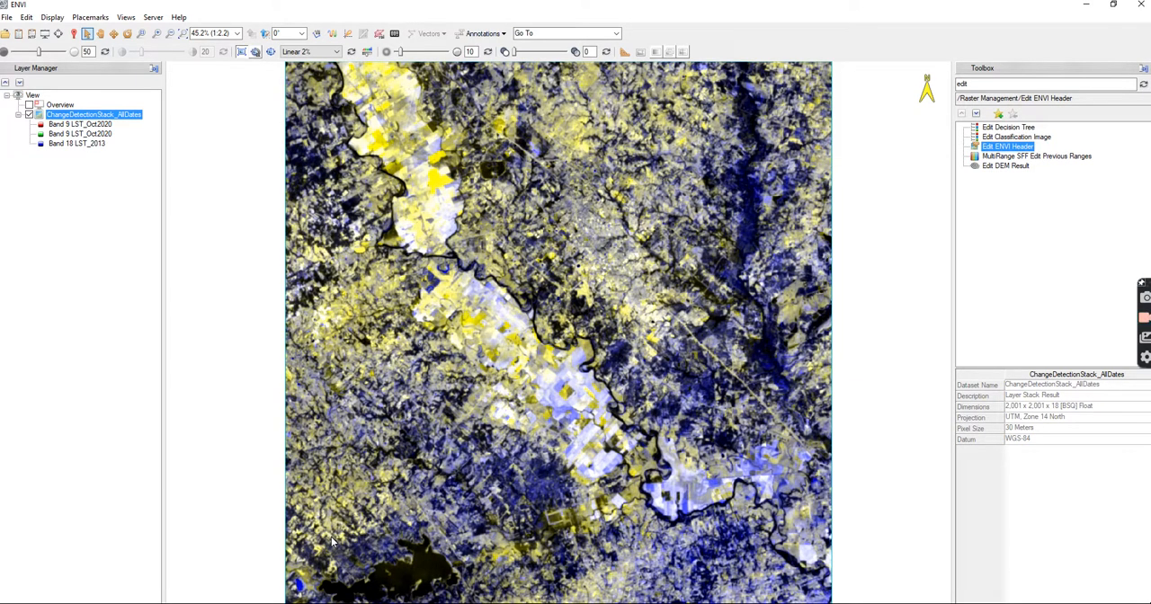
{"action": "mouse_move", "coordinate": [765, 426]}
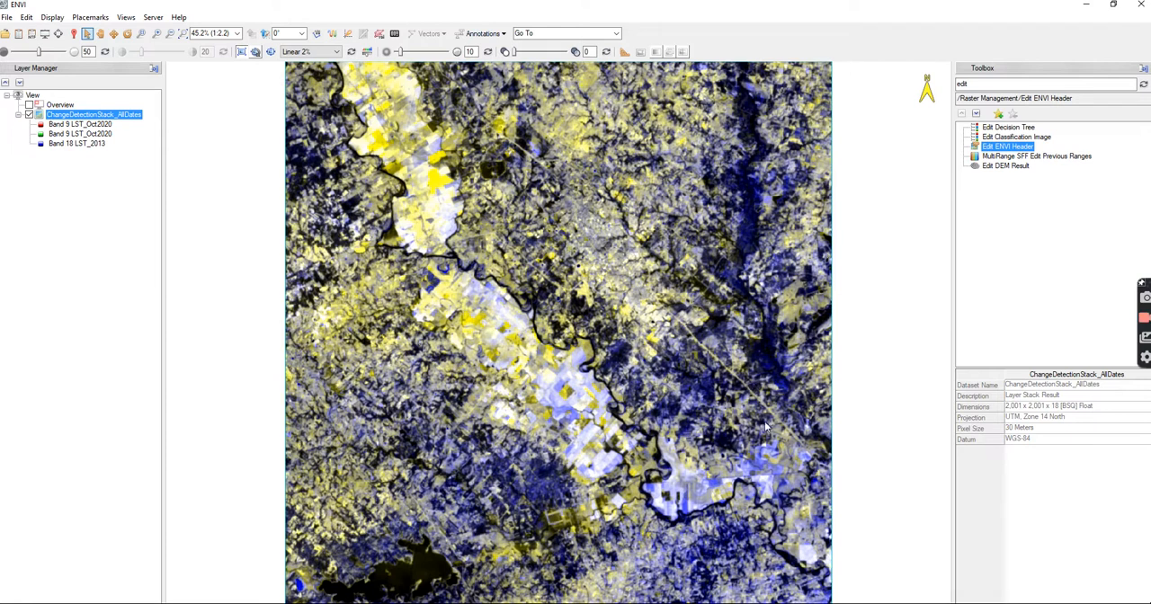
{"action": "mouse_move", "coordinate": [628, 593]}
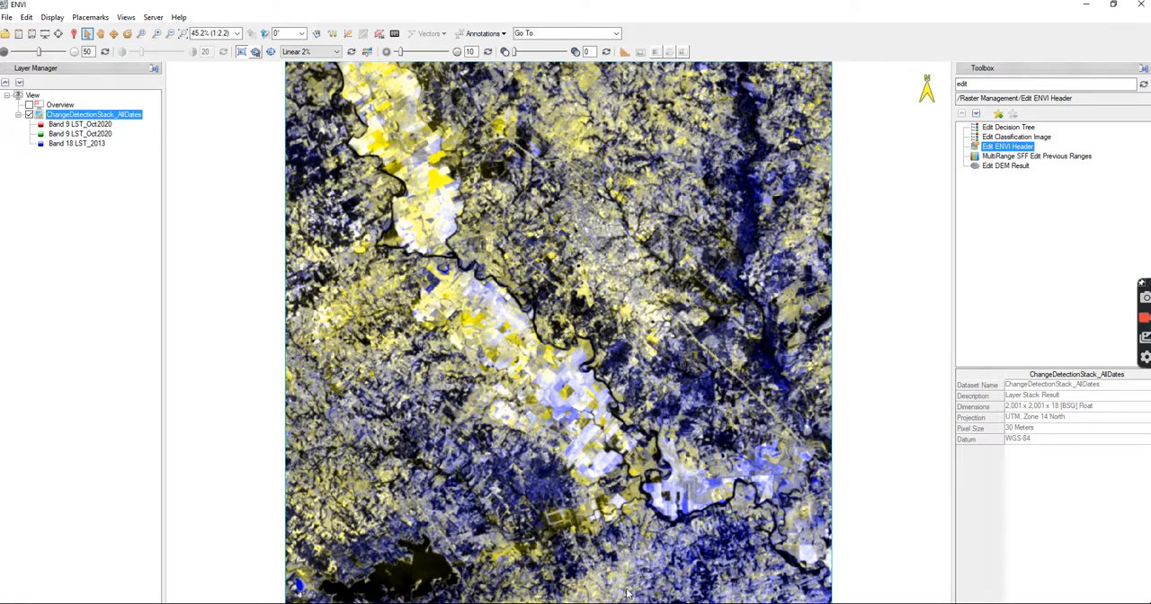
{"action": "mouse_move", "coordinate": [772, 585]}
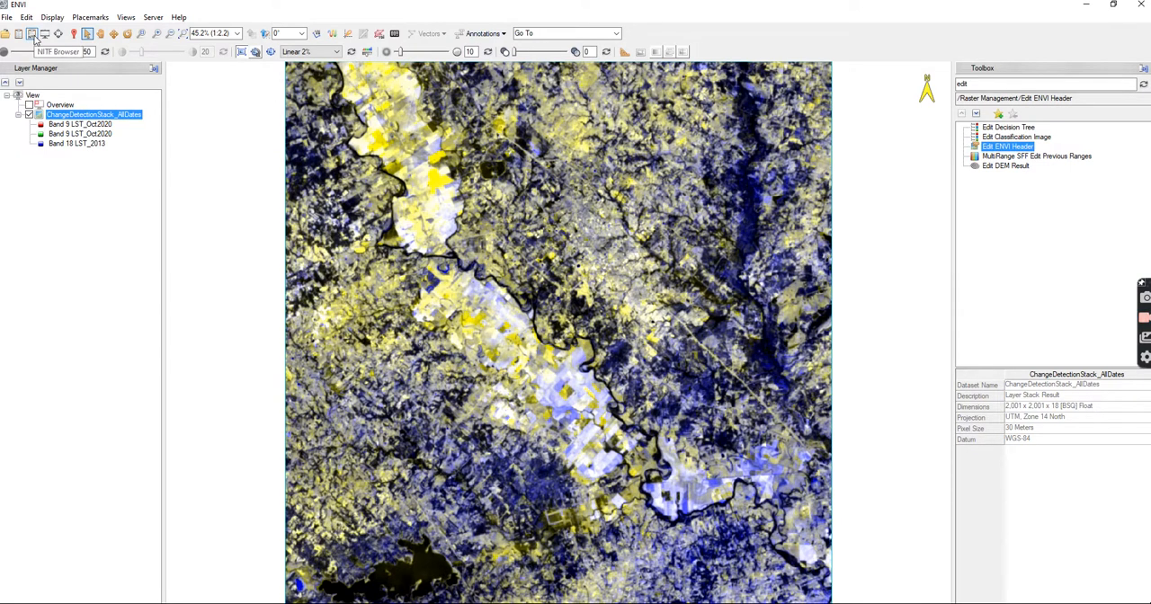
Step: Show the Cursor Value readout of coordinates and the three LST values over the composite
{"action": "left_click", "coordinate": [74, 32]}
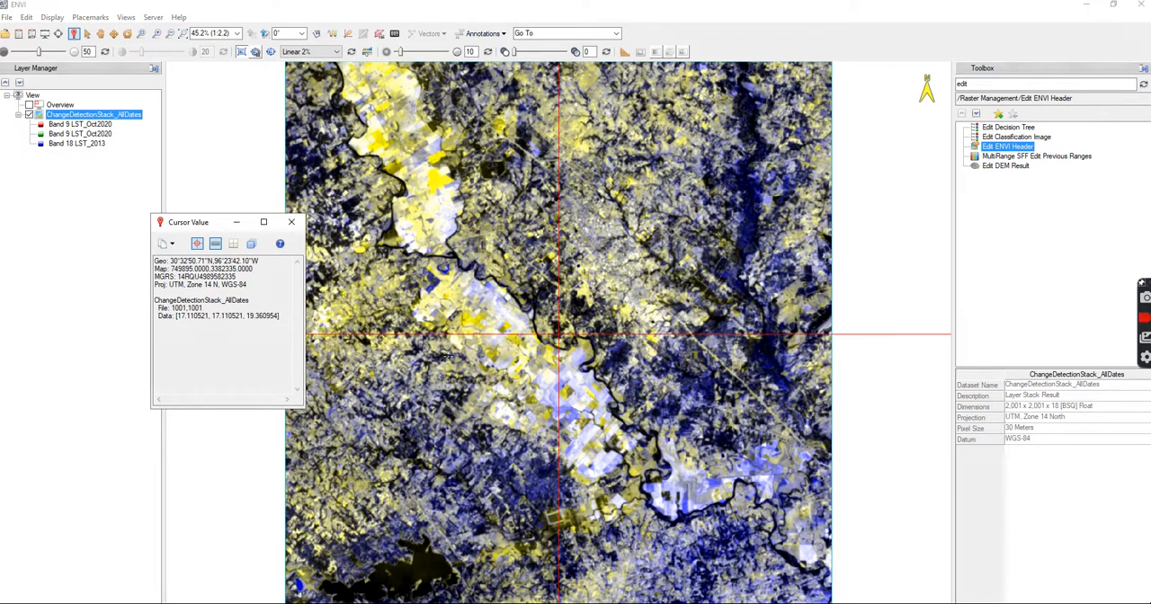
{"action": "mouse_move", "coordinate": [436, 185]}
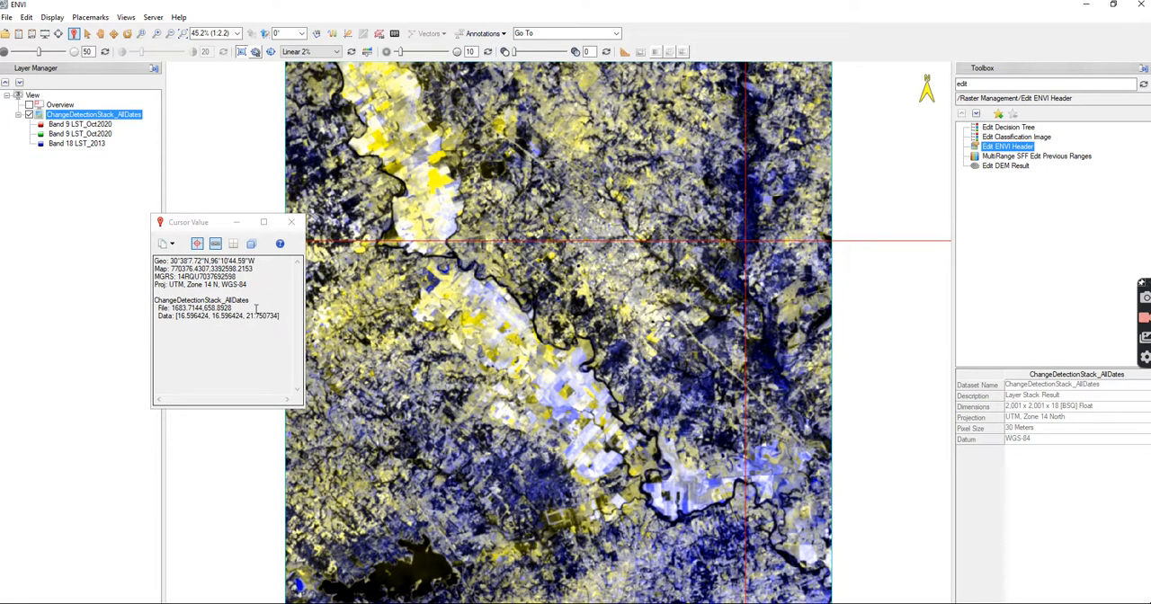
{"action": "mouse_move", "coordinate": [258, 346]}
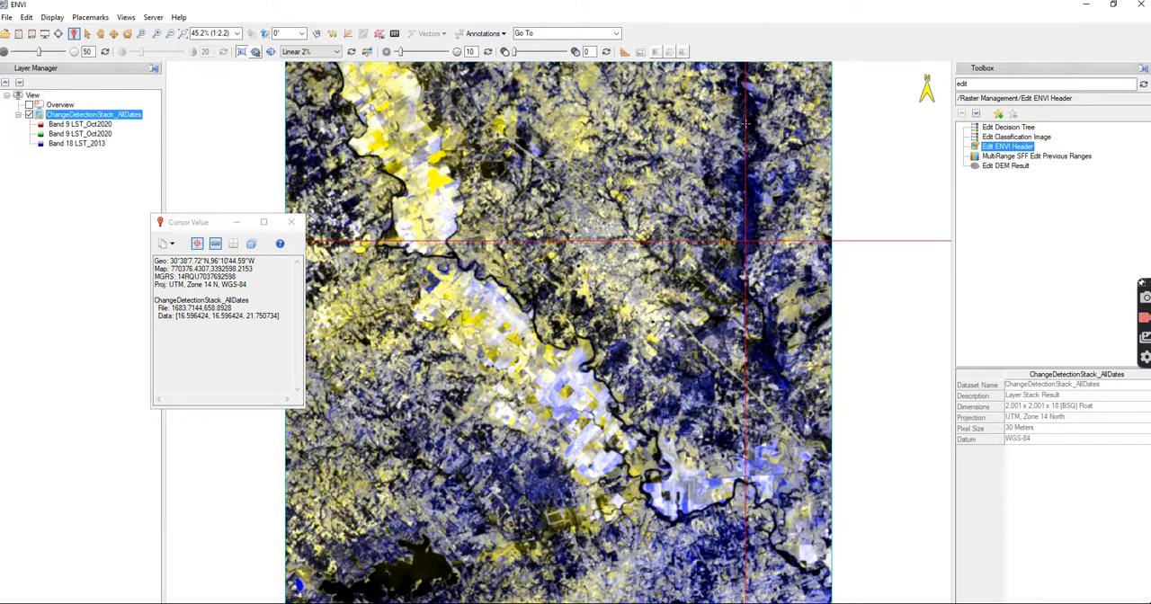
{"action": "mouse_move", "coordinate": [745, 205]}
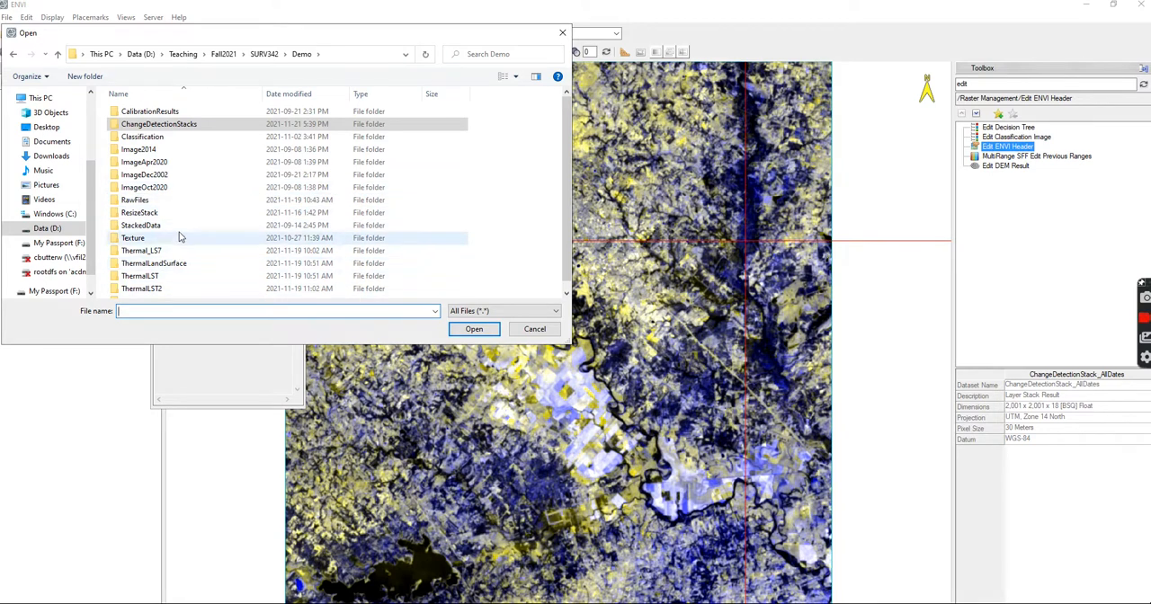
Step: Navigate Demo > StackedData and load Multispectral_Oct2020.dat into the view
{"action": "double_click", "coordinate": [141, 213]}
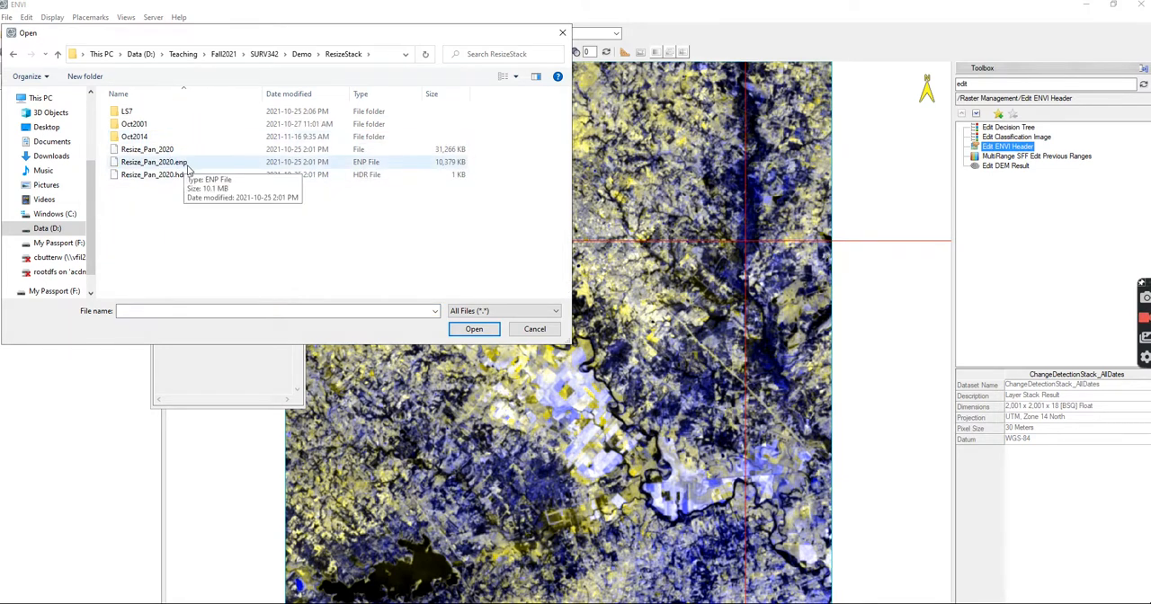
{"action": "left_click", "coordinate": [302, 54]}
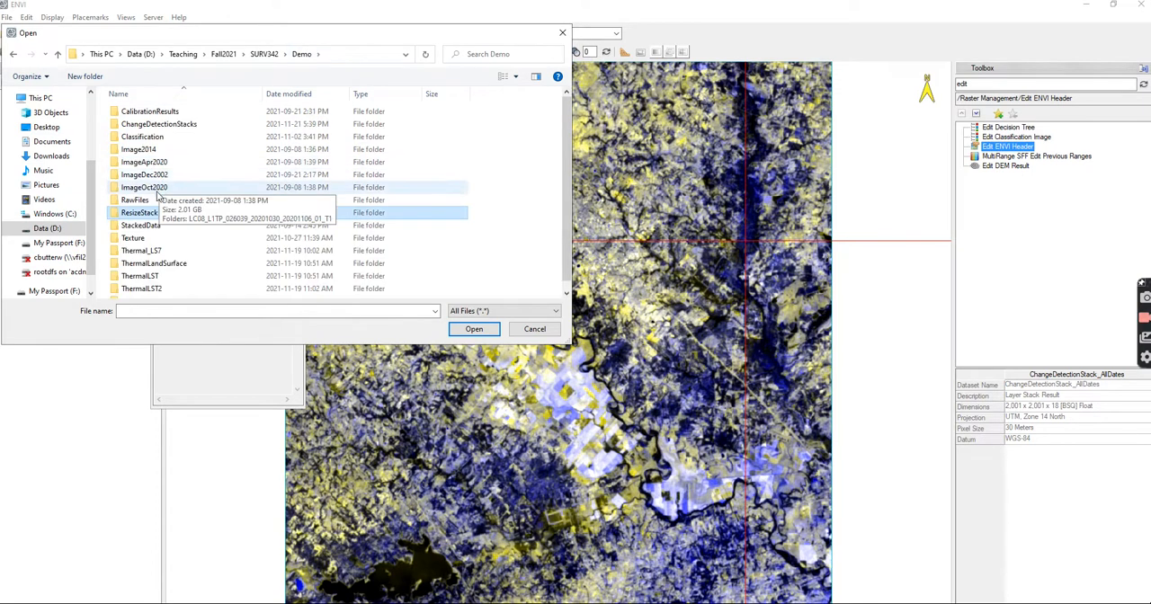
{"action": "double_click", "coordinate": [140, 212]}
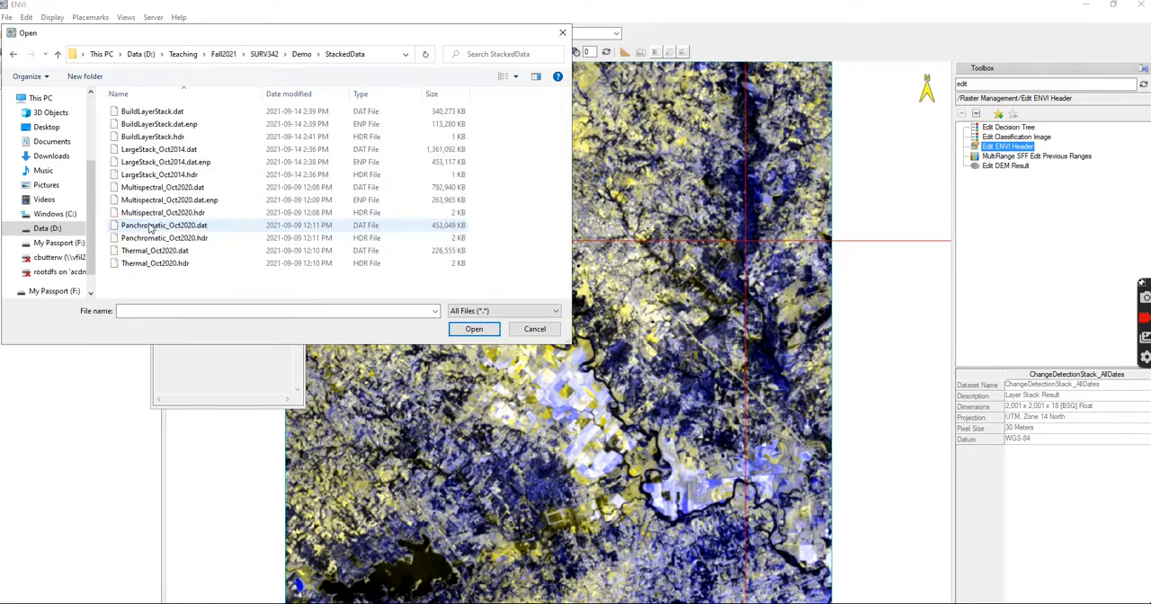
{"action": "left_click", "coordinate": [162, 187]}
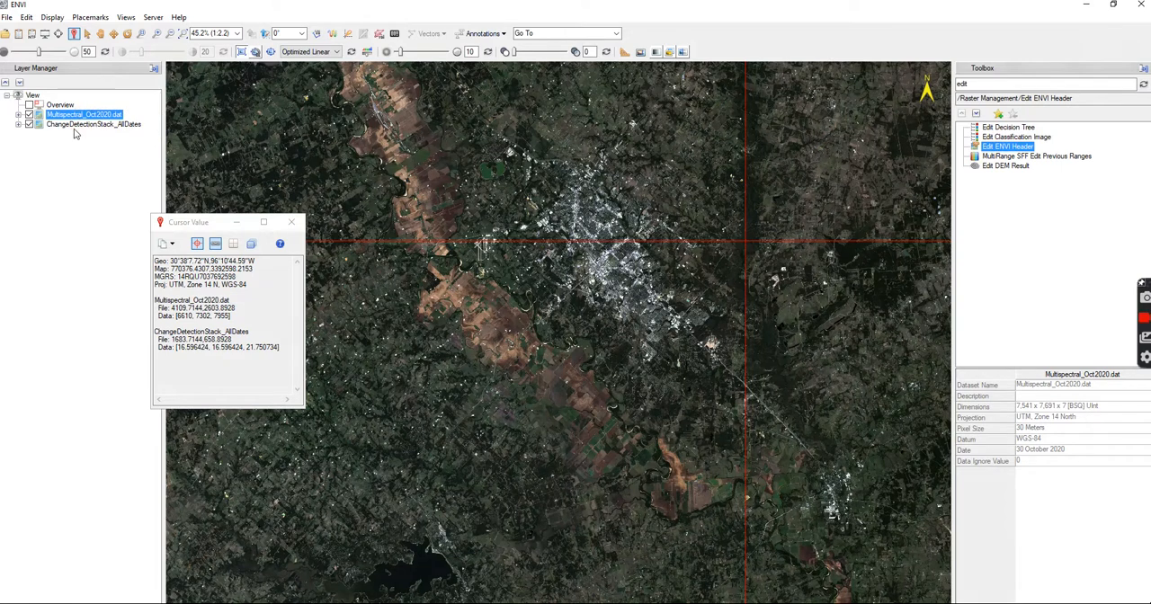
Step: Move the change composite above Multispectral_Oct2020 and probe both datasets' values in Cursor Value
{"action": "left_click", "coordinate": [94, 125]}
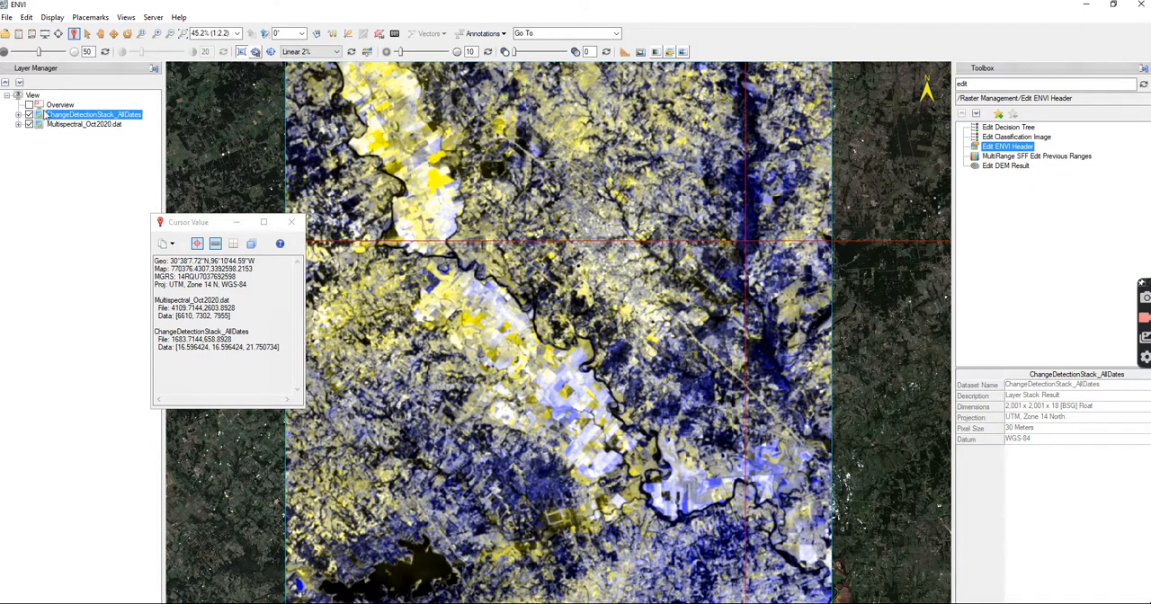
{"action": "left_click", "coordinate": [32, 96]}
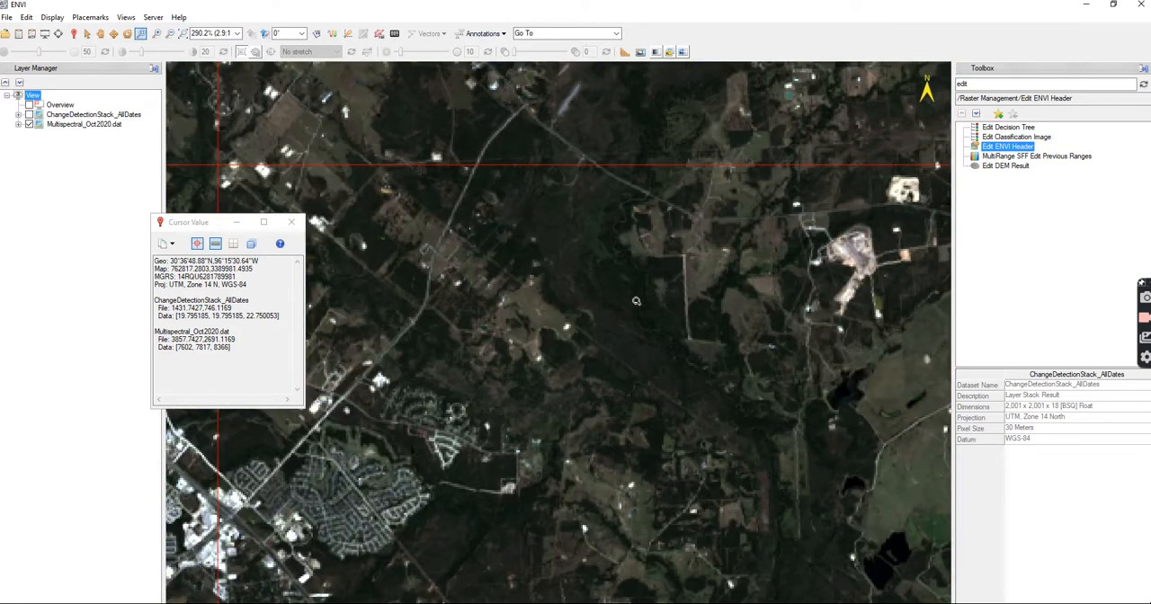
{"action": "mouse_move", "coordinate": [745, 421]}
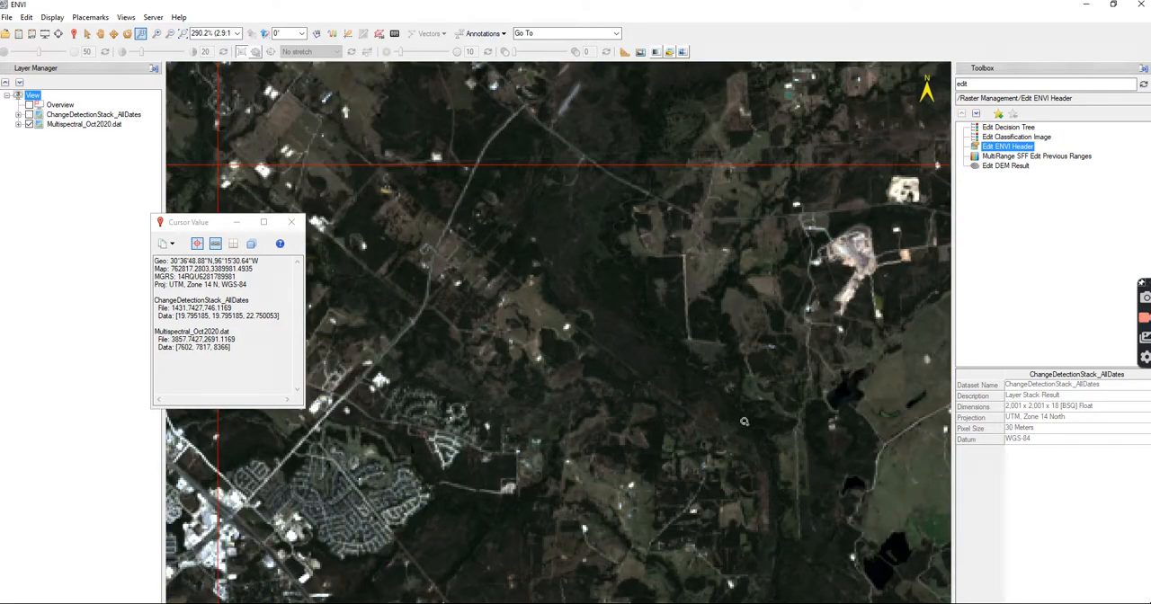
{"action": "mouse_move", "coordinate": [647, 307]}
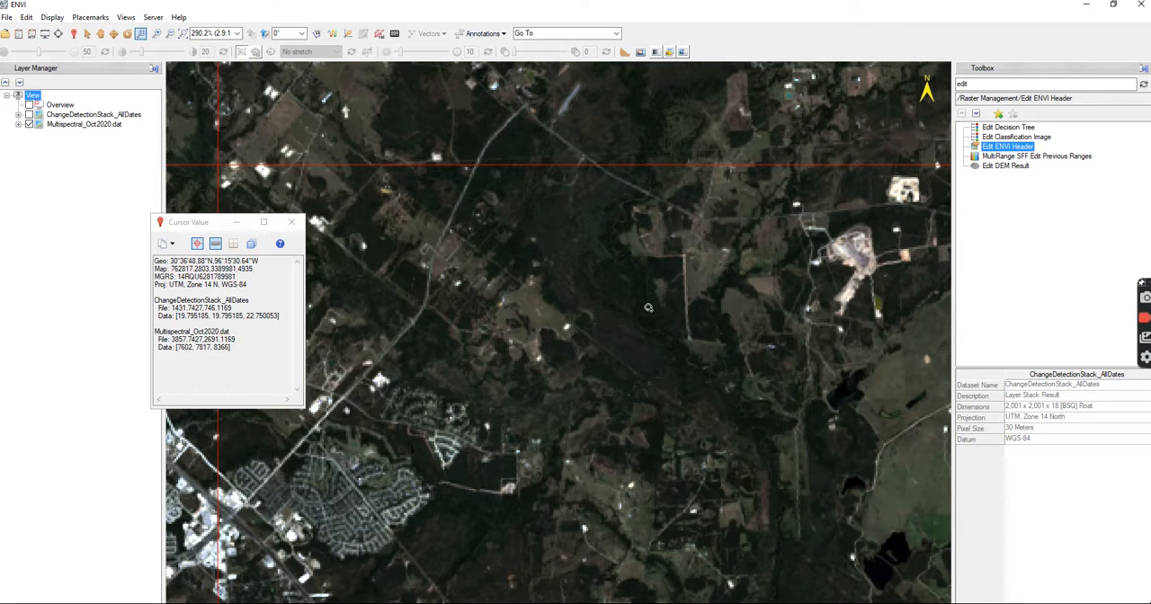
{"action": "mouse_move", "coordinate": [277, 155]}
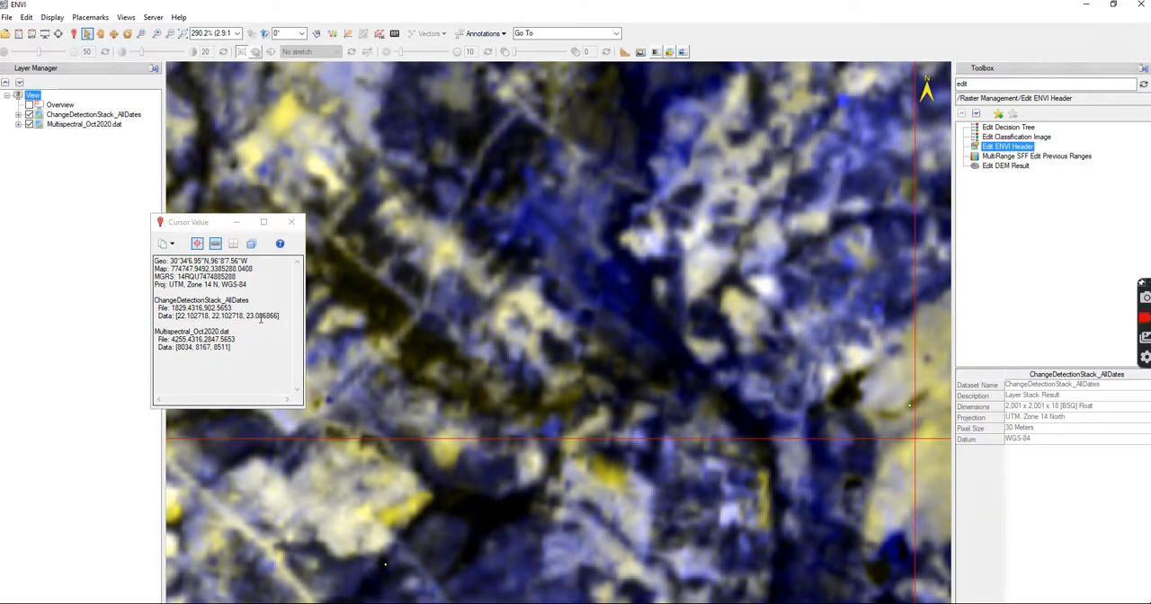
{"action": "mouse_move", "coordinate": [836, 429]}
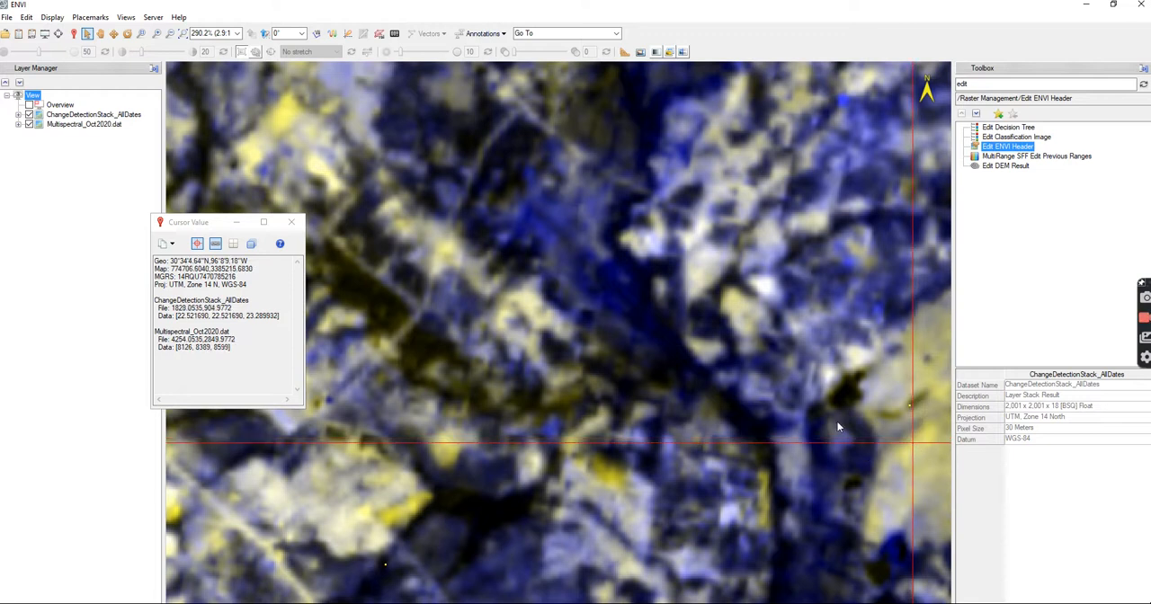
{"action": "mouse_move", "coordinate": [583, 374]}
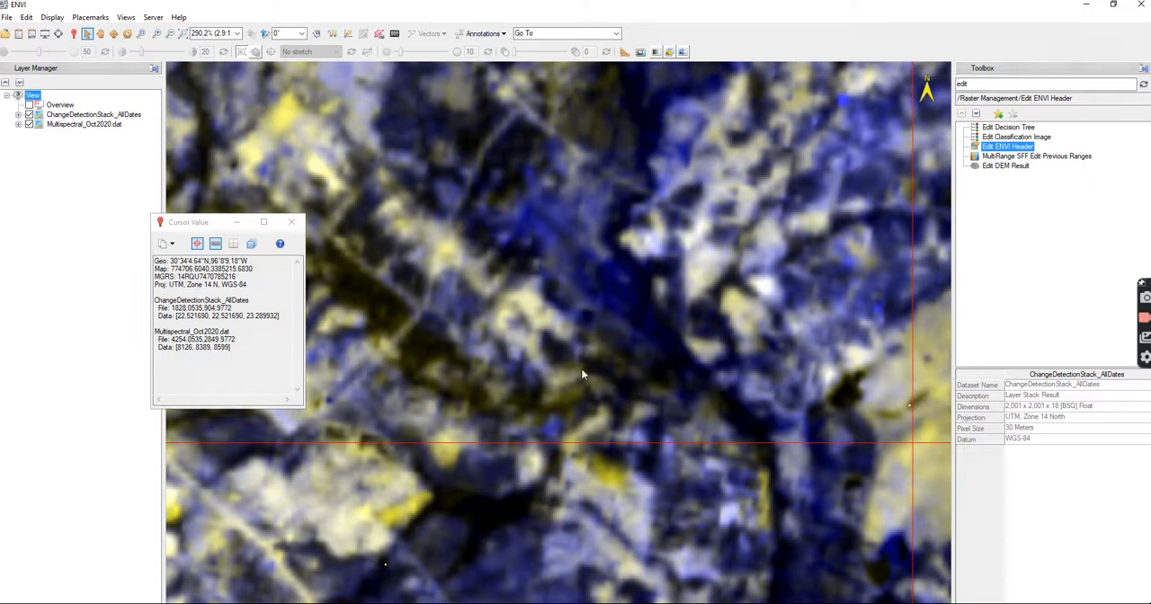
{"action": "mouse_move", "coordinate": [914, 461]}
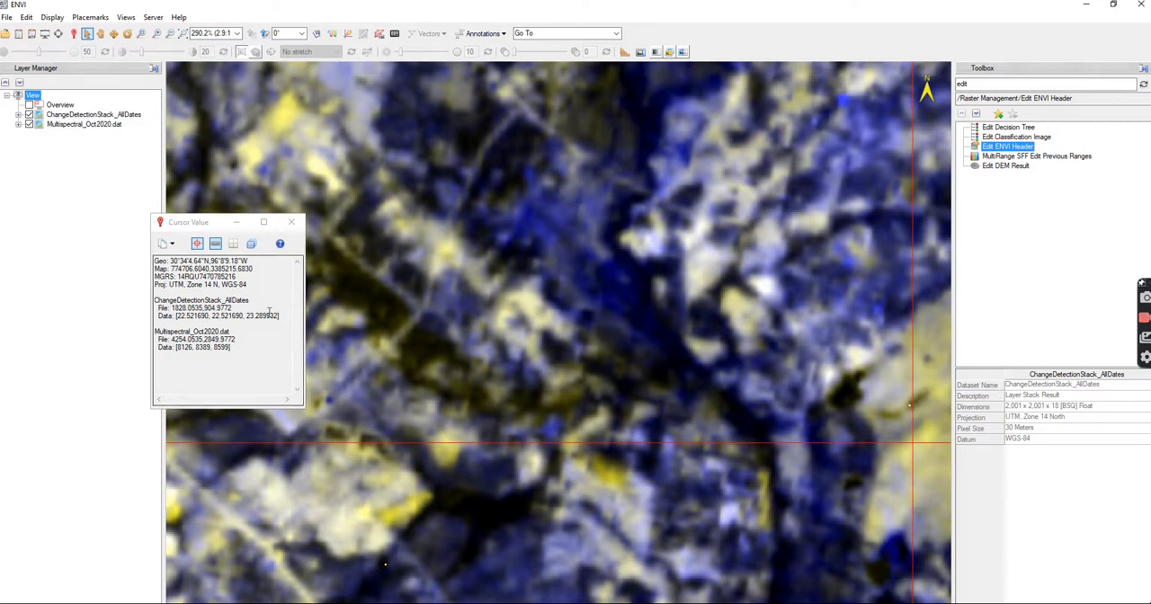
{"action": "mouse_move", "coordinate": [608, 479]}
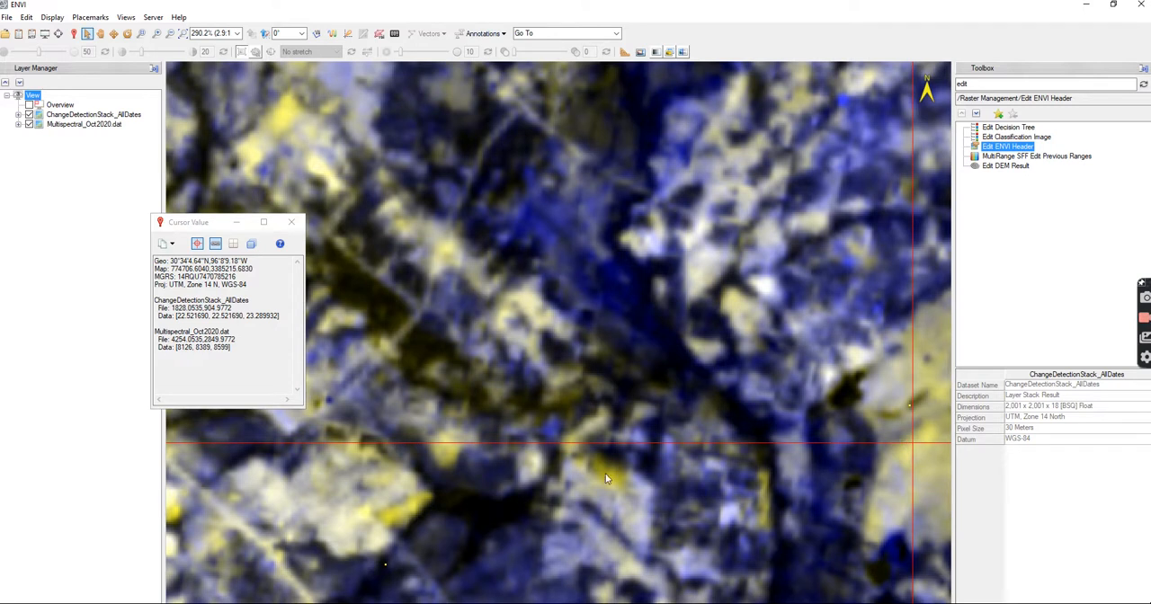
{"action": "mouse_move", "coordinate": [813, 388]}
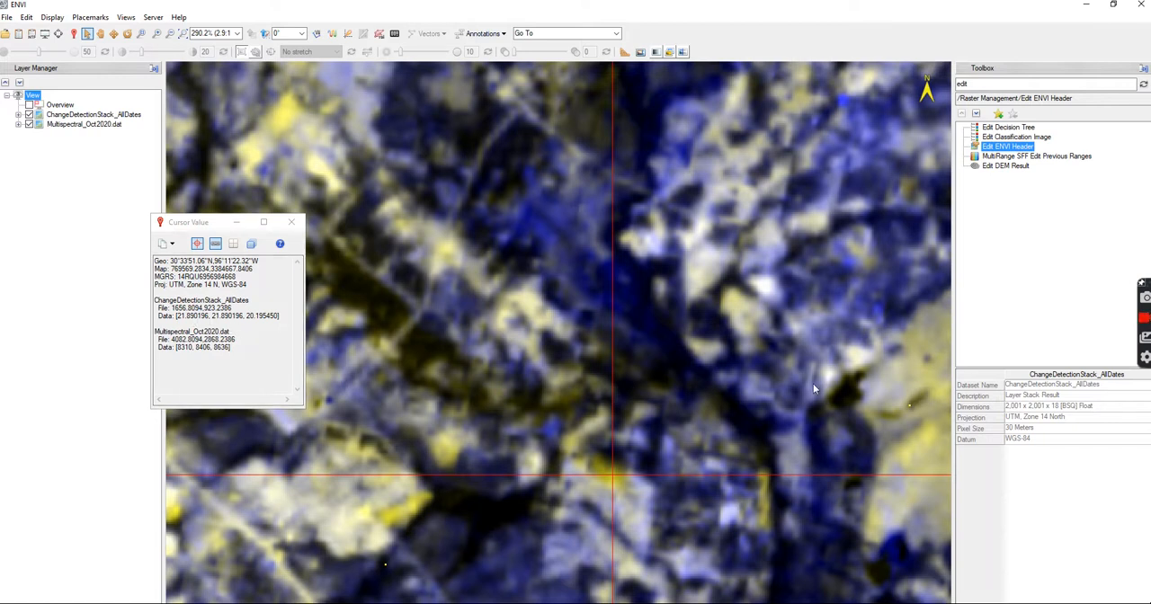
{"action": "mouse_move", "coordinate": [943, 440]}
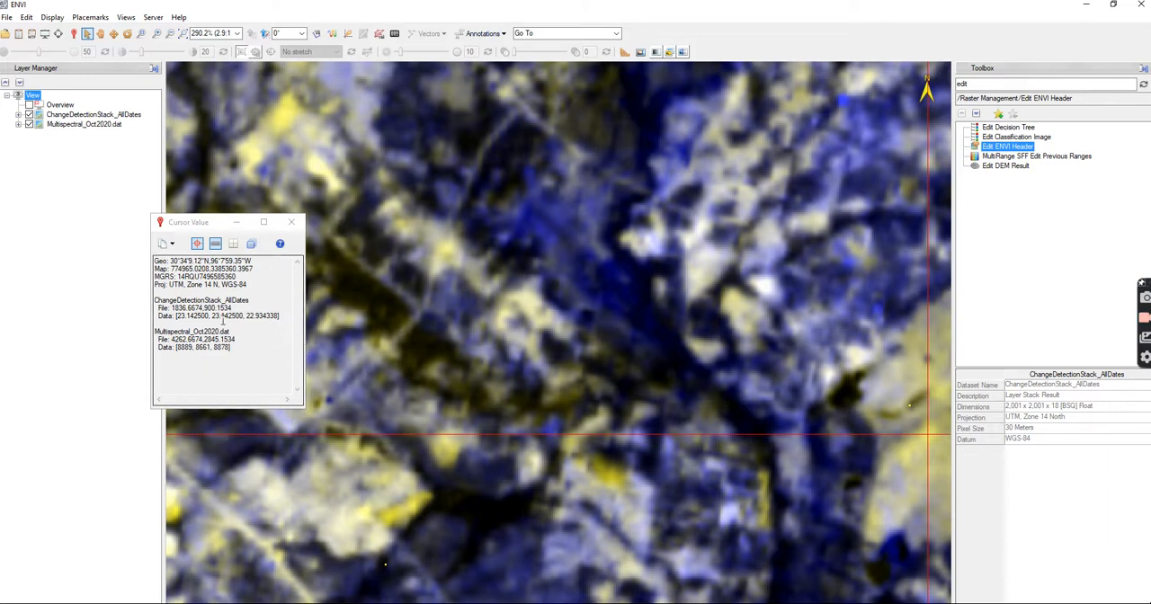
{"action": "double_click", "coordinate": [249, 317]}
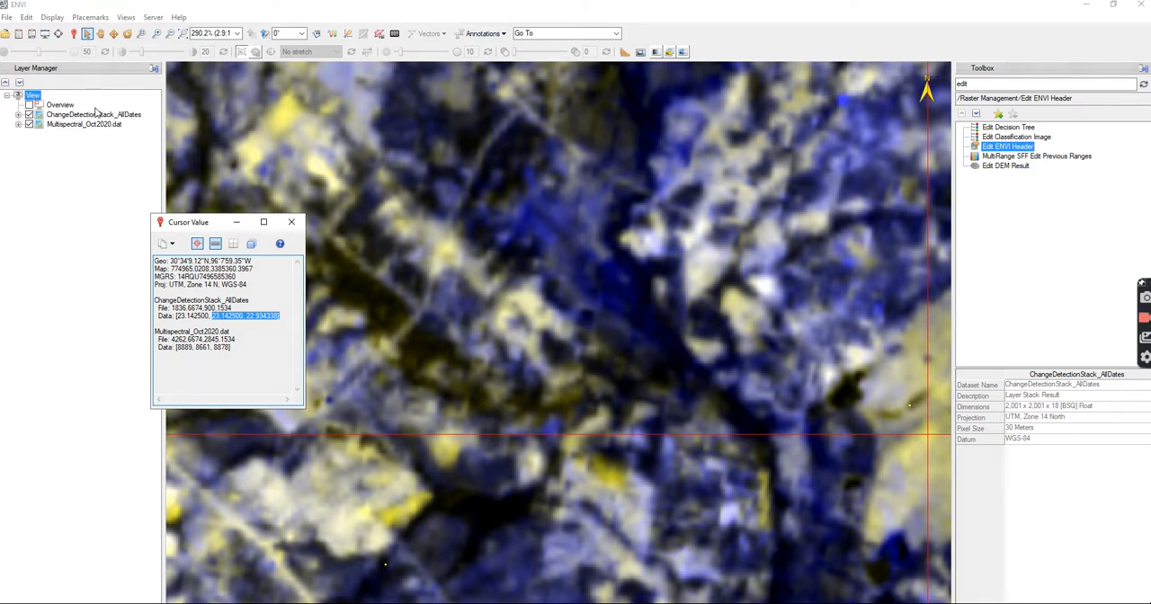
Step: Swap the change composite's contrast stretch for an Equalization stretch
{"action": "left_click", "coordinate": [309, 50]}
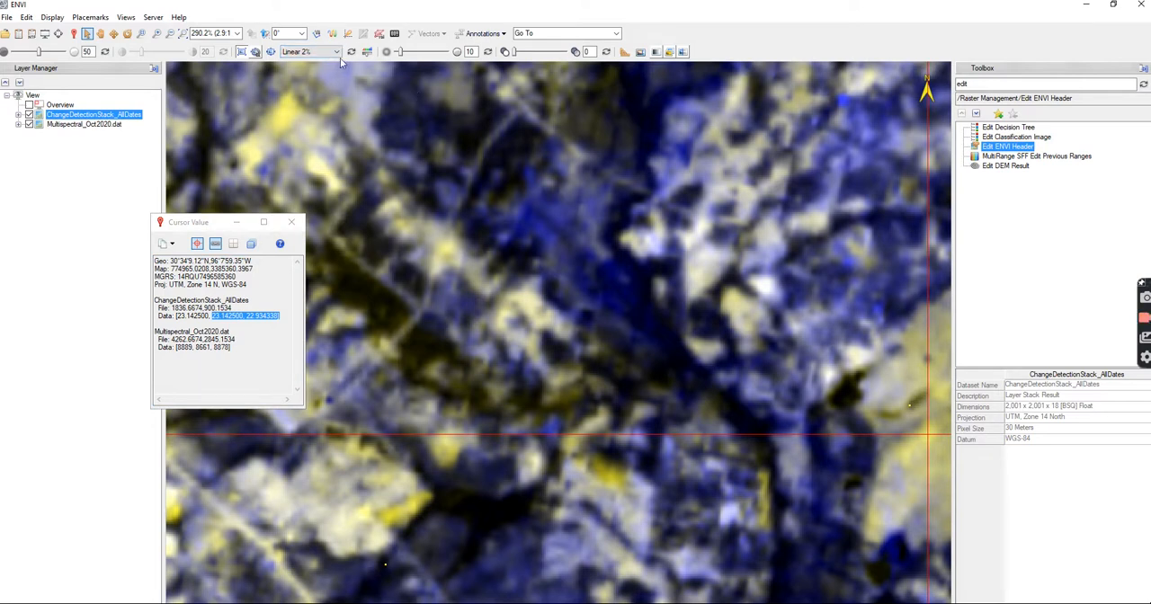
{"action": "left_click", "coordinate": [310, 50]}
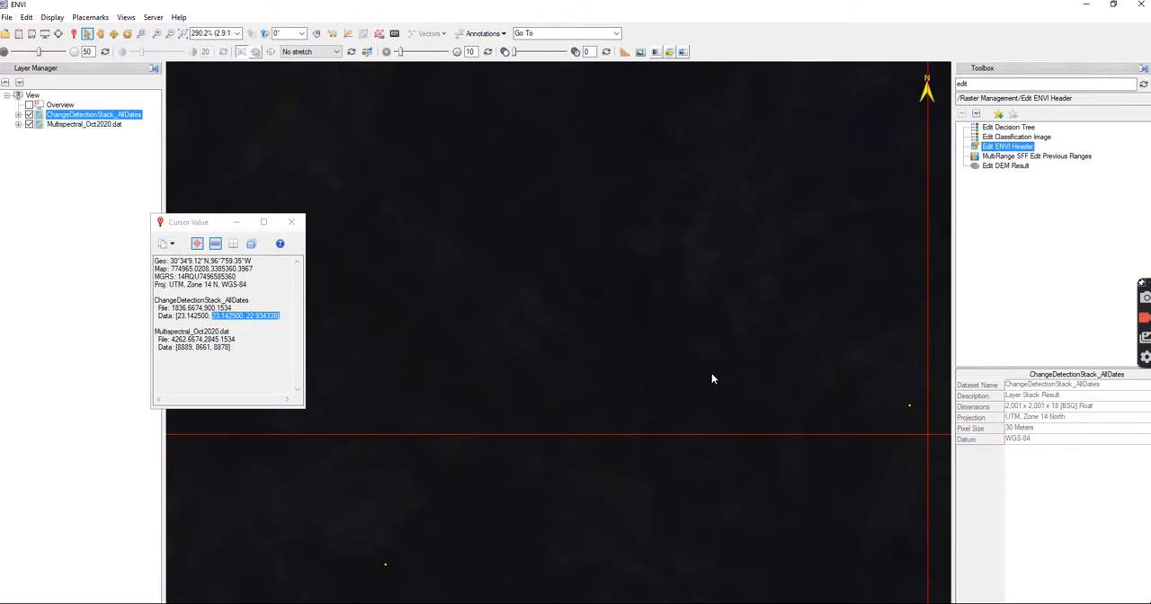
{"action": "mouse_move", "coordinate": [592, 480]}
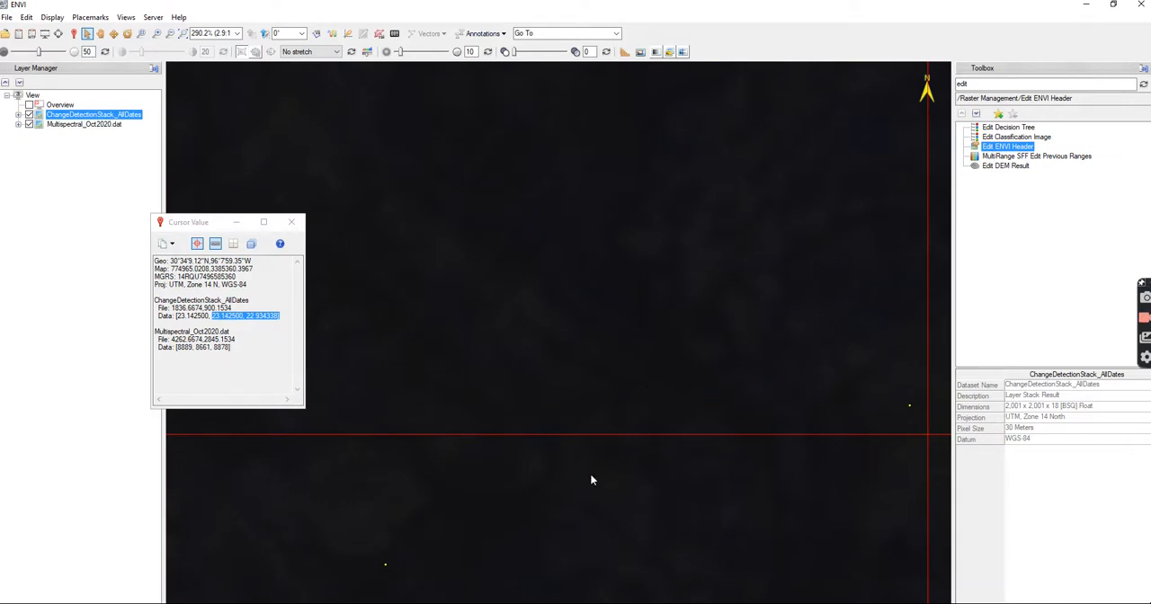
{"action": "mouse_move", "coordinate": [752, 504]}
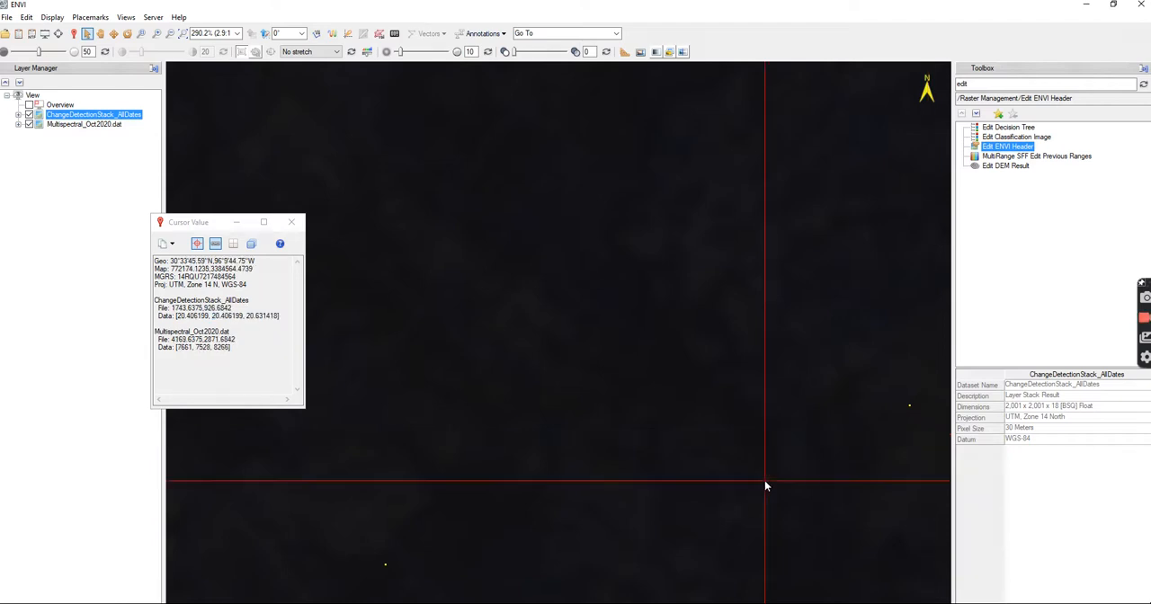
{"action": "mouse_move", "coordinate": [896, 396]}
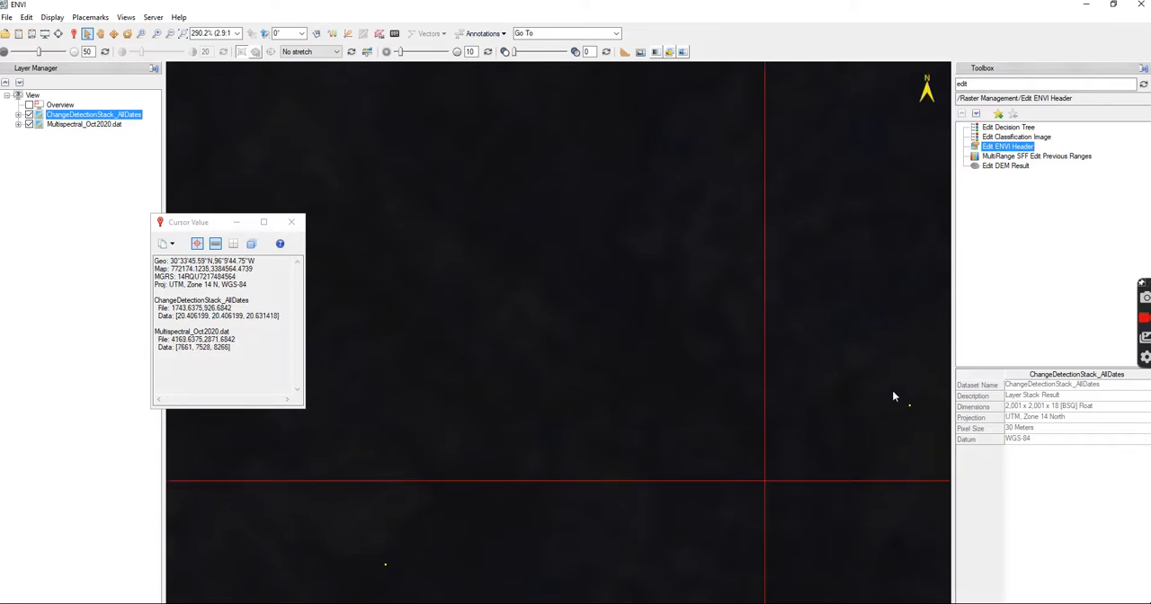
{"action": "mouse_move", "coordinate": [916, 411]}
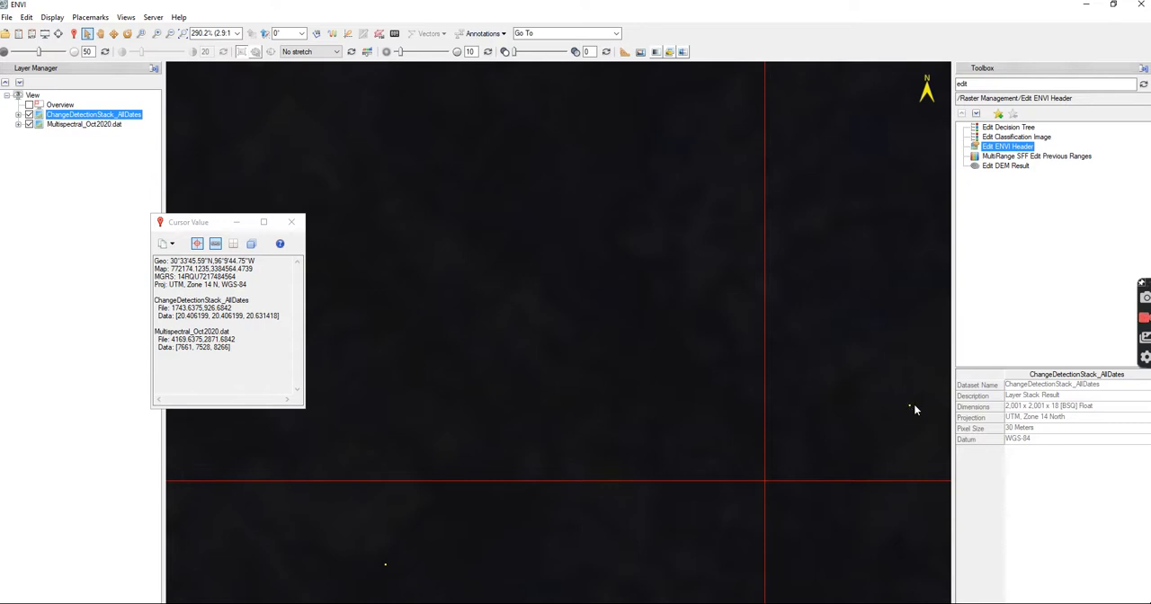
{"action": "mouse_move", "coordinate": [438, 396]}
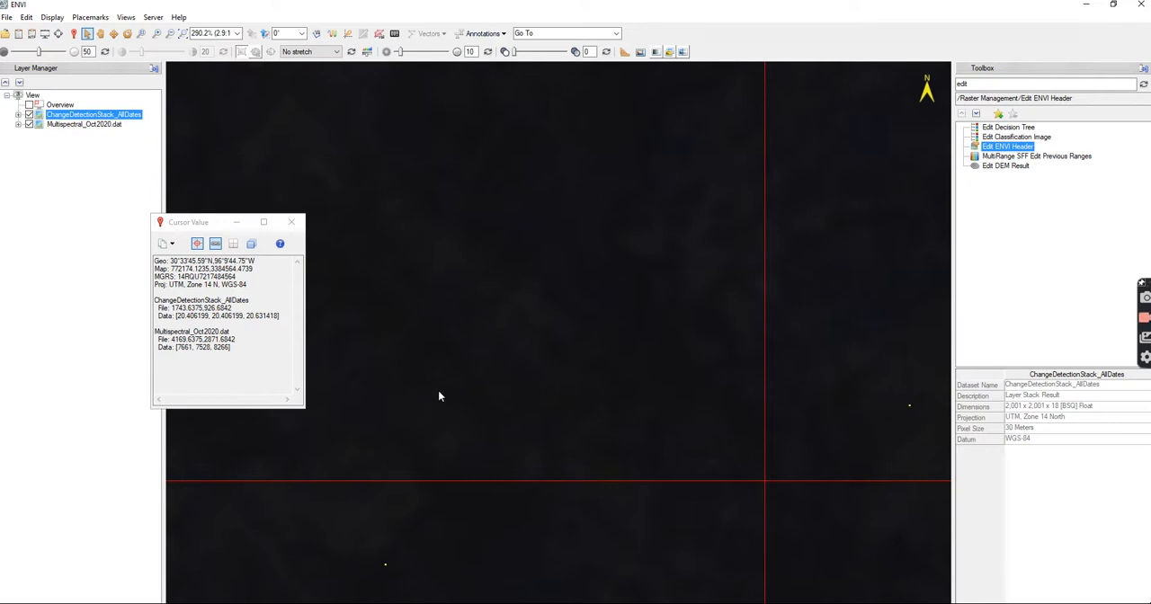
{"action": "mouse_move", "coordinate": [543, 299]}
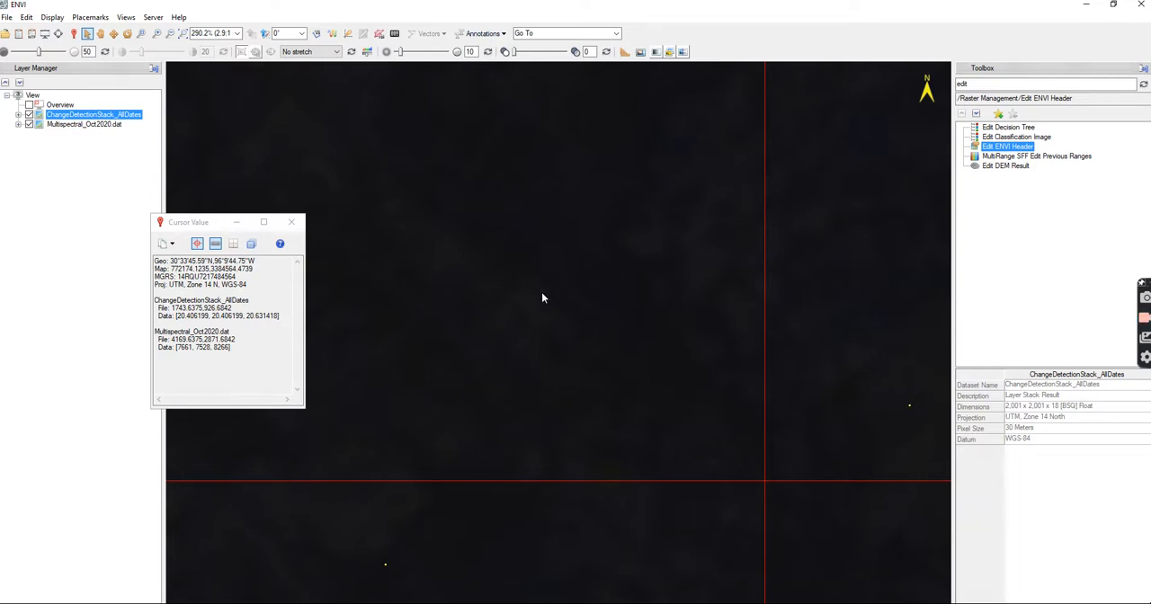
{"action": "left_click", "coordinate": [310, 51]}
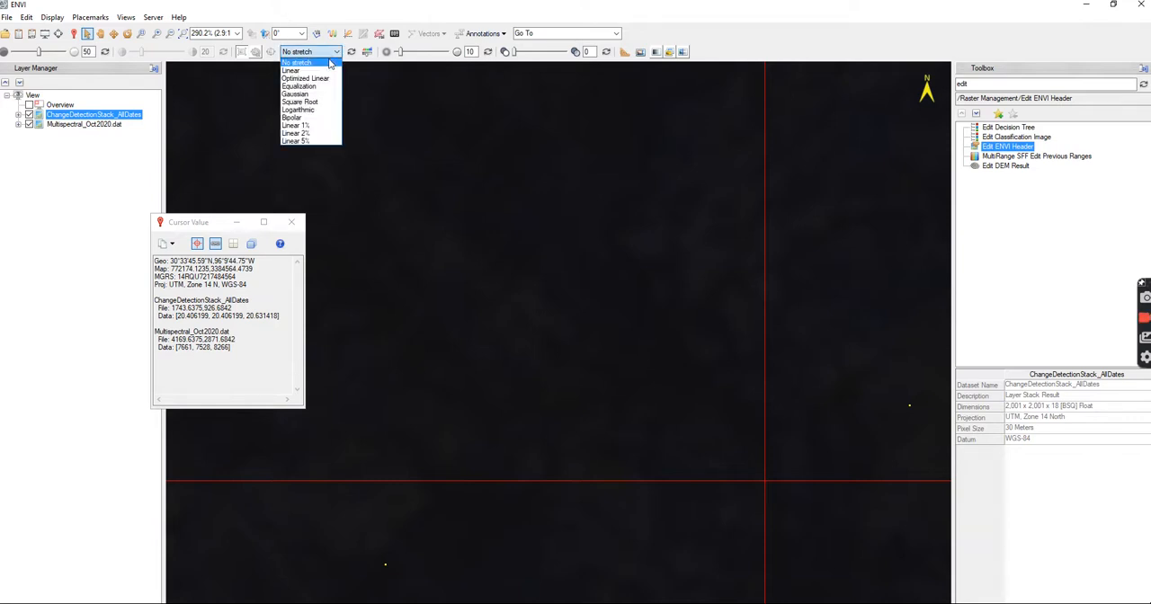
{"action": "left_click", "coordinate": [299, 87]}
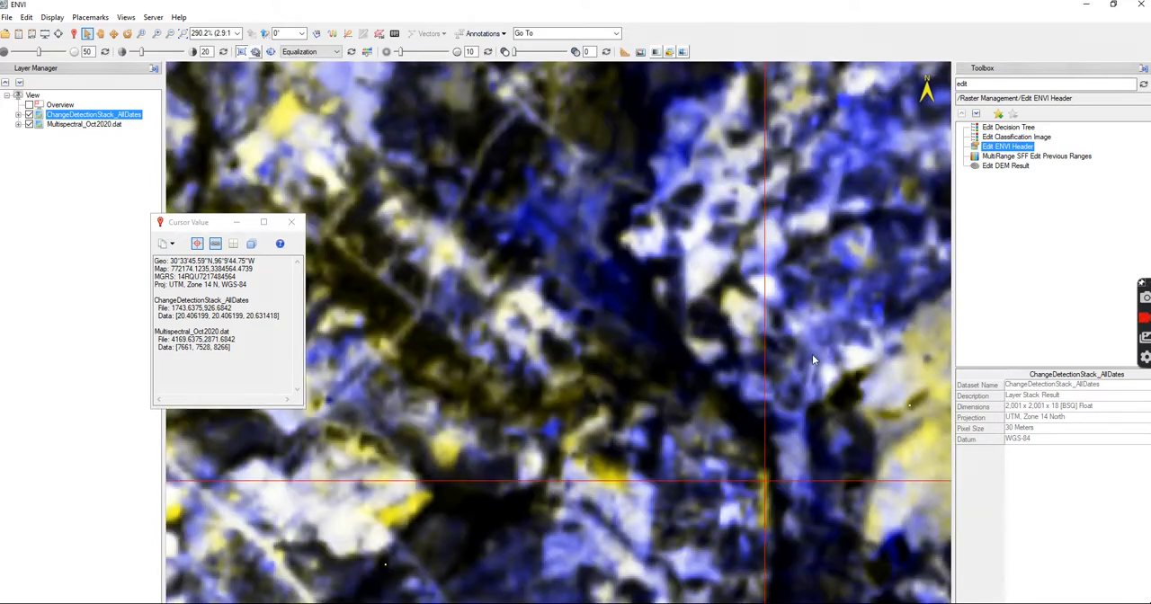
{"action": "mouse_move", "coordinate": [918, 453]}
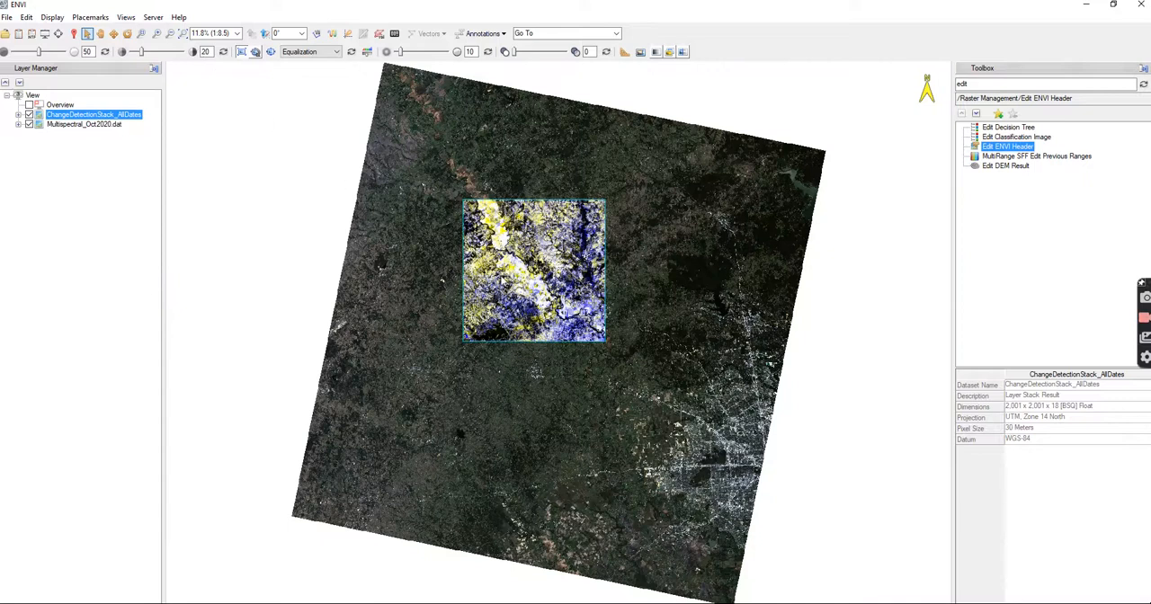
Step: Remove the Multispectral_Oct2020.dat layer via its Layer Manager context menu
{"action": "right_click", "coordinate": [83, 125]}
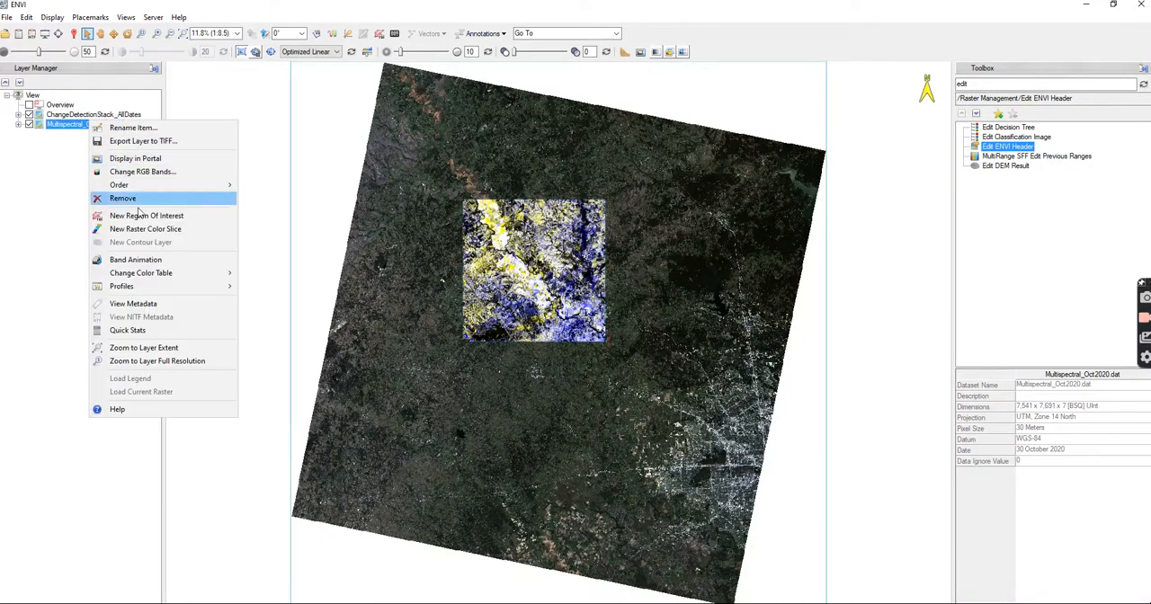
{"action": "left_click", "coordinate": [122, 198]}
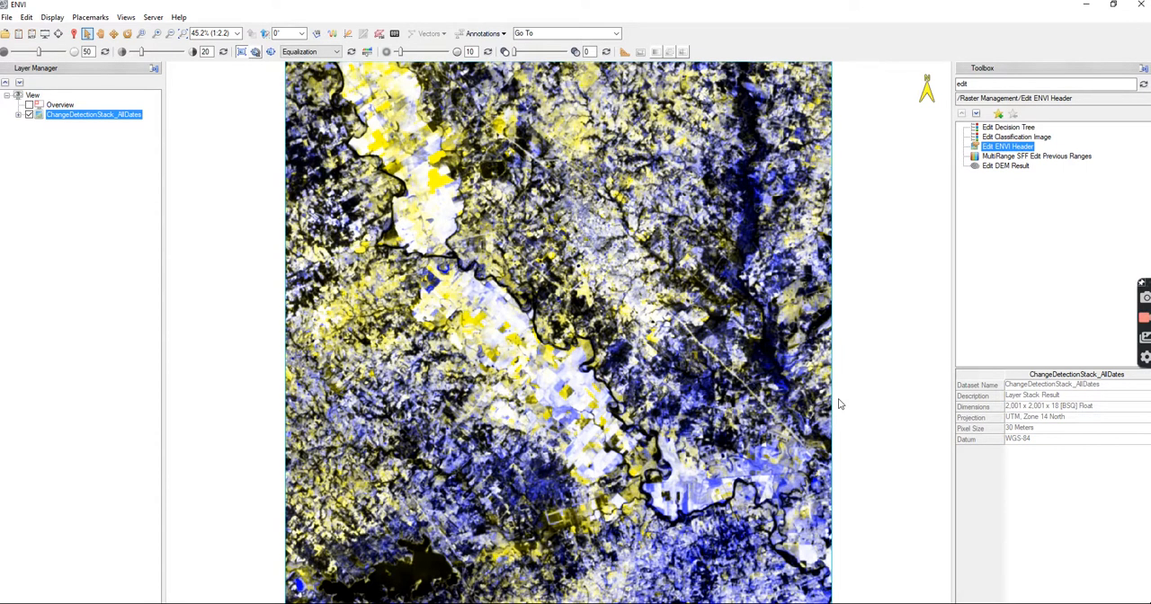
{"action": "mouse_move", "coordinate": [633, 241]}
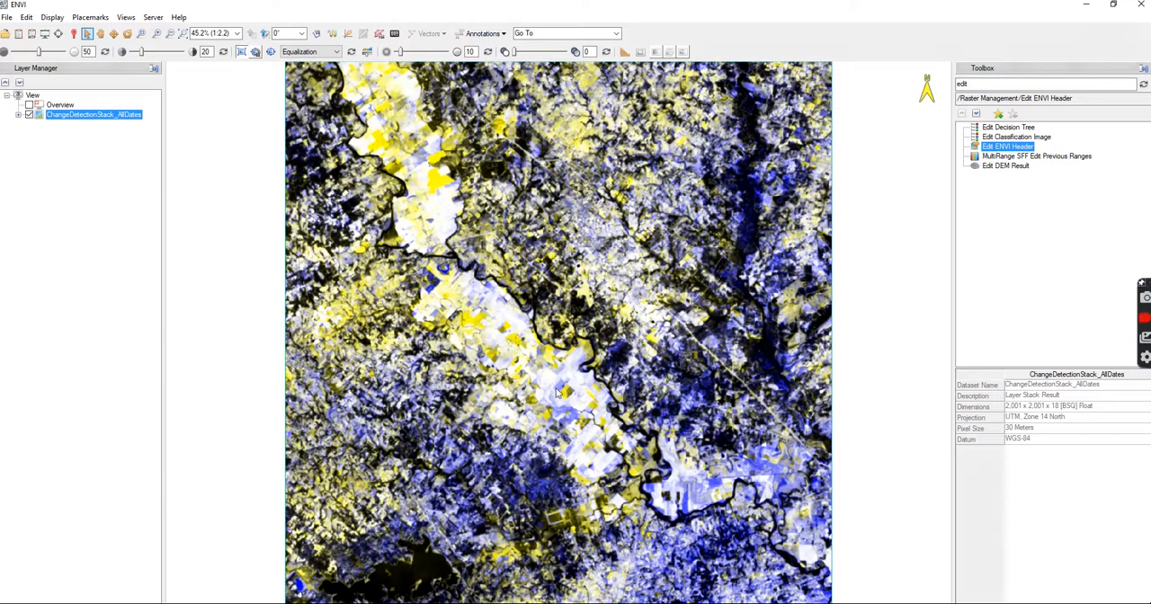
{"action": "mouse_move", "coordinate": [813, 385]}
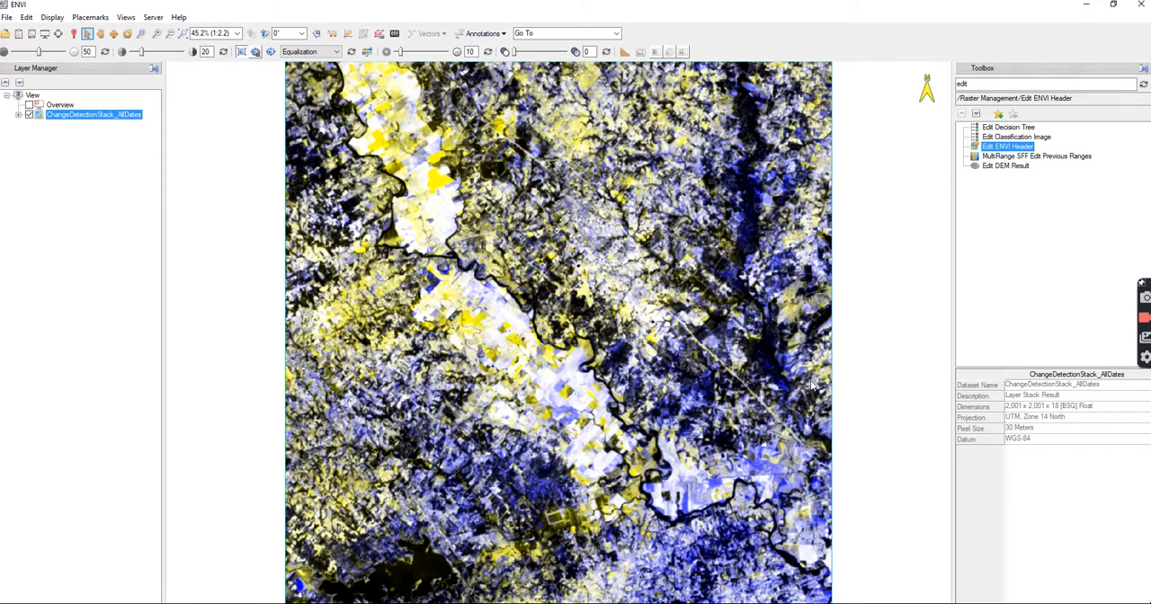
{"action": "mouse_move", "coordinate": [641, 302]}
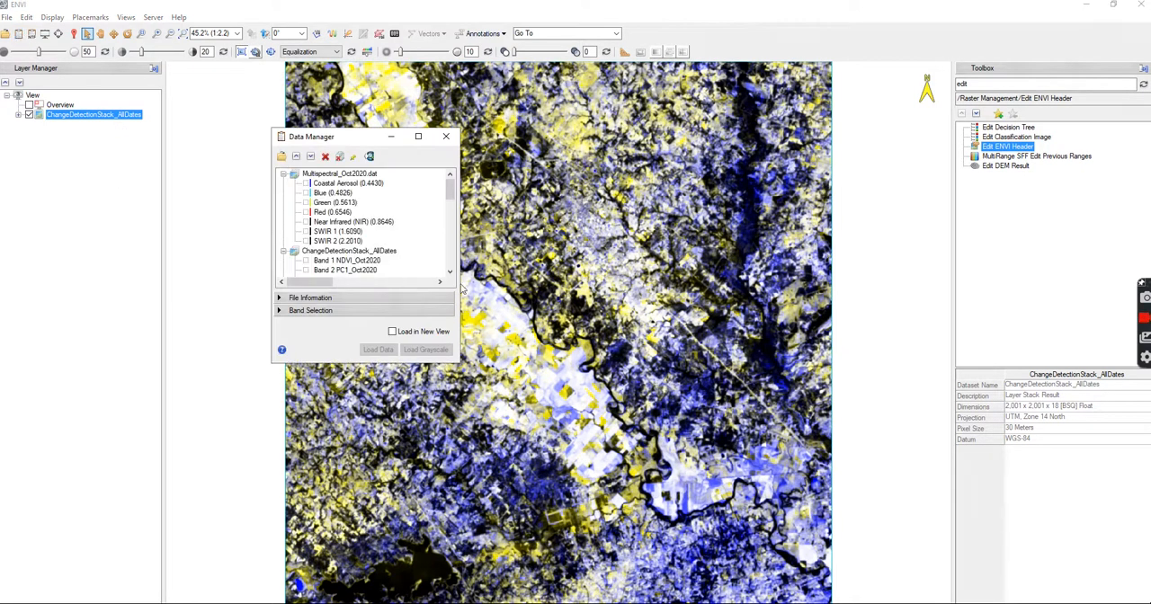
Step: Assign NDVI_Oct2020 to red/green and Band 10 NDVI_Mar2013 to blue and load the NDVI composite
{"action": "scroll", "scroll_direction": "down", "scroll_amount": 3}
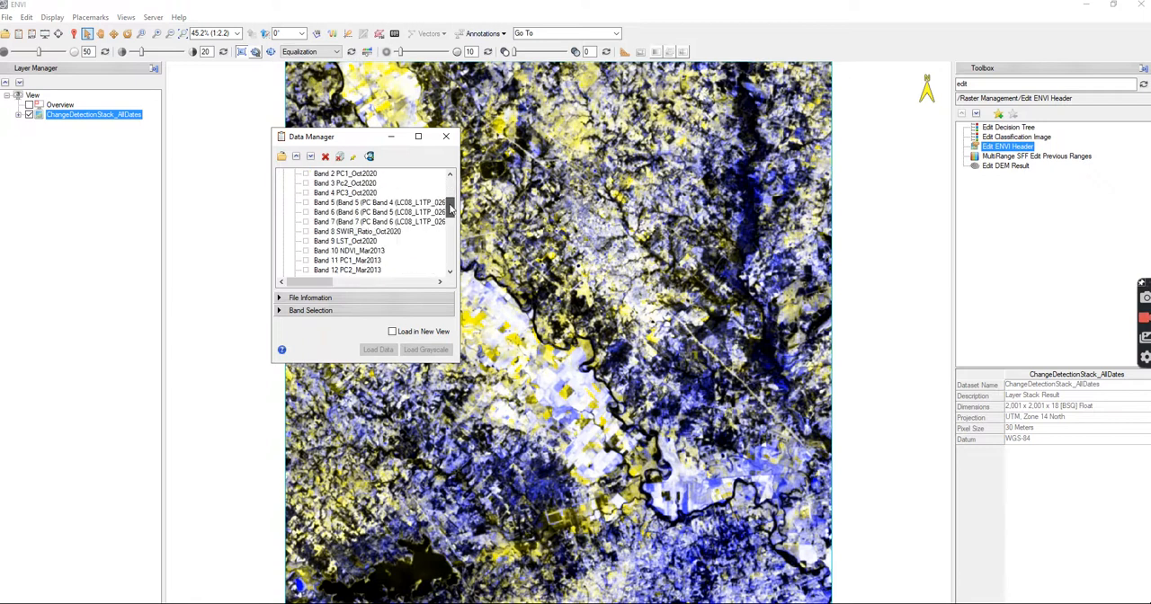
{"action": "scroll", "scroll_direction": "up", "scroll_amount": 3}
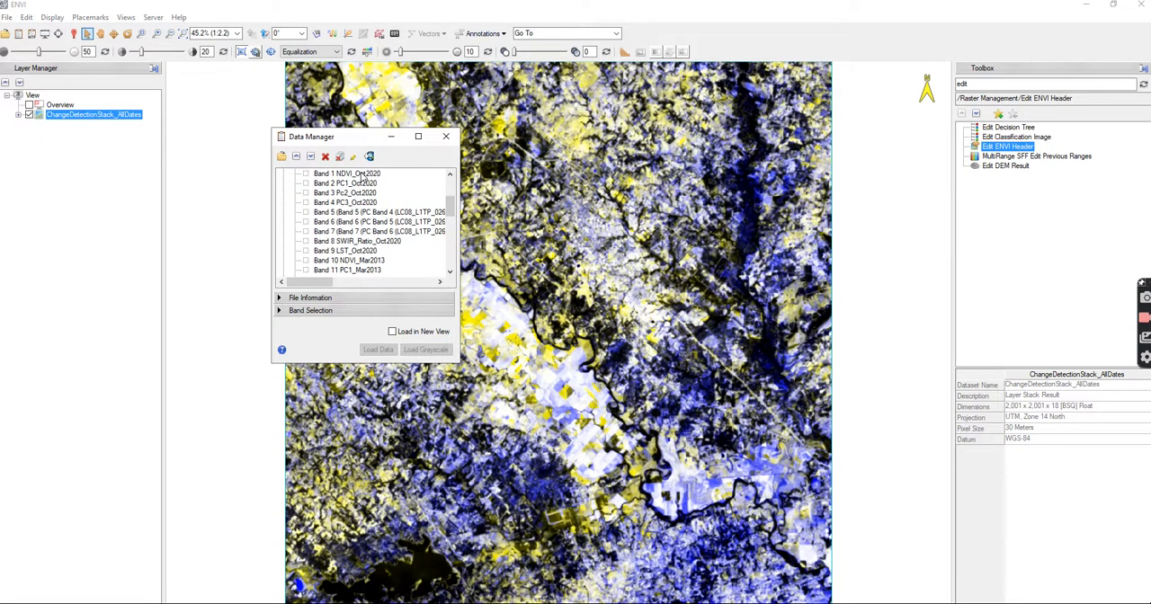
{"action": "left_click", "coordinate": [346, 173]}
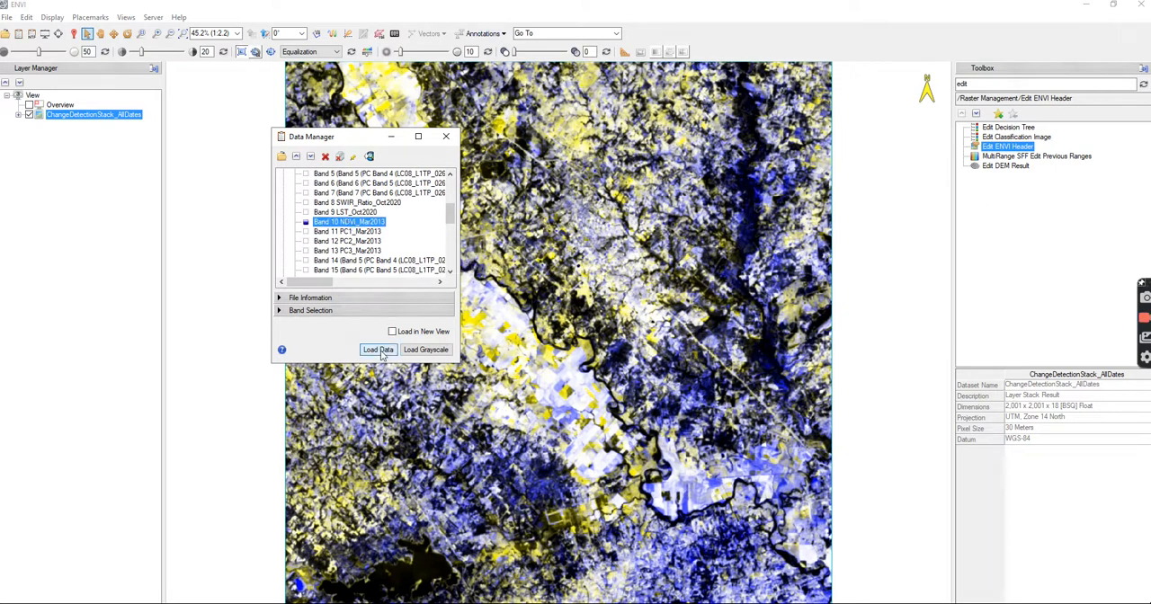
{"action": "left_click", "coordinate": [378, 351]}
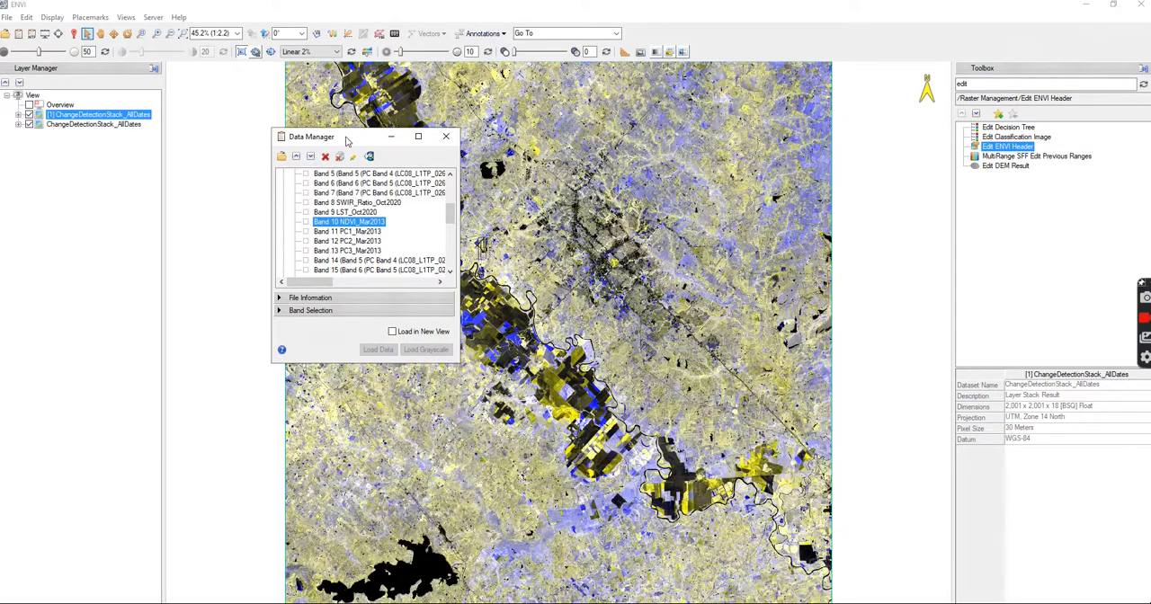
Step: Move Data Manager aside, expand the new layer's bands, and pick the October 2020 SWIR ratio band
{"action": "left_click_drag", "start_coordinate": [346, 136], "coordinate": [112, 245]}
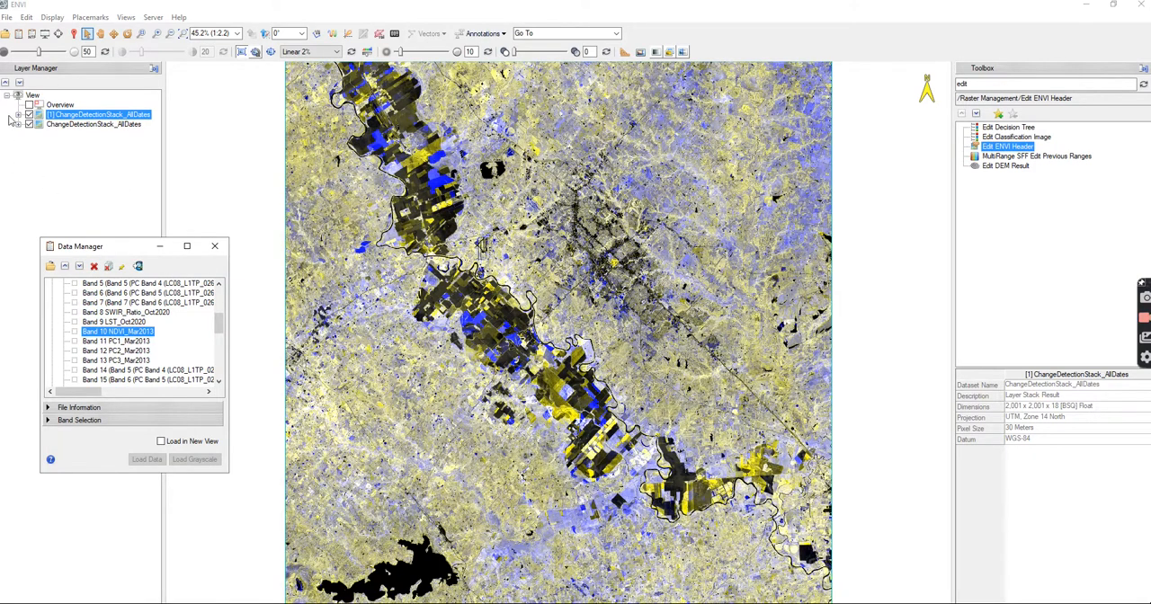
{"action": "left_click", "coordinate": [18, 115]}
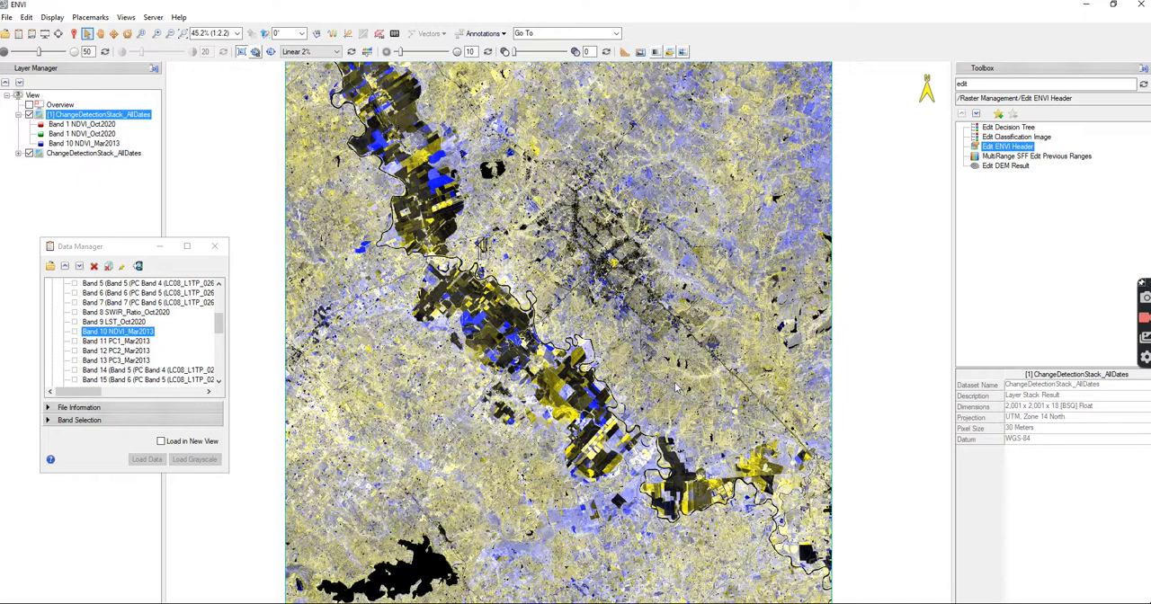
{"action": "mouse_move", "coordinate": [443, 18]}
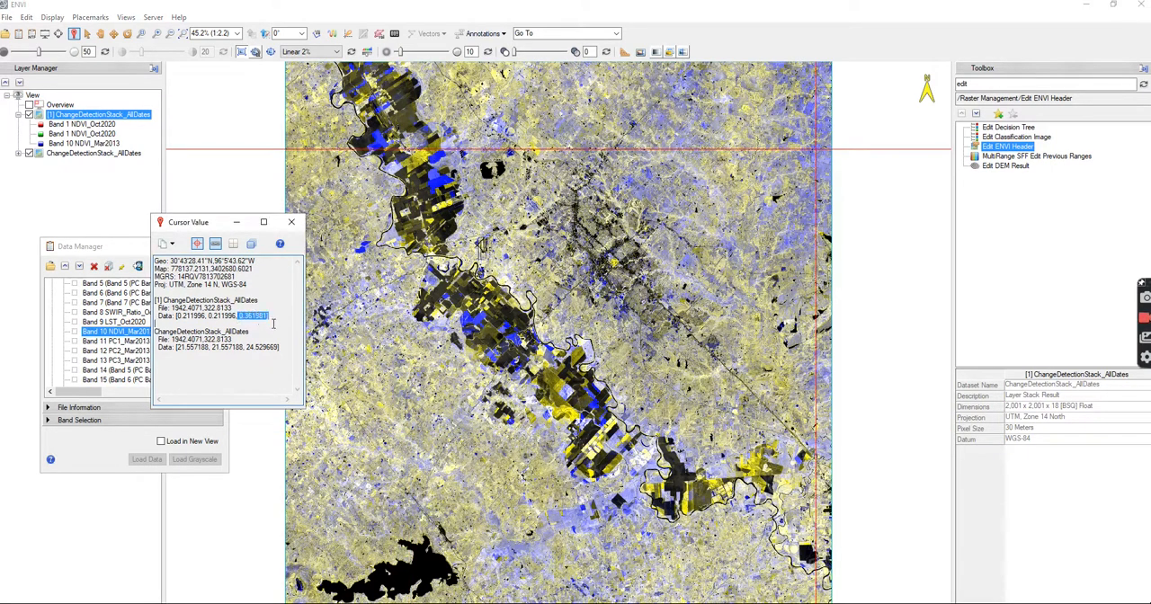
{"action": "left_click", "coordinate": [292, 223]}
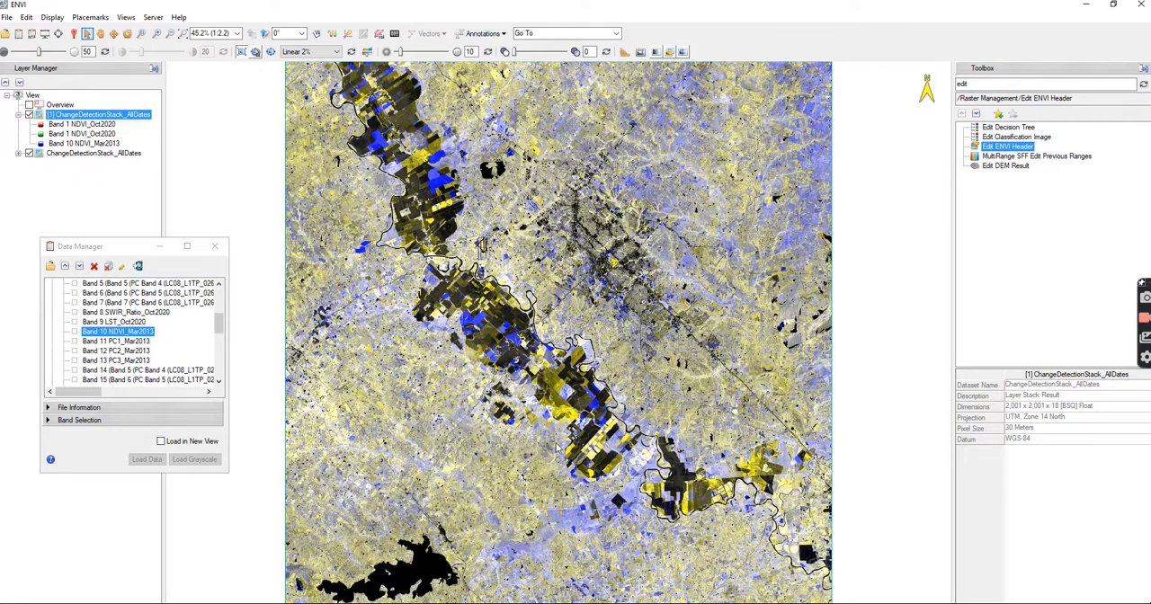
{"action": "mouse_move", "coordinate": [554, 482]}
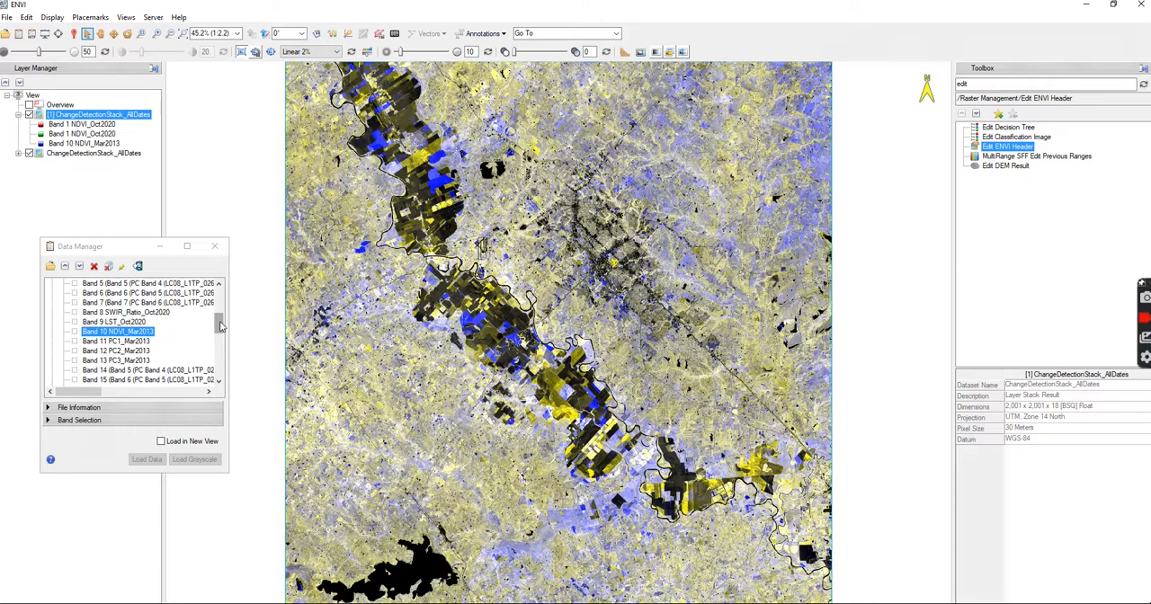
{"action": "left_click", "coordinate": [126, 313]}
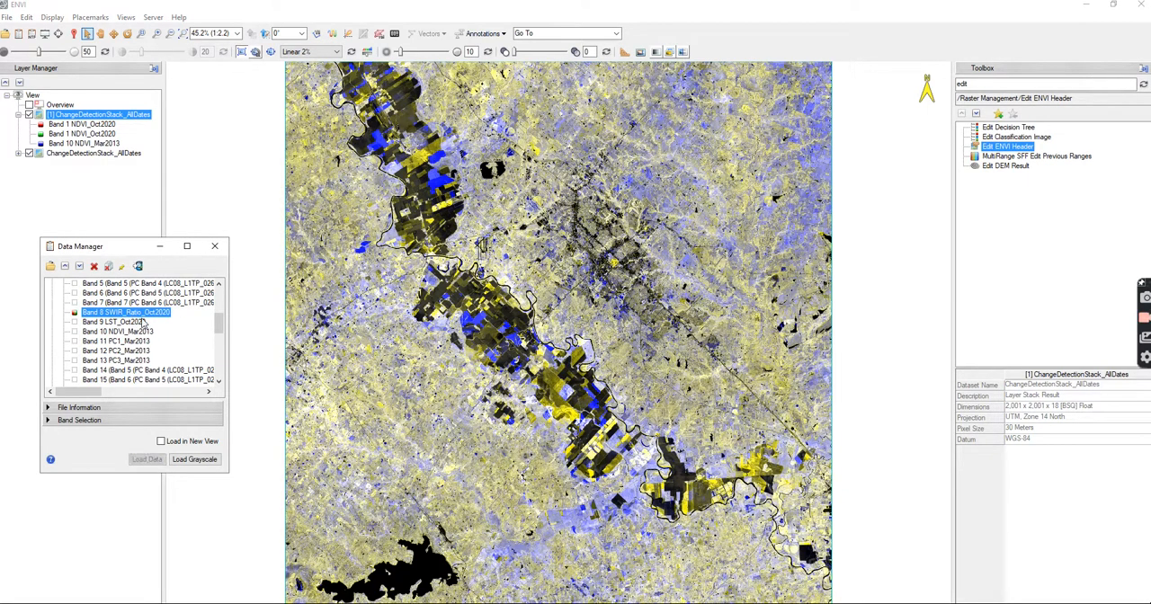
Step: Add Band 17 SWIR_Ratio_Mar2013, load the SWIR ratio change composite, and close Data Manager
{"action": "scroll", "scroll_direction": "down", "scroll_amount": 3}
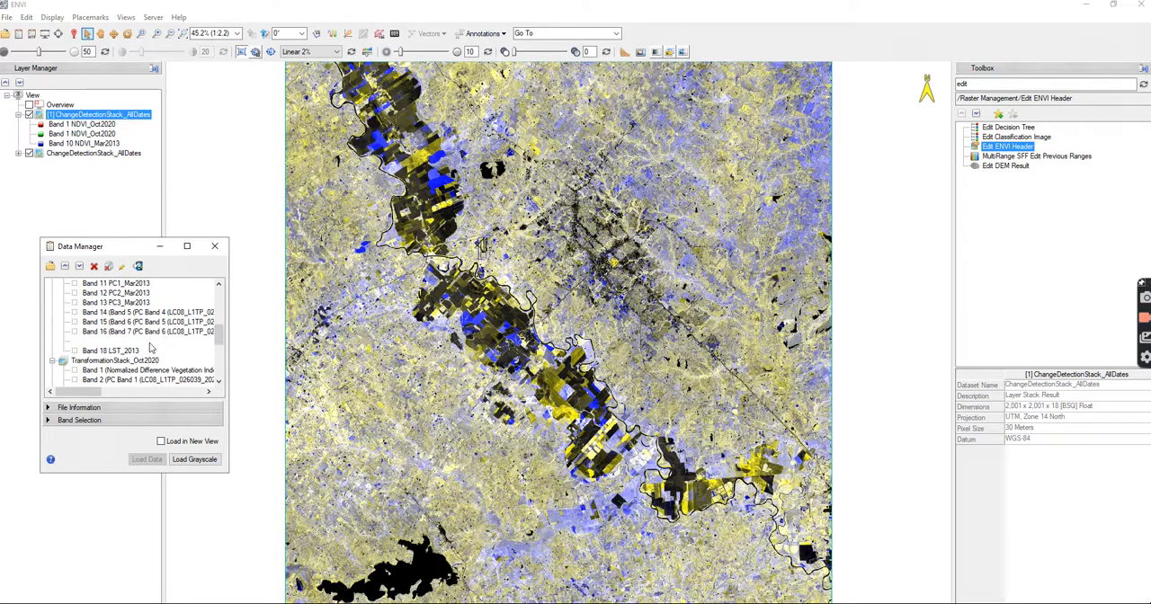
{"action": "left_click", "coordinate": [129, 342]}
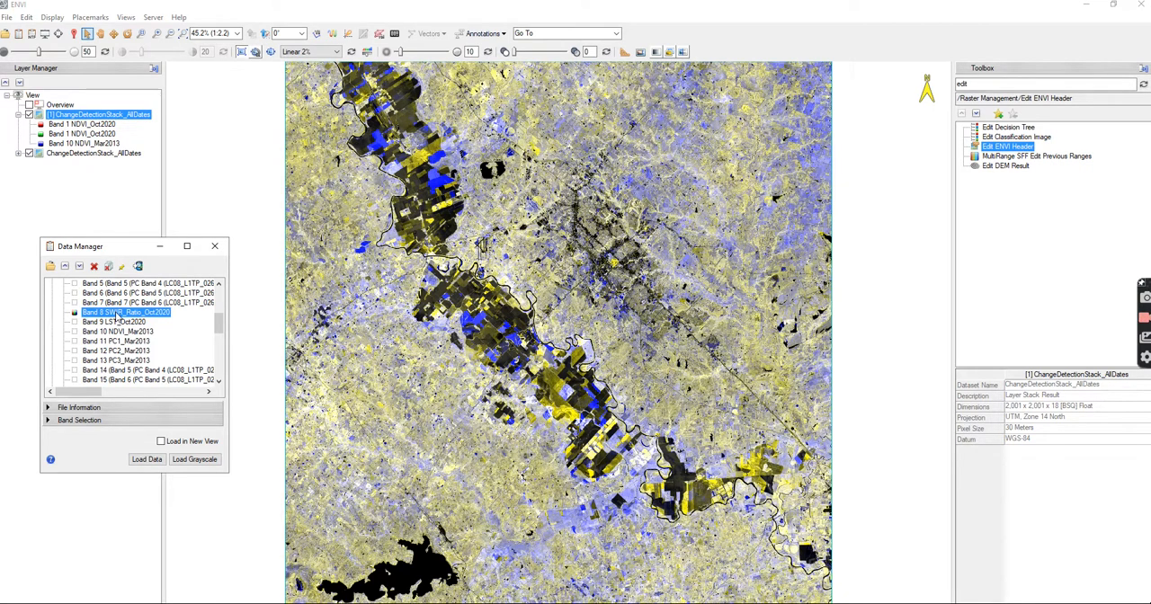
{"action": "mouse_move", "coordinate": [57, 436]}
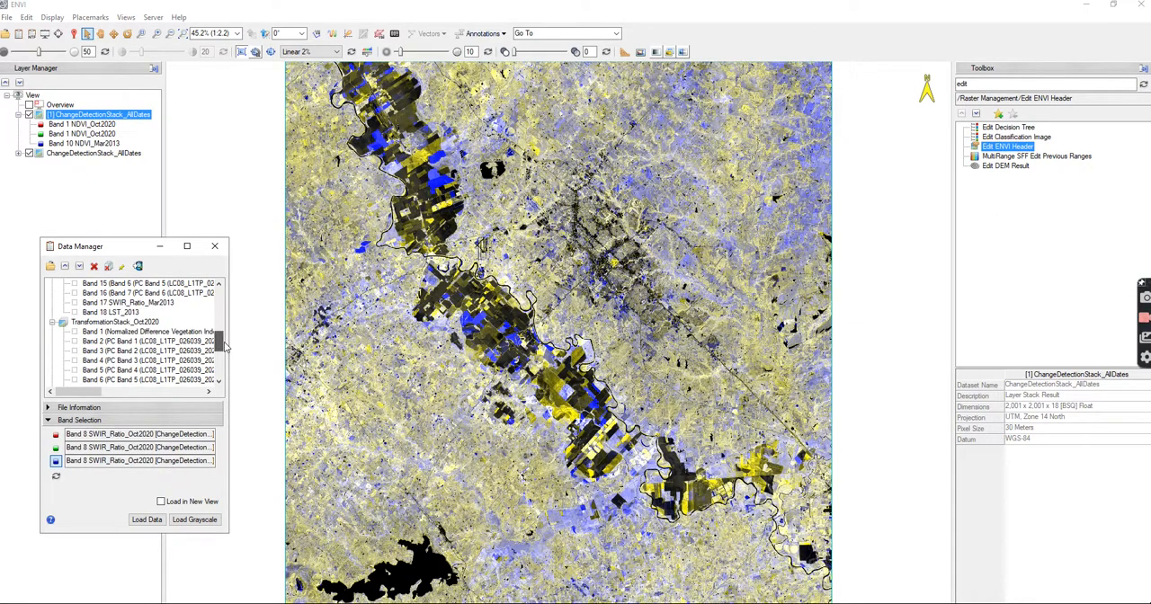
{"action": "scroll", "scroll_direction": "up", "scroll_amount": 3}
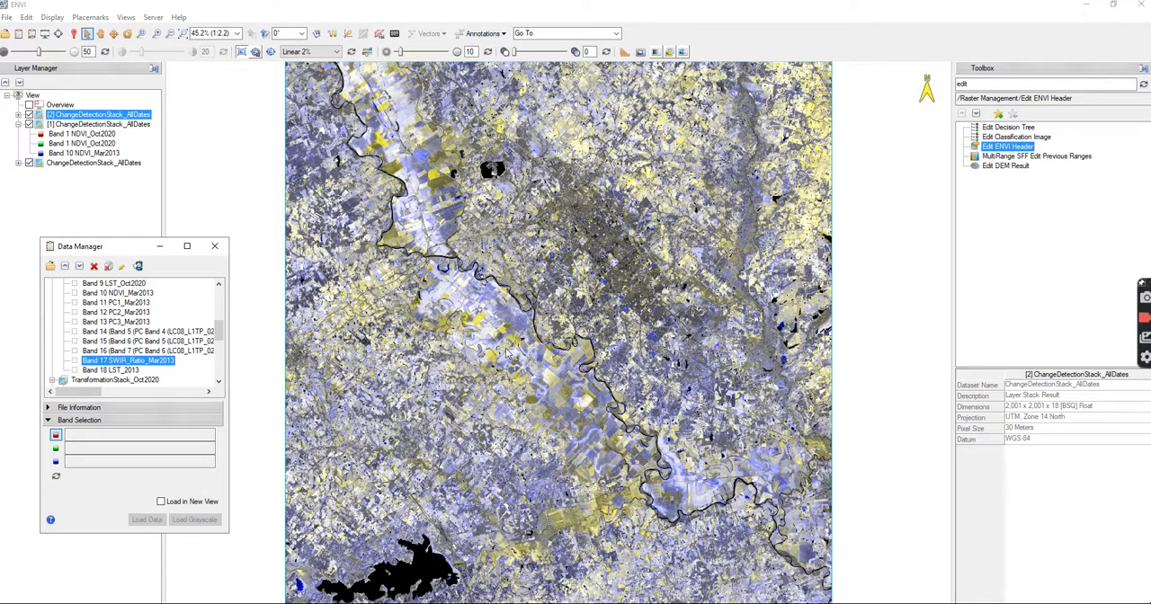
{"action": "left_click", "coordinate": [214, 245]}
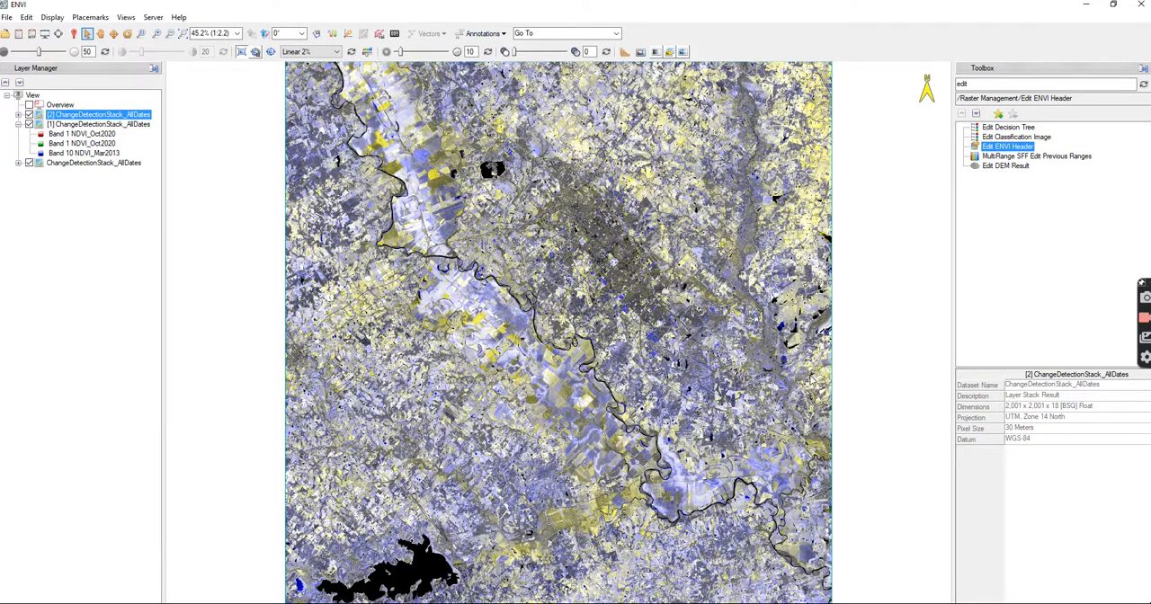
{"action": "mouse_move", "coordinate": [885, 466]}
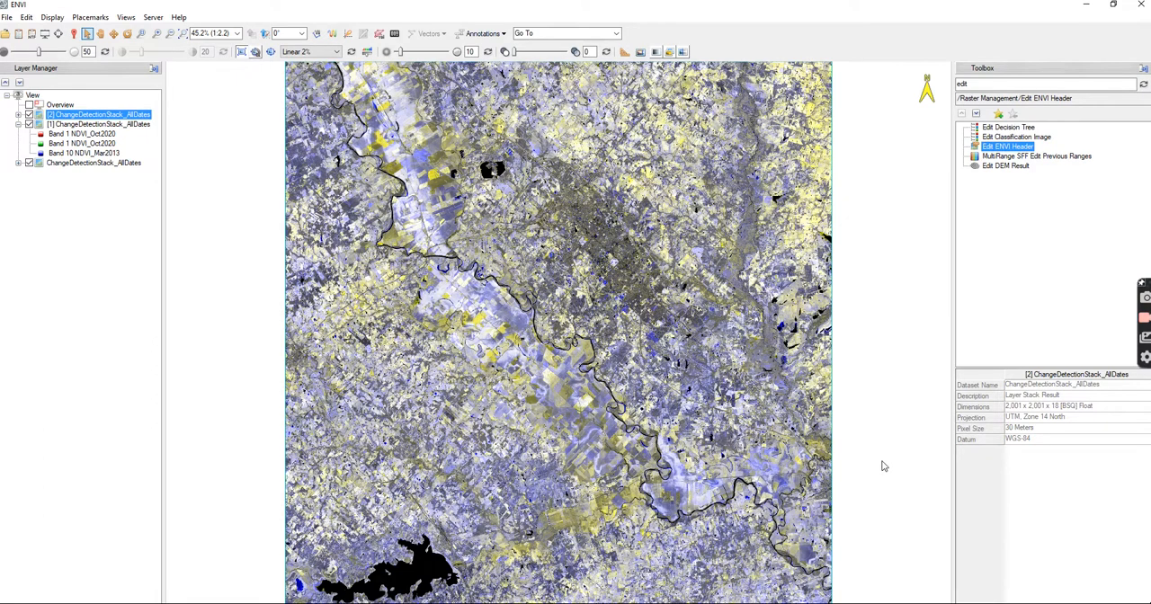